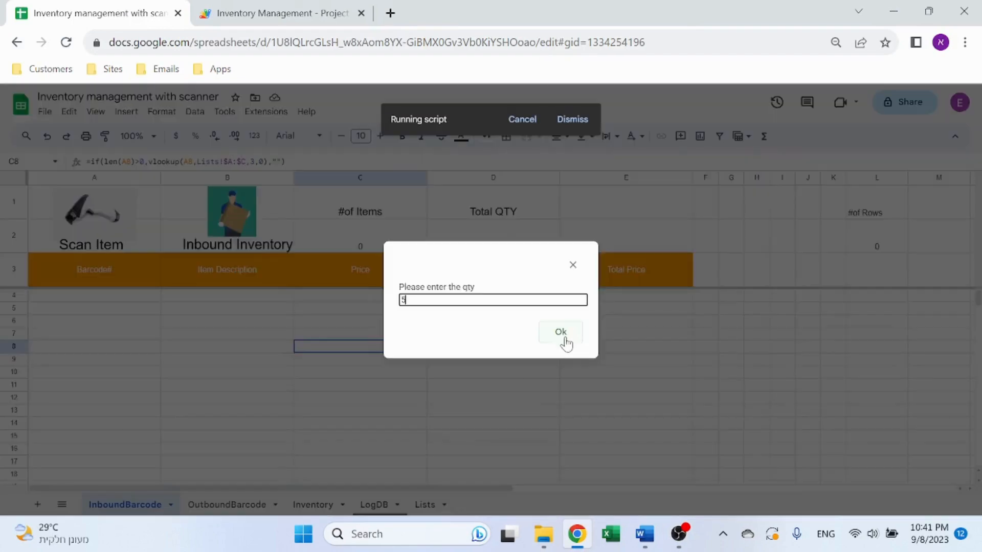
Submit the scanned quantity, then review the OutboundBarcode, LogDB and Inventory sheets for the new entries.
click(559, 331)
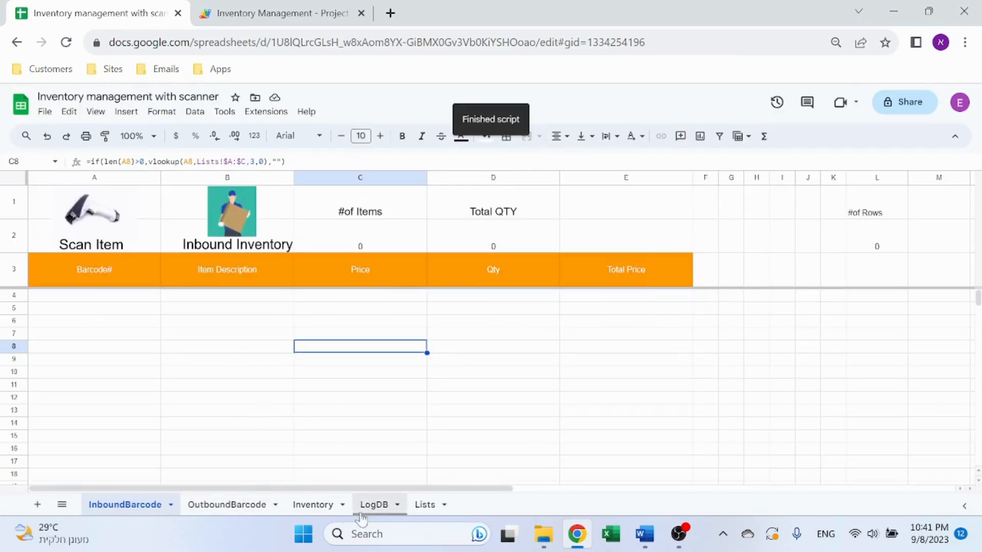
click(226, 504)
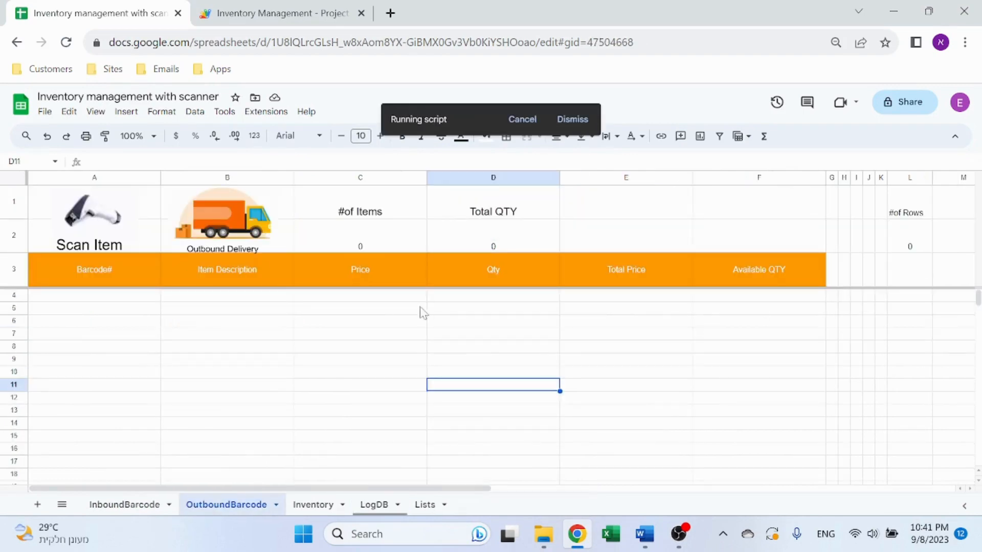
mouse_move(559, 341)
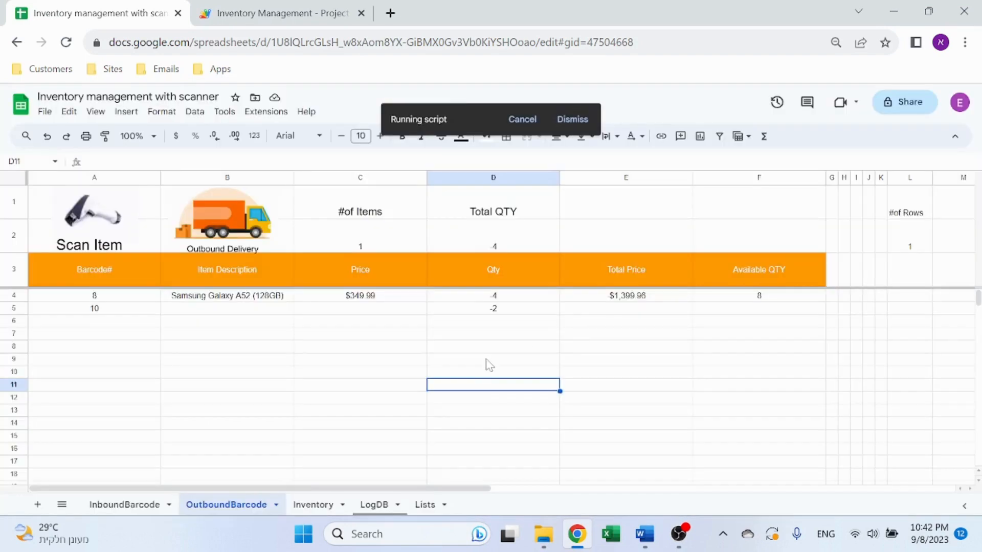
click(373, 504)
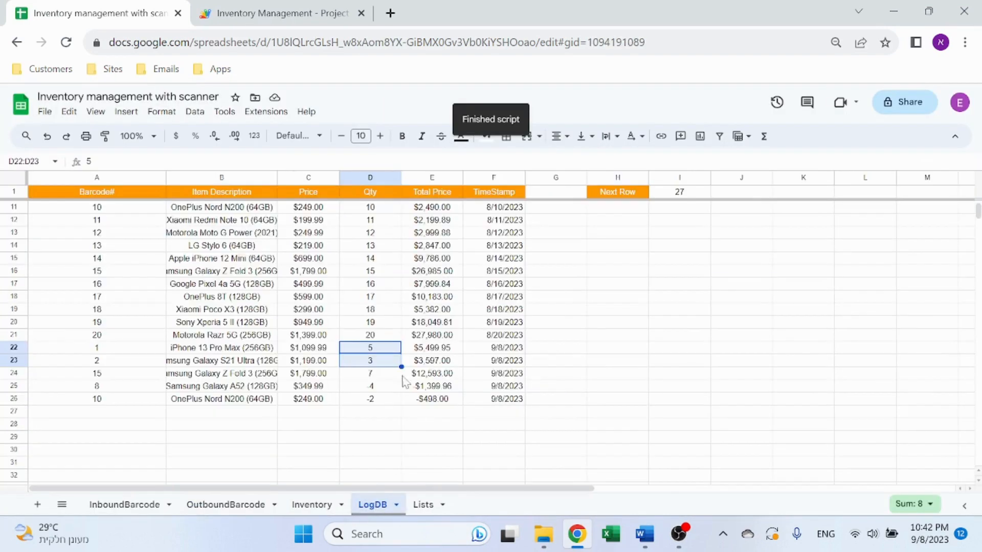
click(312, 504)
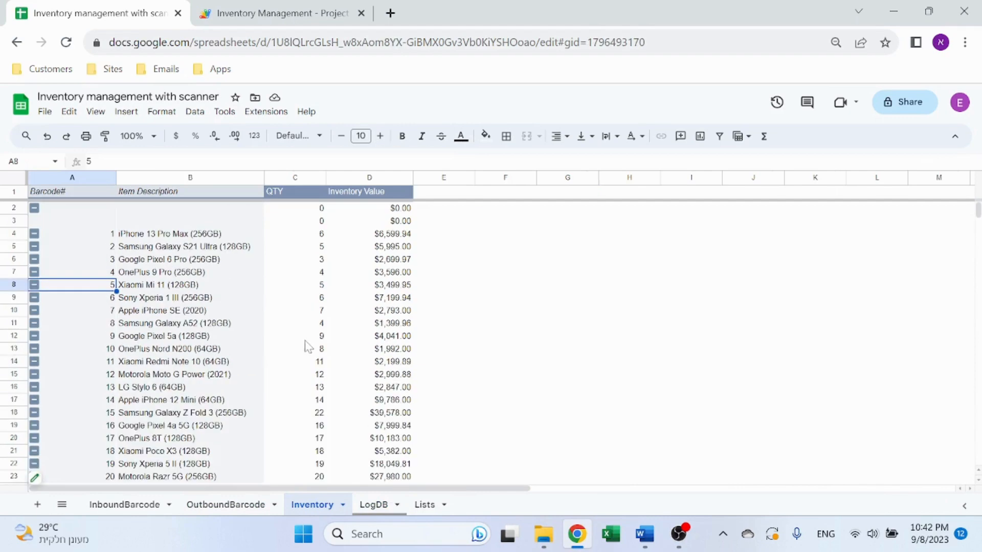
click(125, 504)
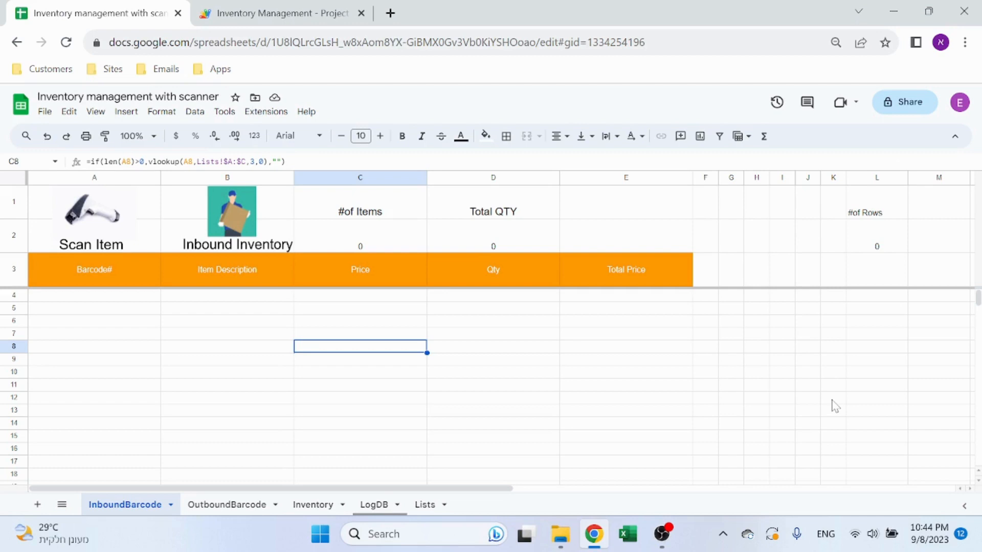
mouse_move(379, 504)
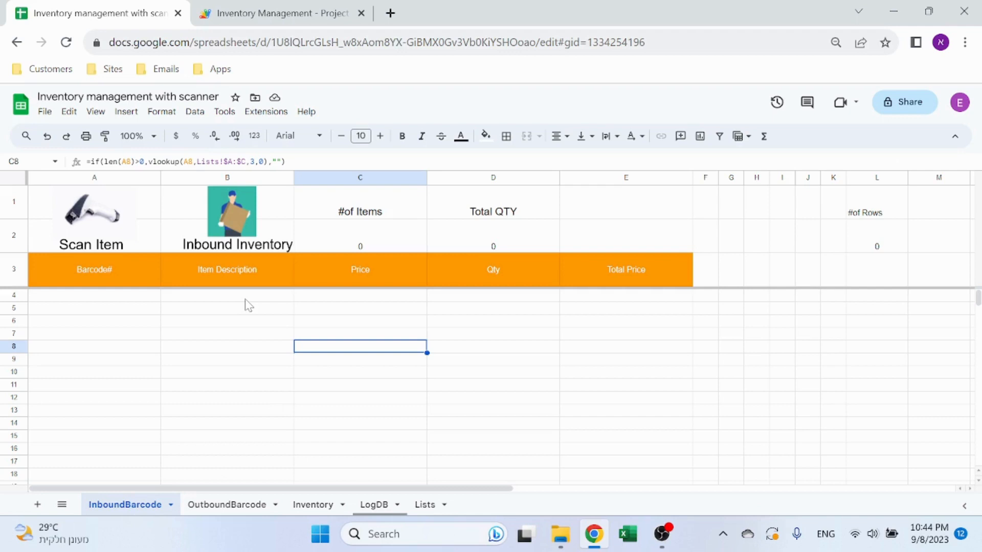
mouse_move(235, 506)
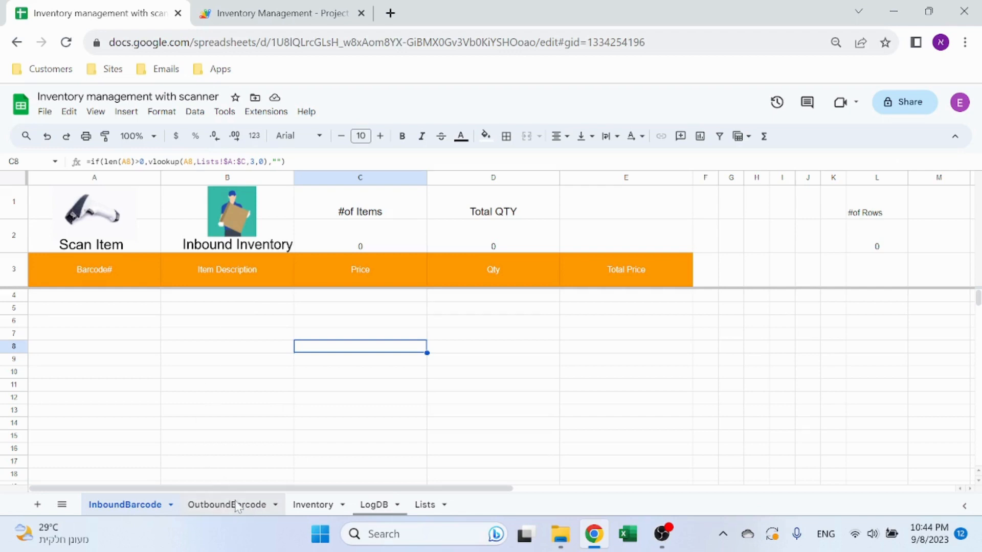
mouse_move(74, 221)
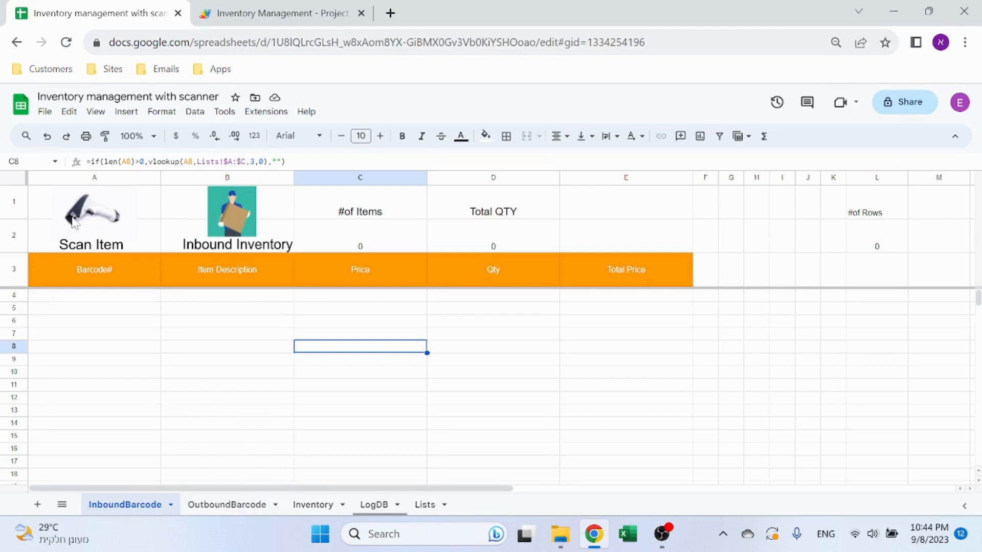
mouse_move(249, 219)
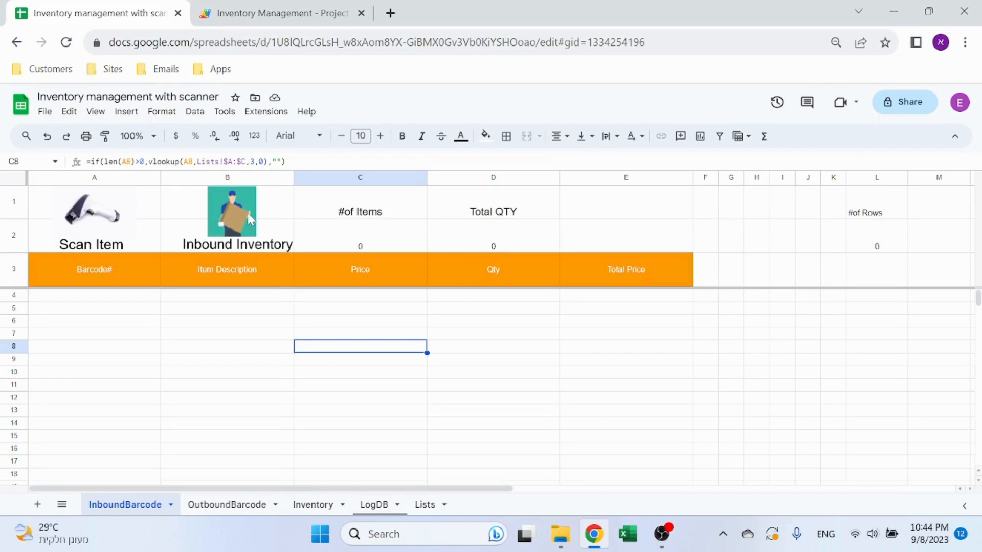
mouse_move(477, 392)
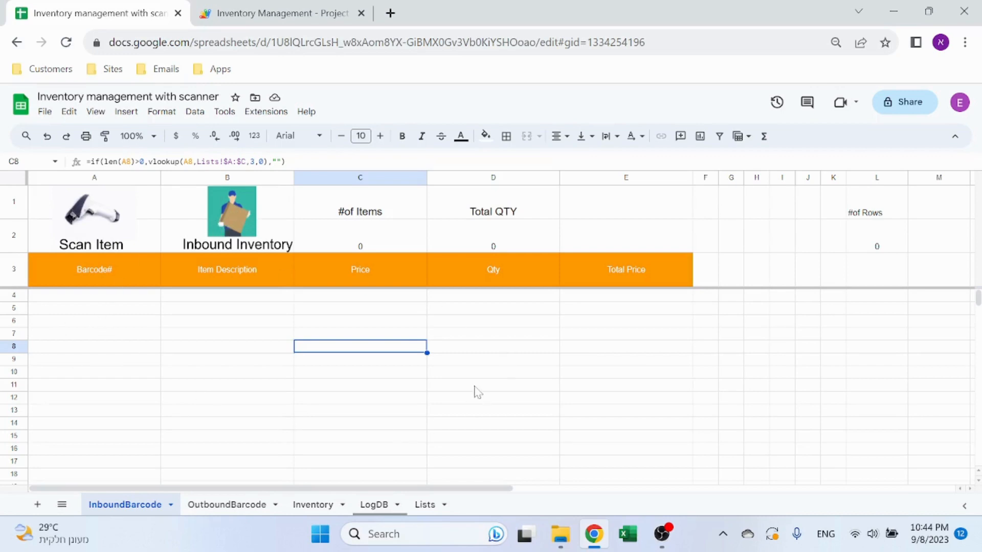
mouse_move(227, 504)
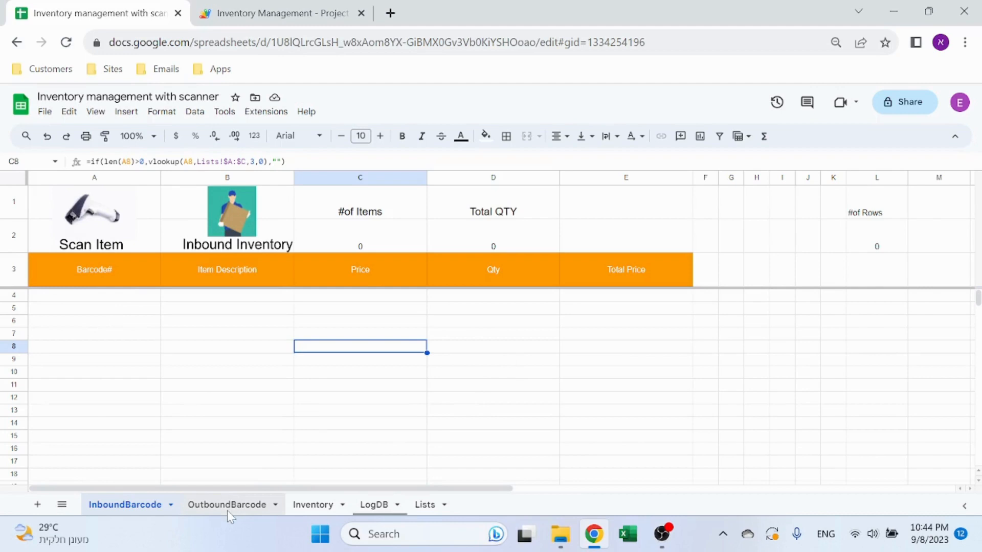
Switch to the empty OutboundBarcode scan sheet.
click(227, 504)
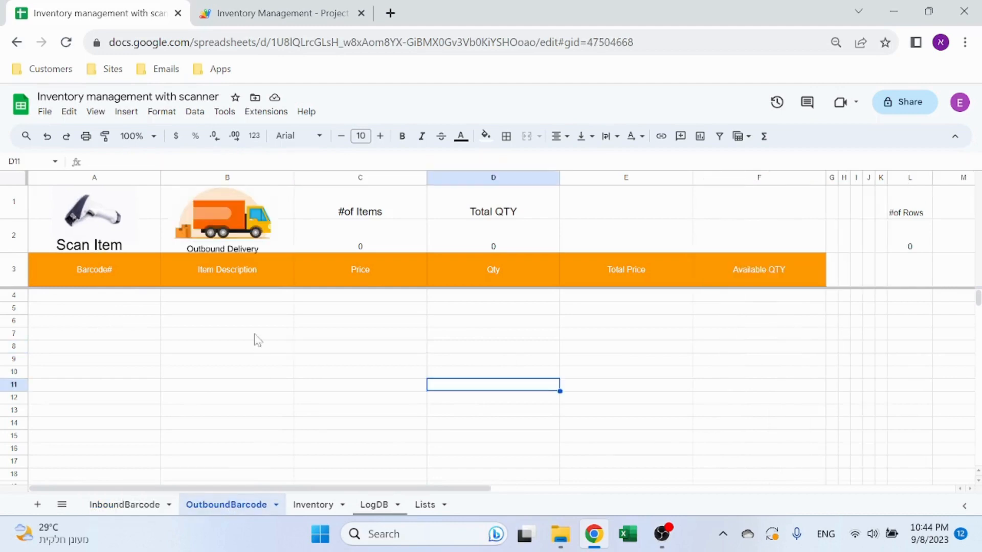
mouse_move(282, 318)
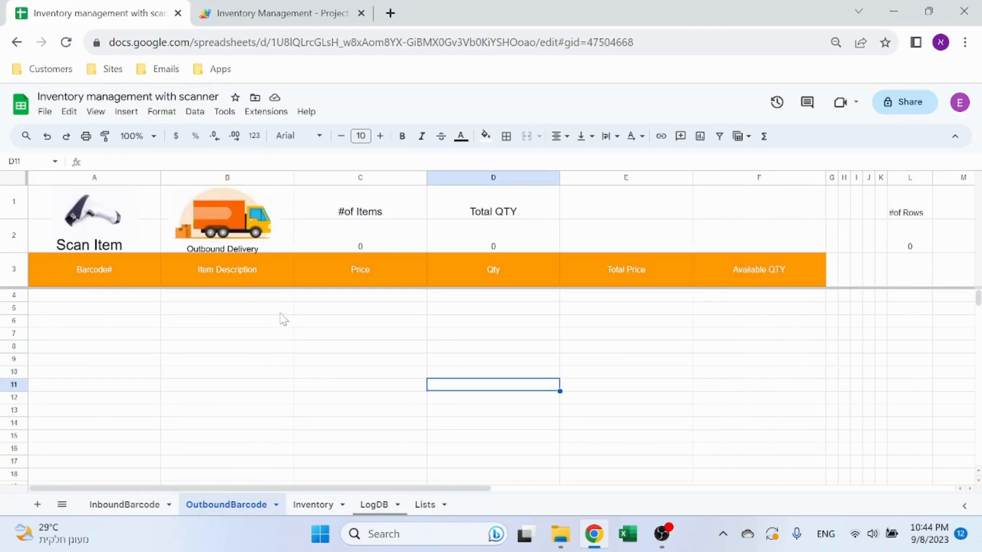
mouse_move(230, 383)
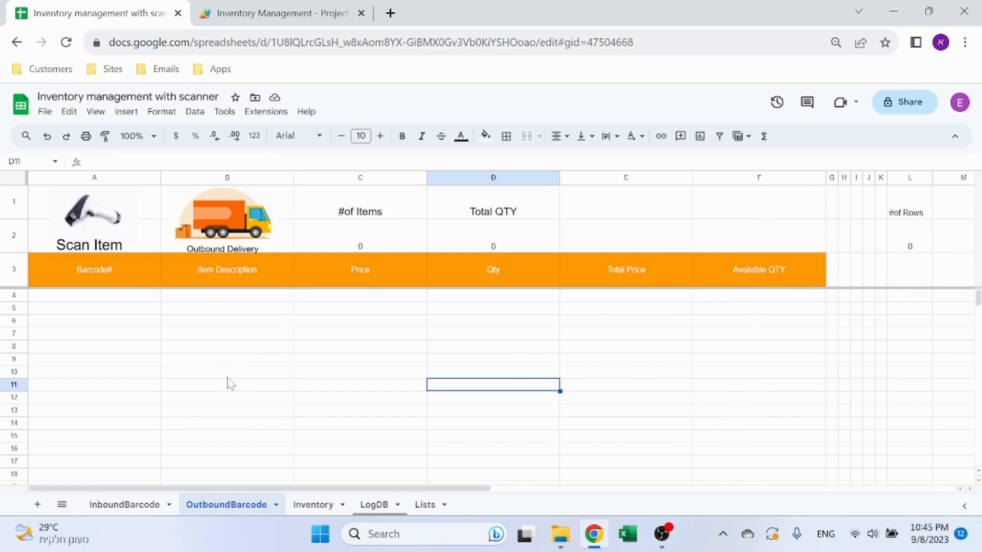
mouse_move(209, 478)
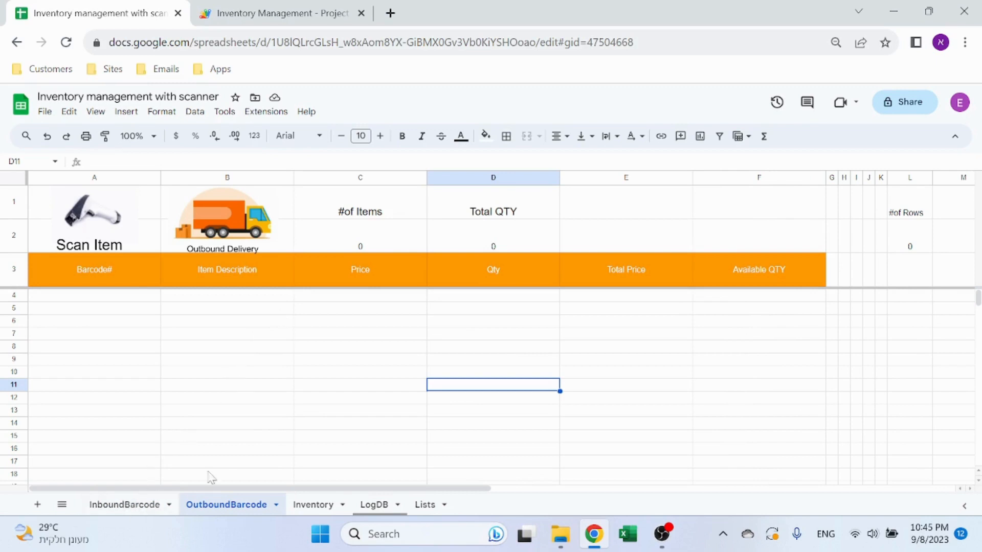
mouse_move(100, 216)
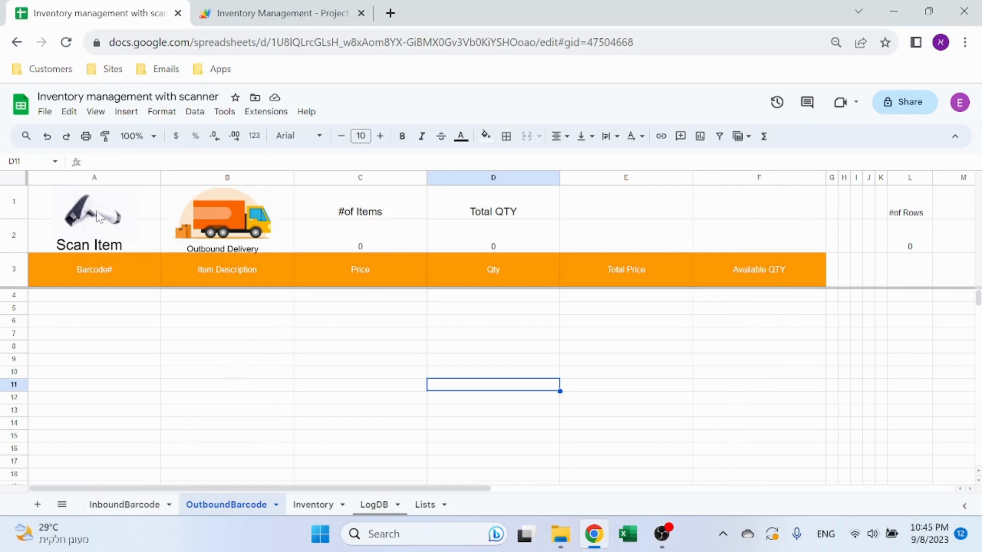
mouse_move(236, 228)
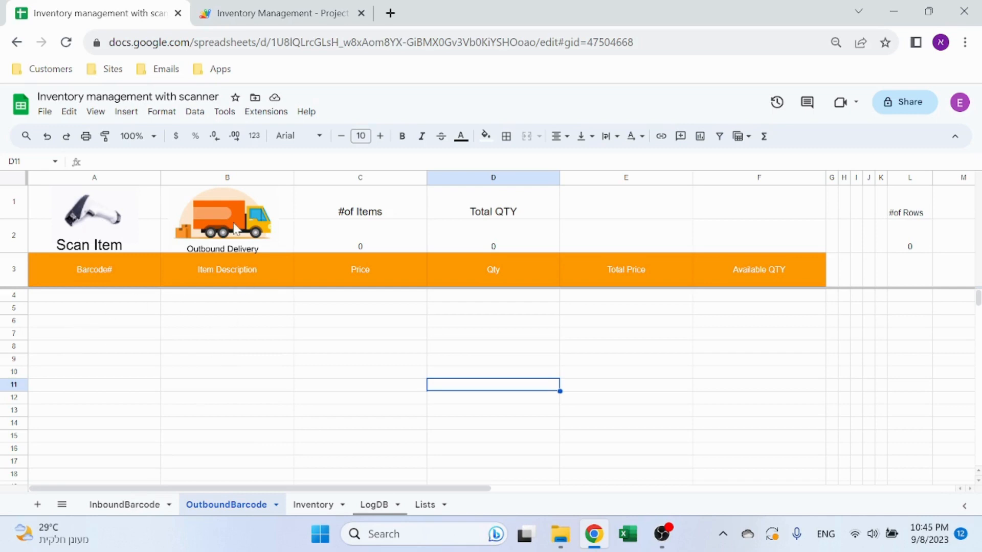
mouse_move(554, 422)
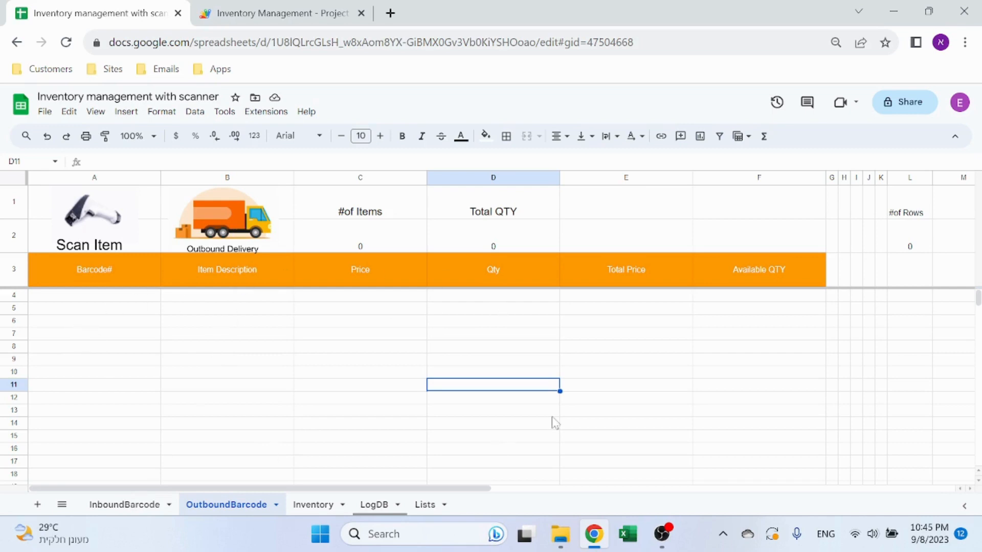
Show the Inventory pivot sheet with quantity and value per item.
click(313, 504)
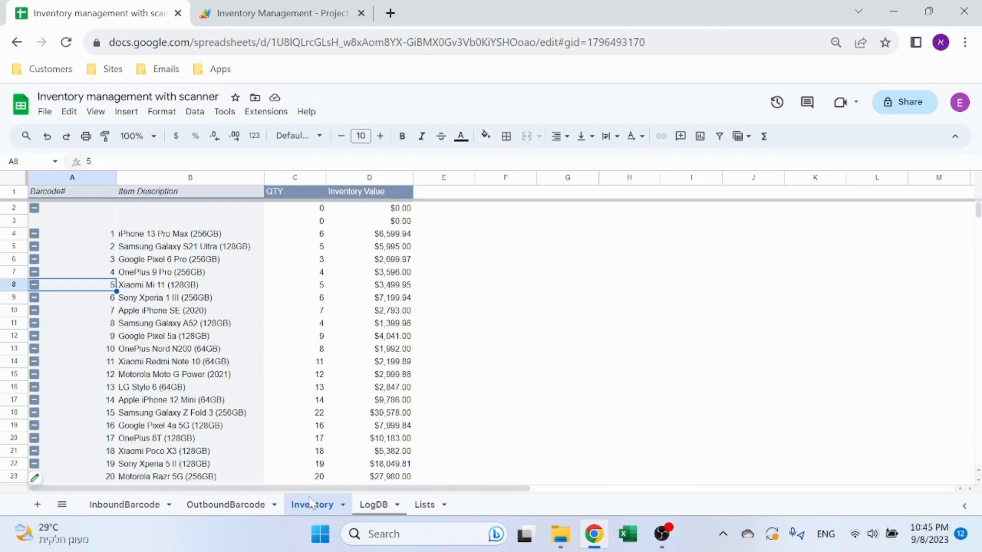
mouse_move(443, 361)
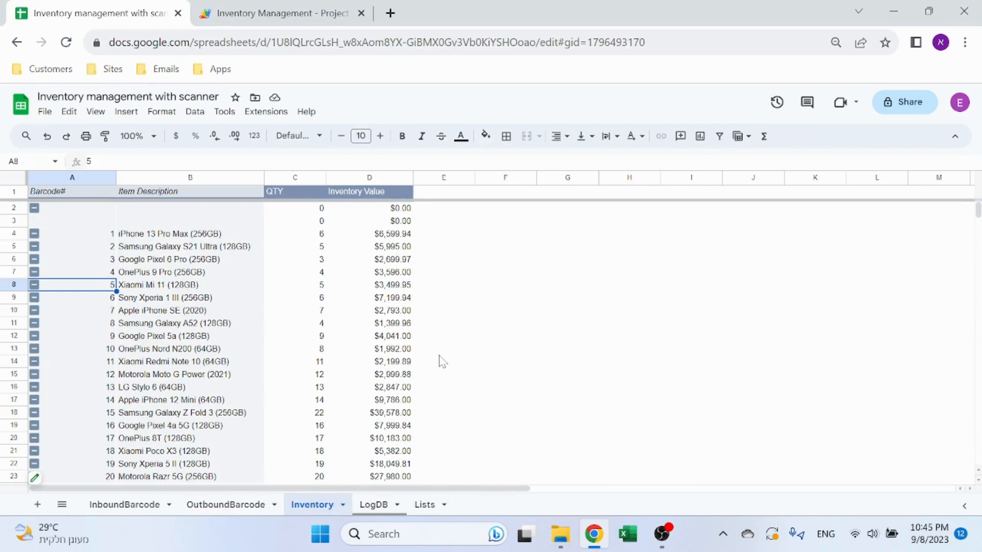
mouse_move(369, 178)
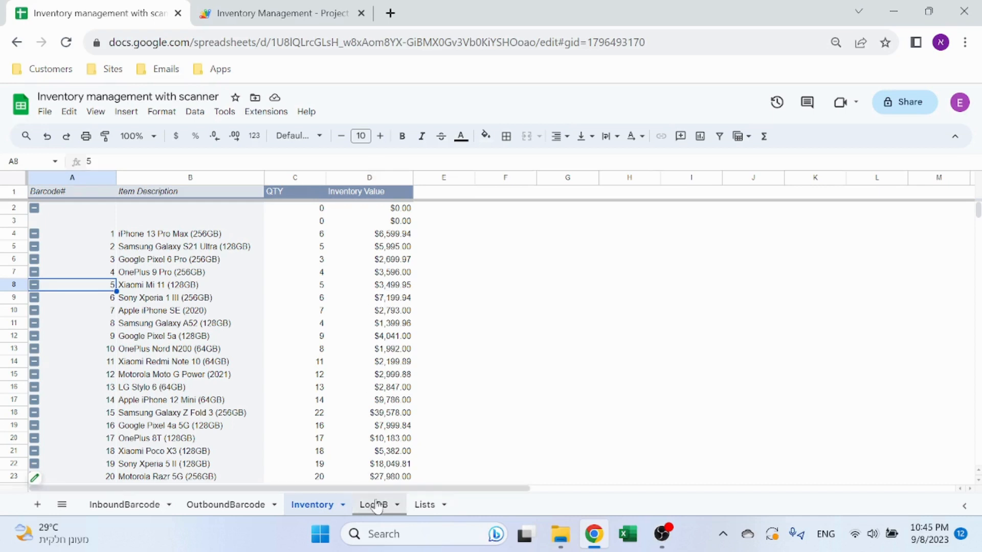
Review the LogDB transaction log entries, then show the Lists sheet of barcode prices.
click(372, 504)
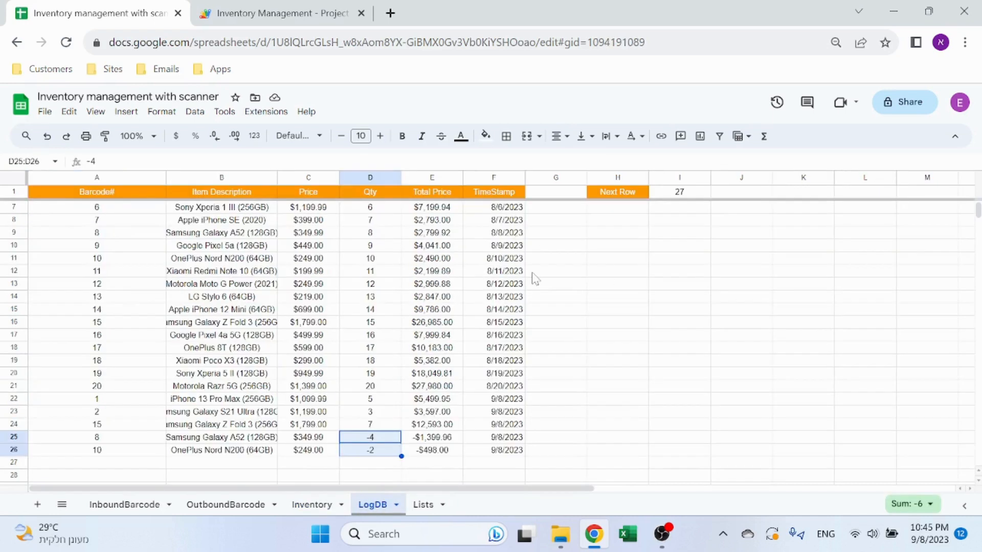
scroll(down, 3)
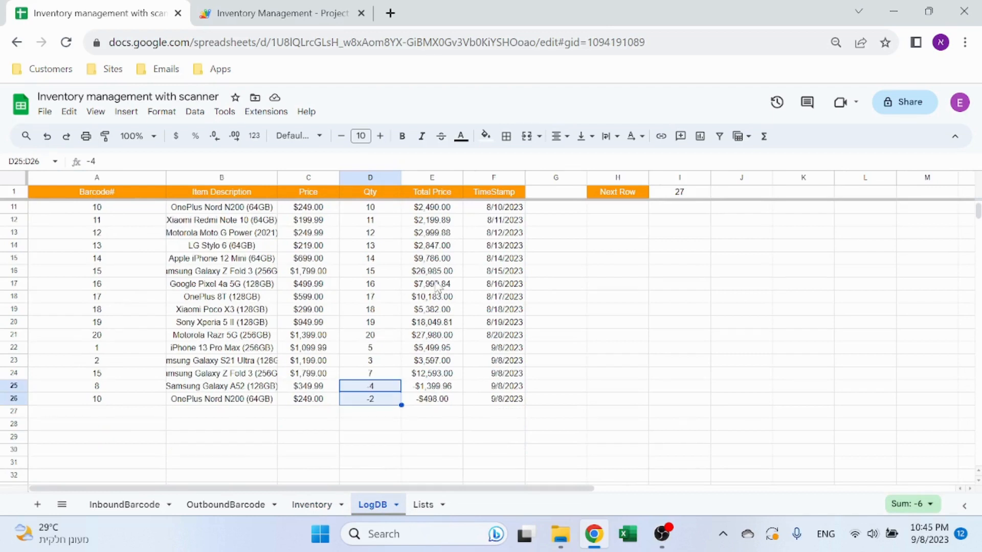
mouse_move(136, 296)
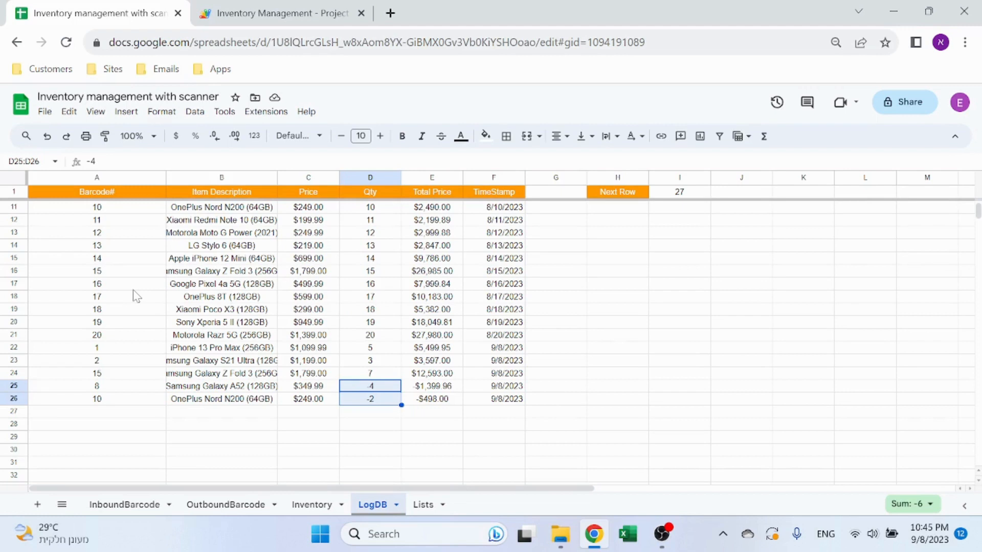
scroll(down, 3)
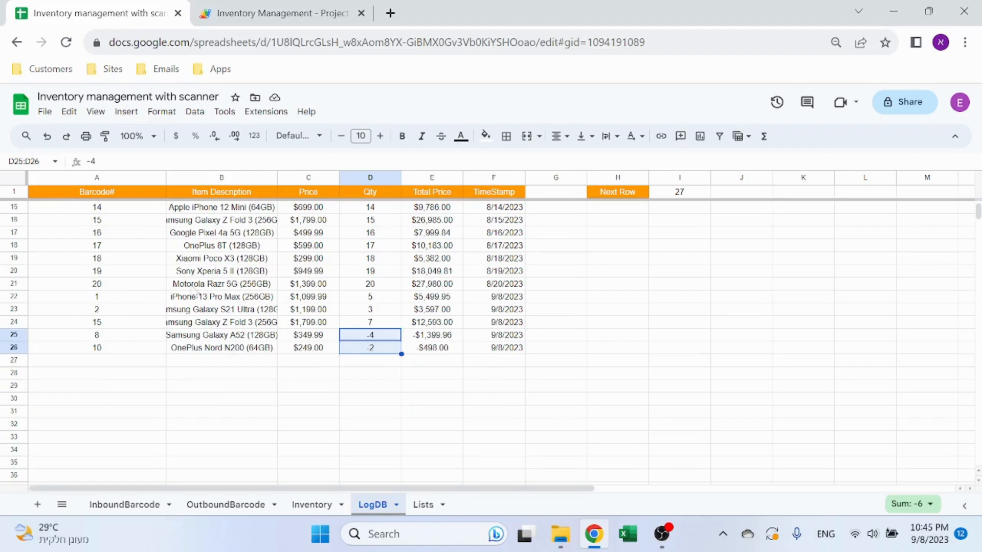
mouse_move(206, 185)
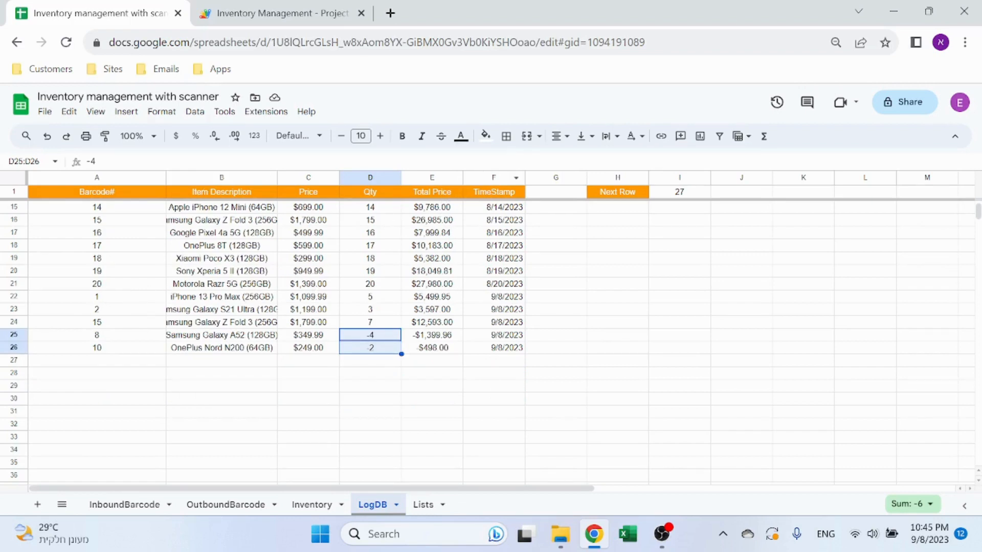
scroll(up, 3)
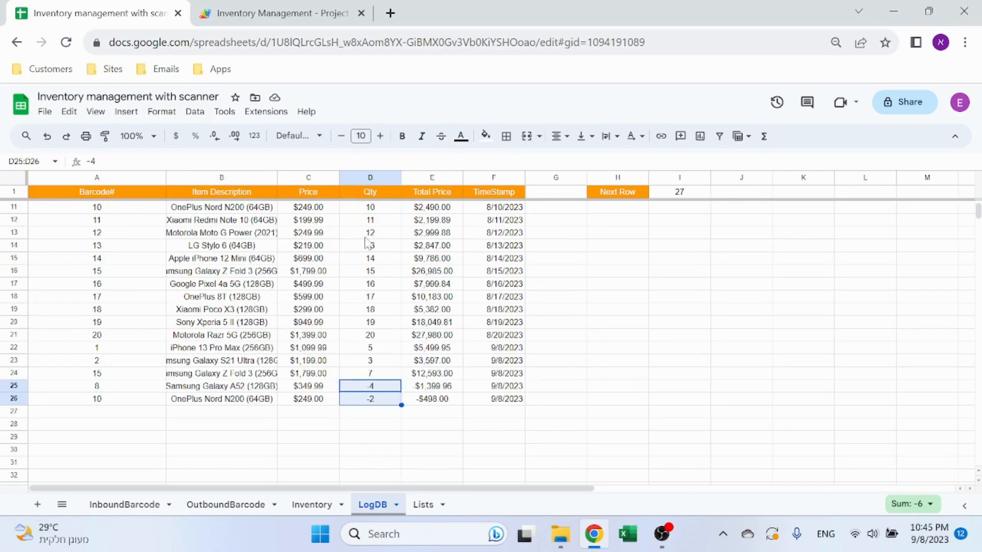
mouse_move(315, 411)
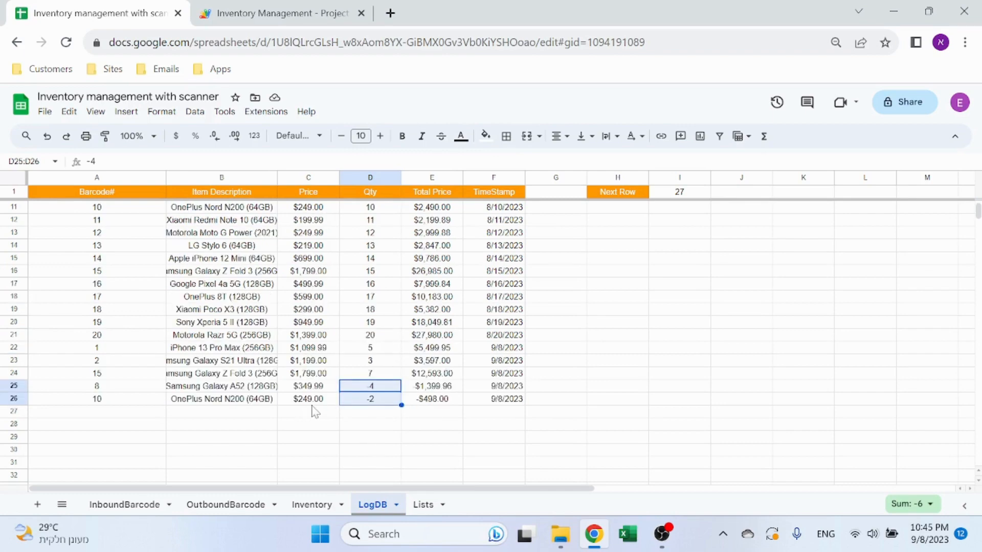
click(423, 504)
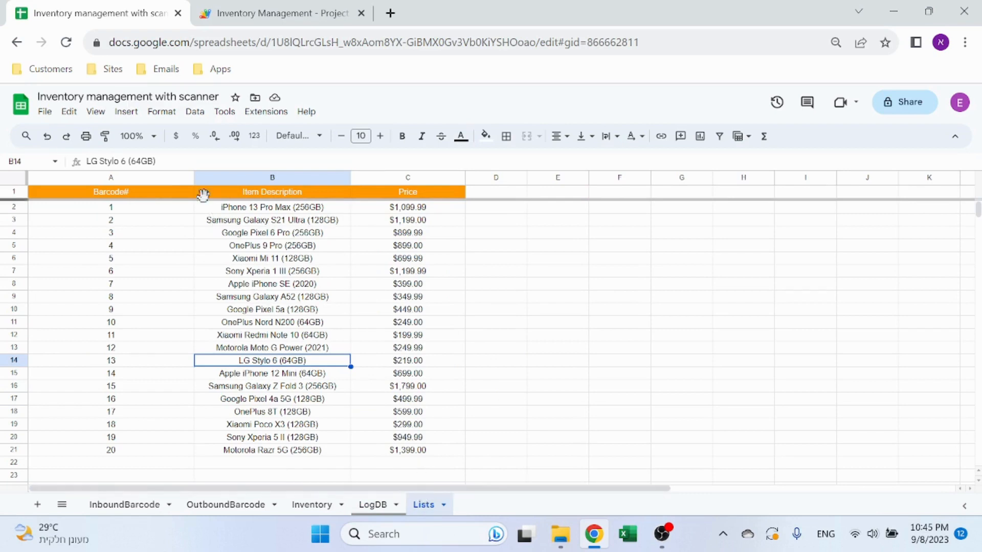
click(110, 176)
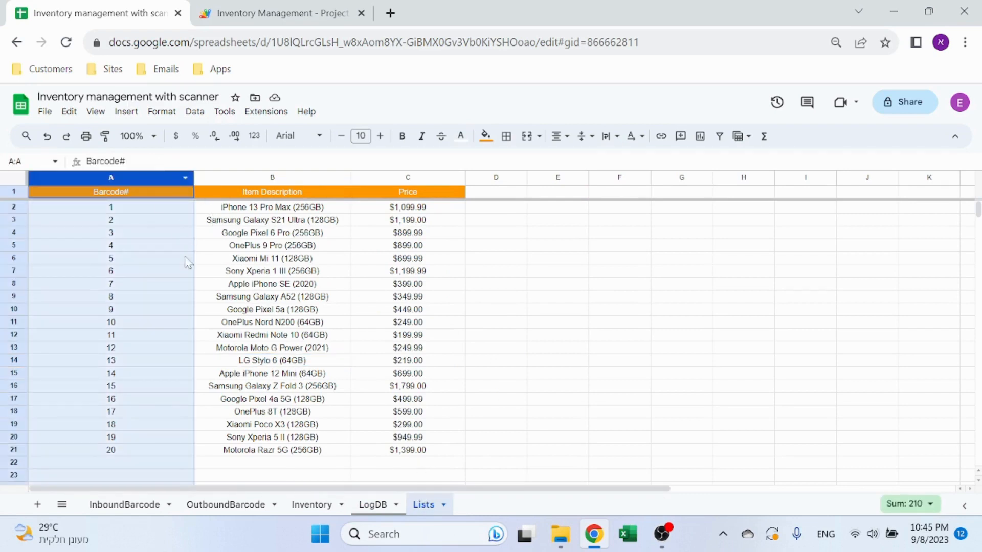
click(272, 177)
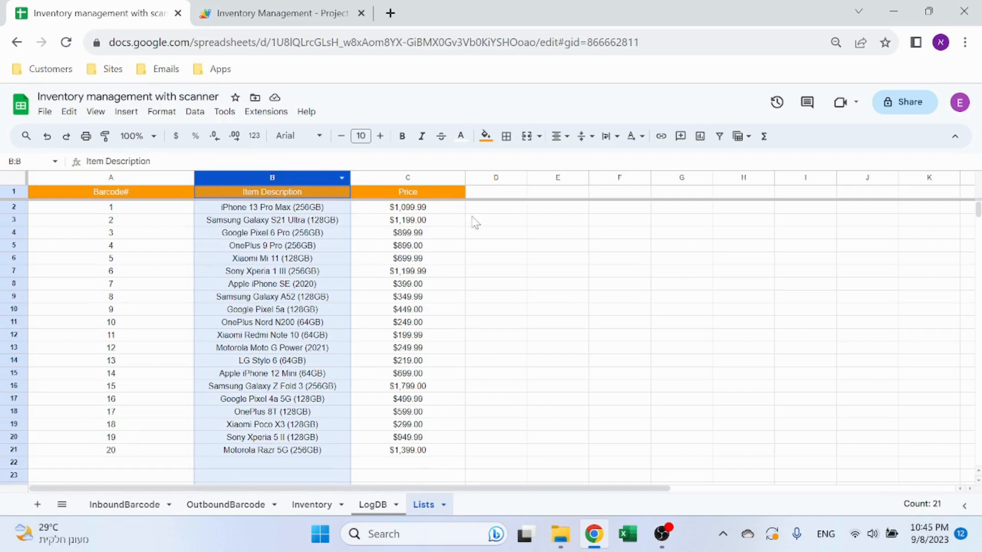
click(495, 220)
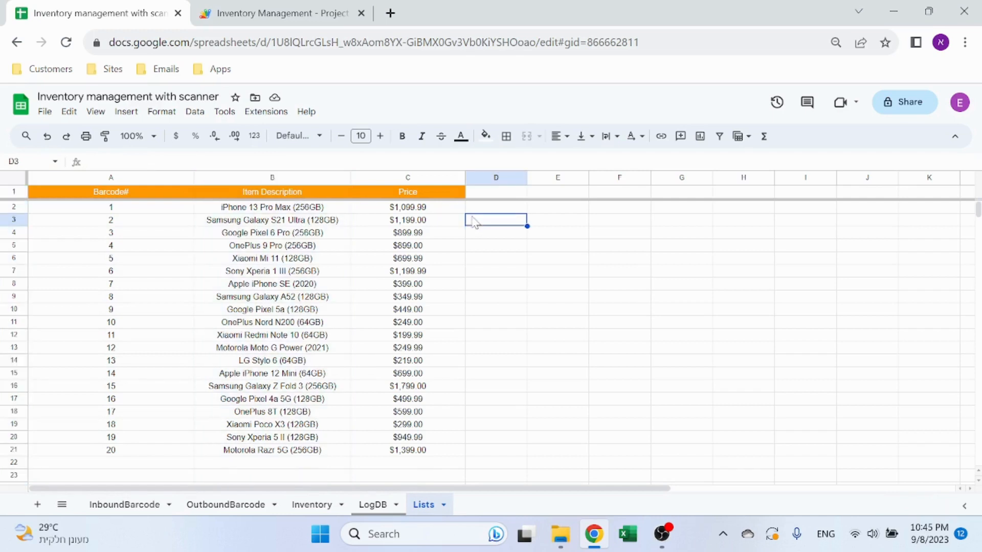
mouse_move(500, 228)
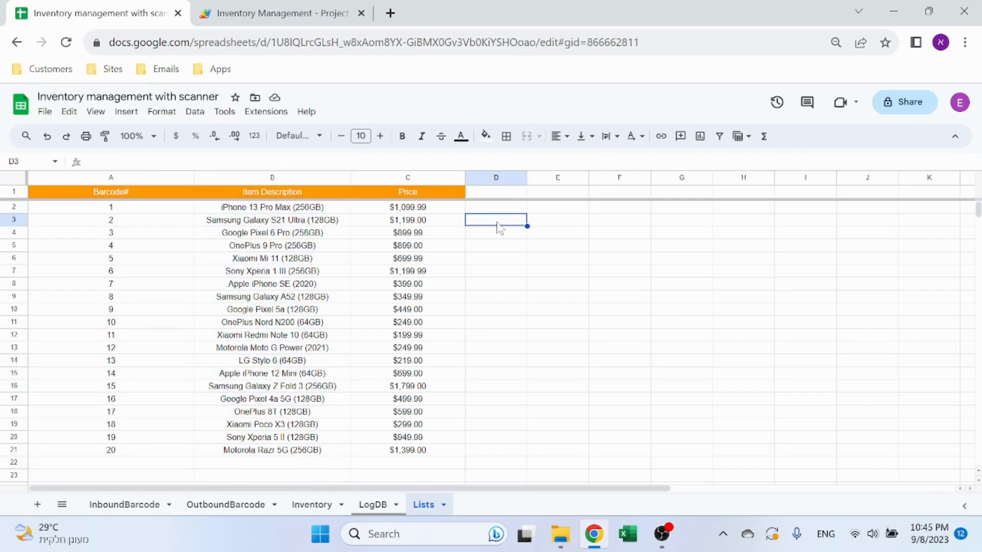
mouse_move(347, 257)
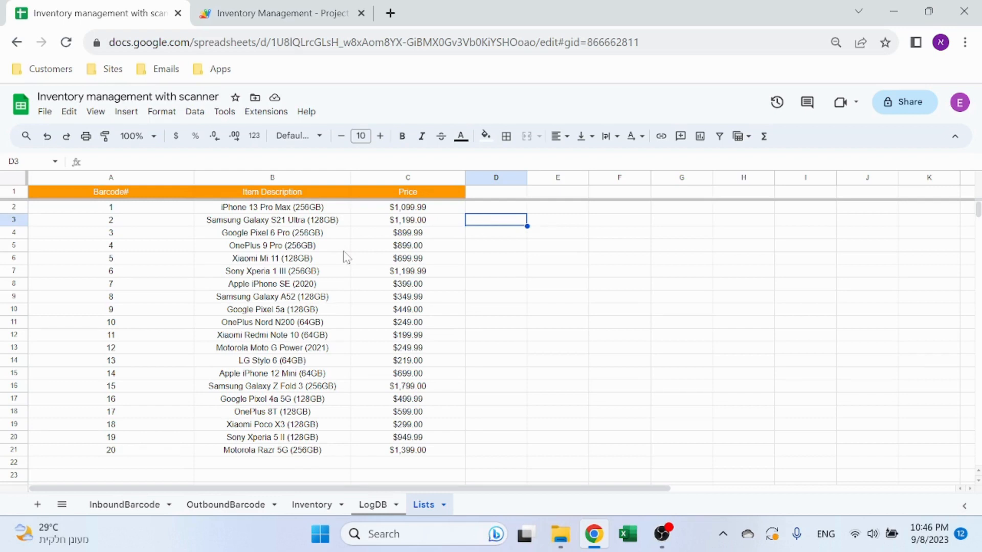
Inspect the description VLOOKUP in B8 and the Total Price formula in E8 on InboundBarcode.
click(124, 504)
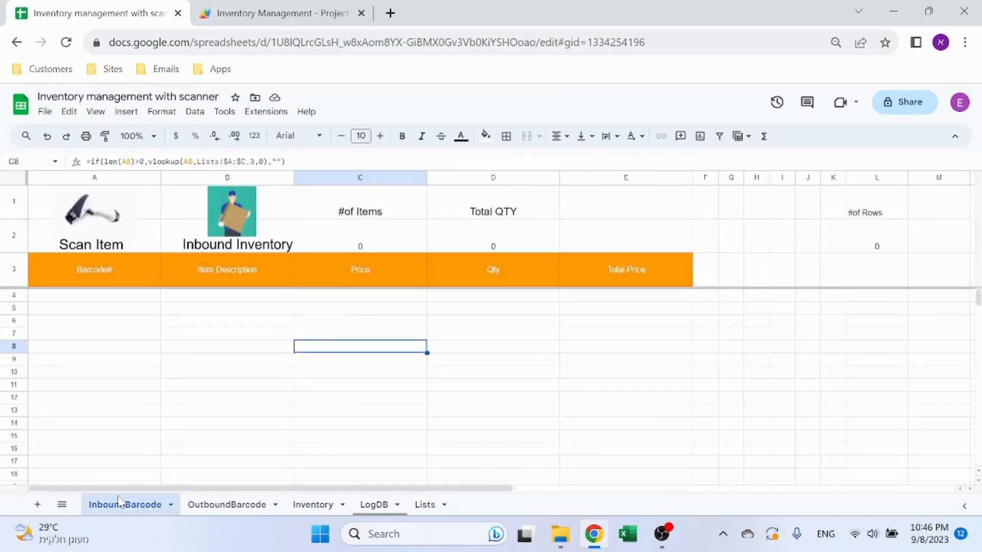
mouse_move(196, 412)
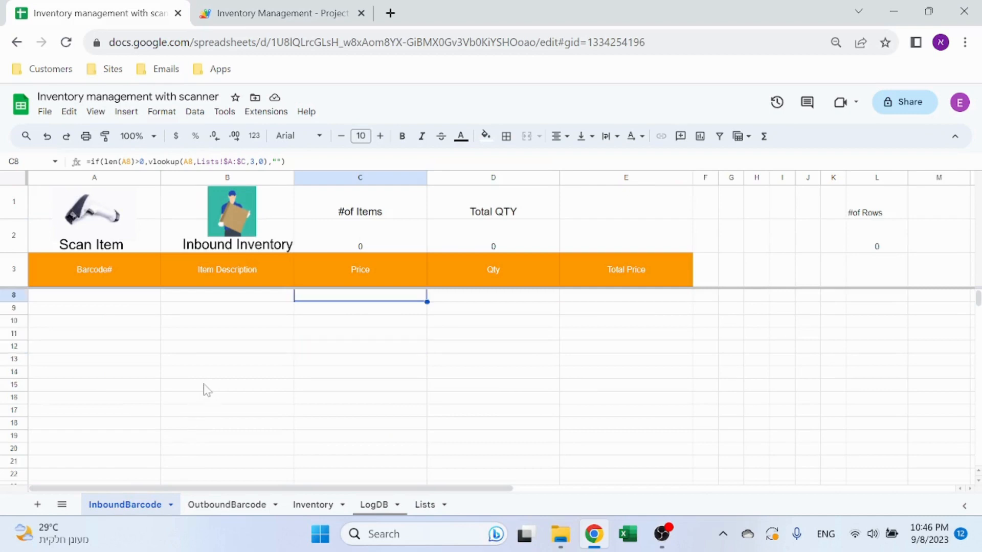
mouse_move(82, 183)
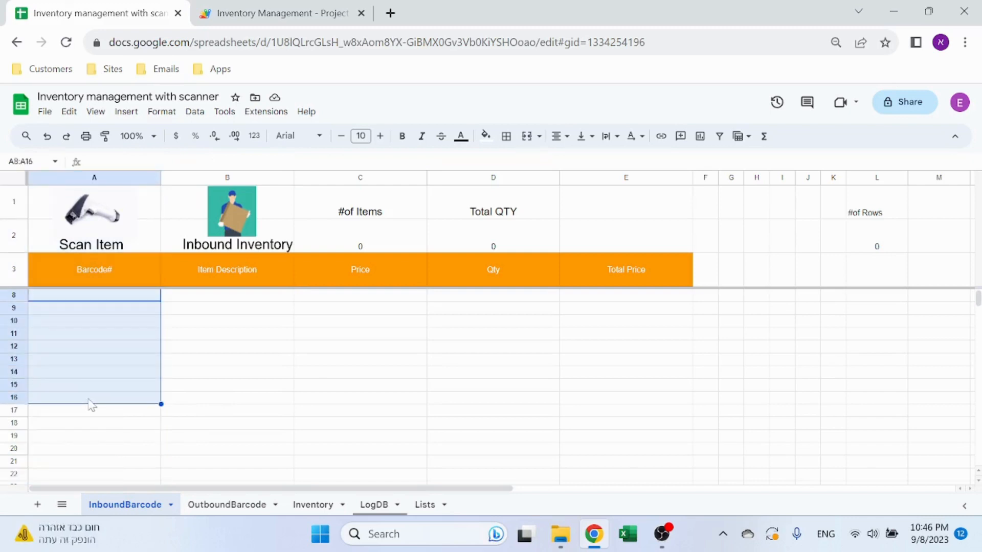
click(493, 177)
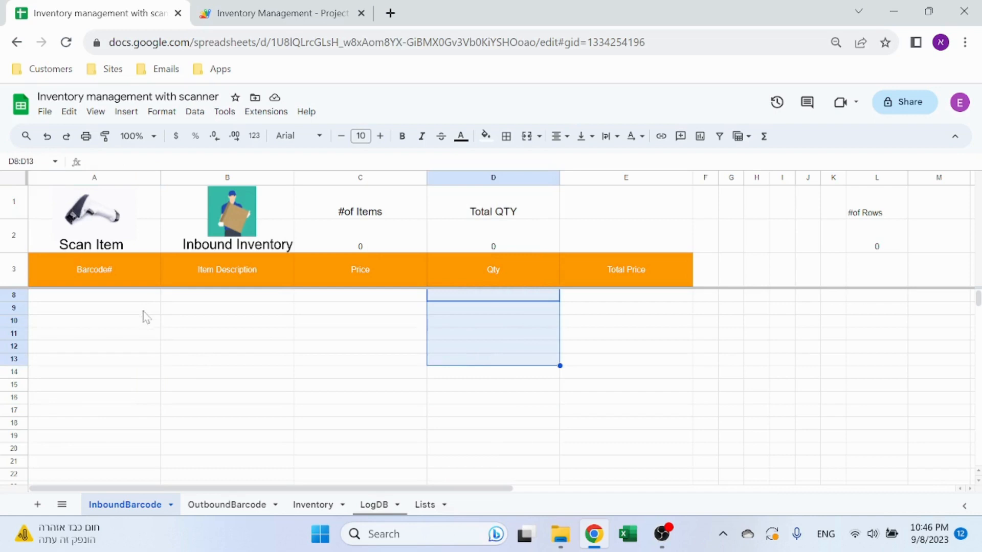
click(94, 307)
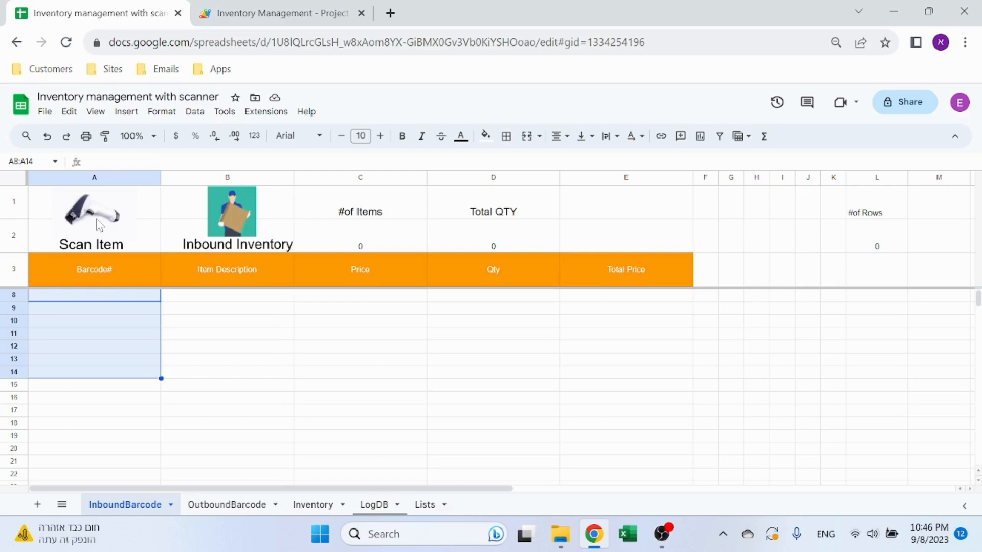
click(227, 294)
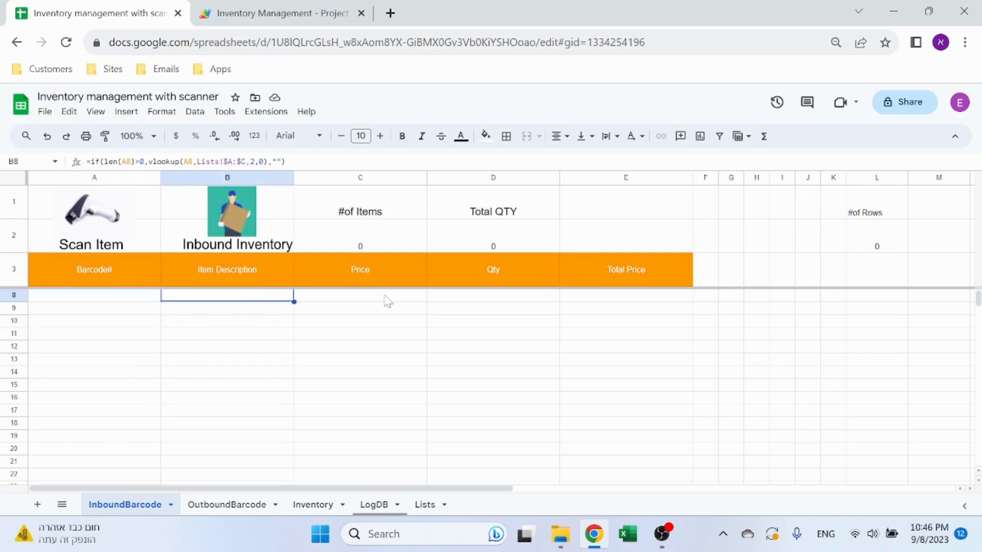
click(625, 295)
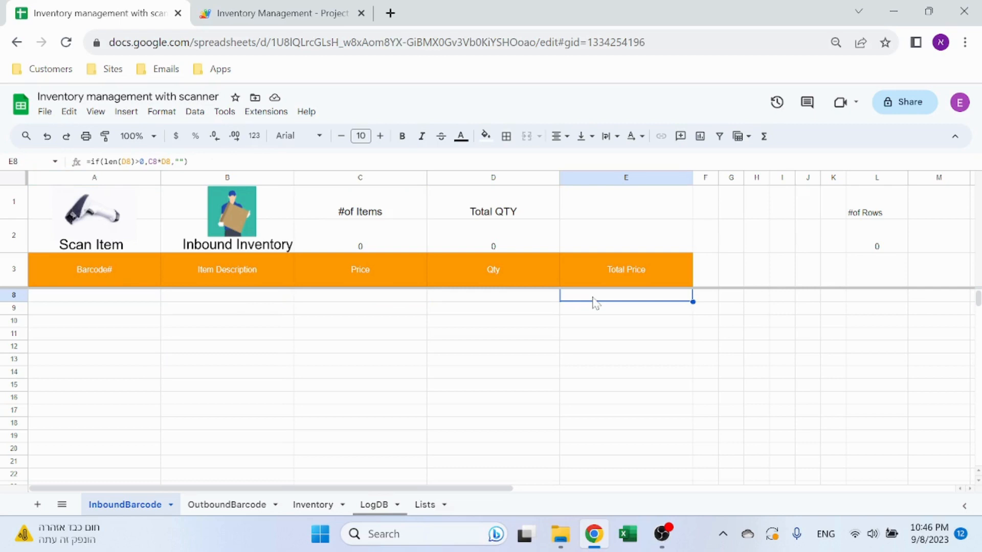
click(227, 294)
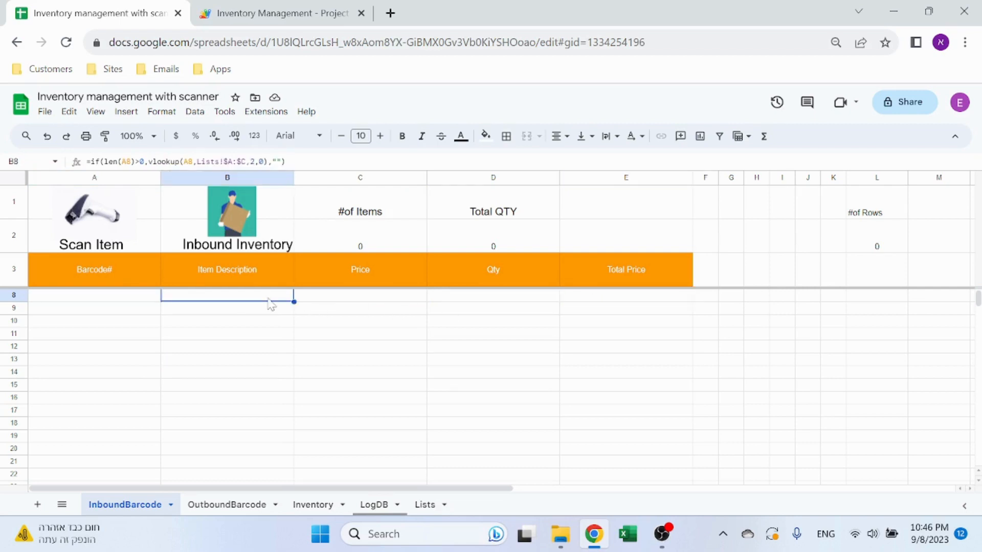
mouse_move(289, 305)
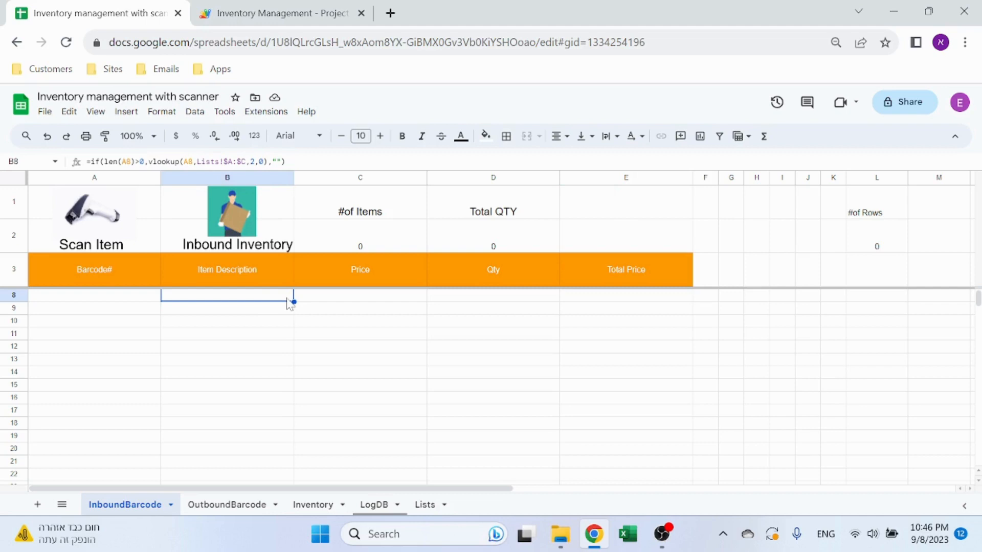
mouse_move(289, 305)
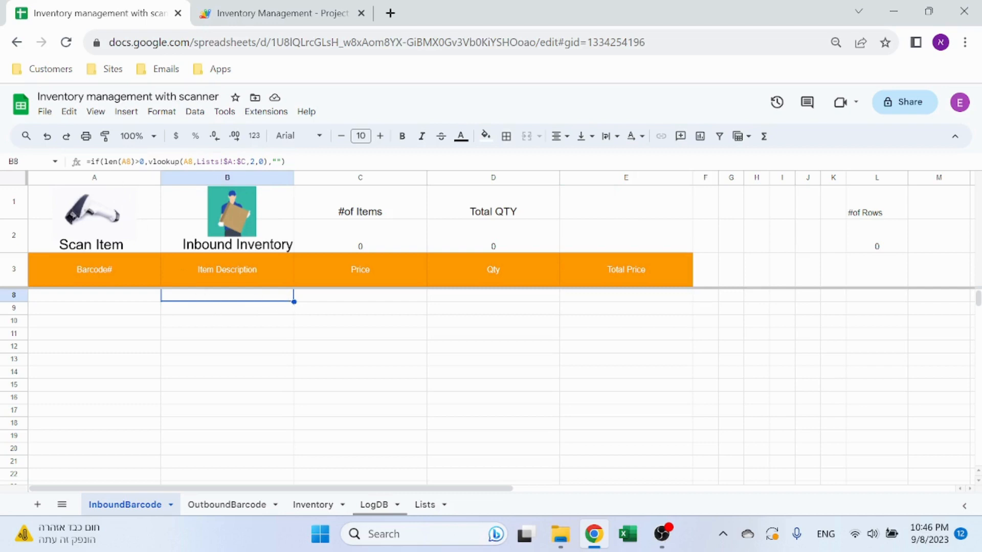
double_click(227, 295)
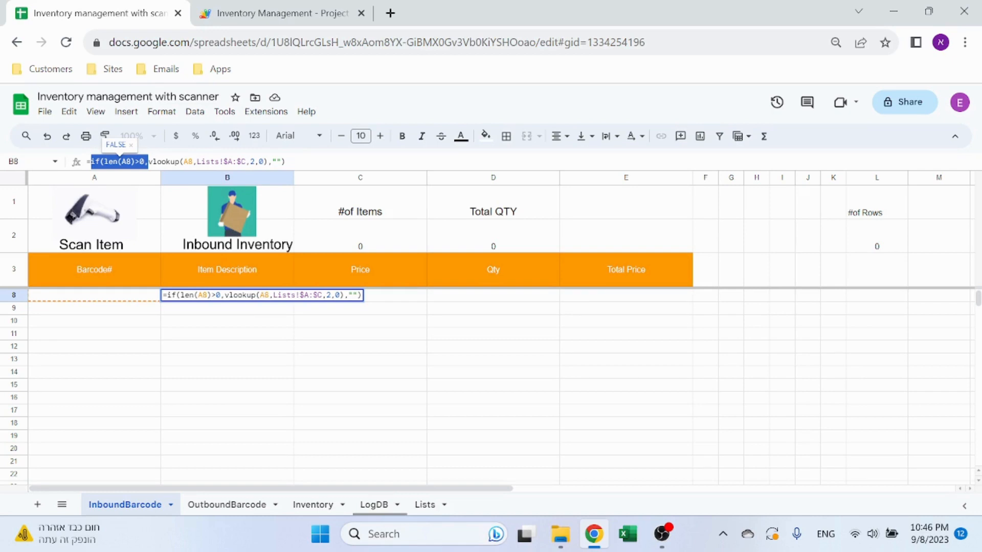
mouse_move(136, 301)
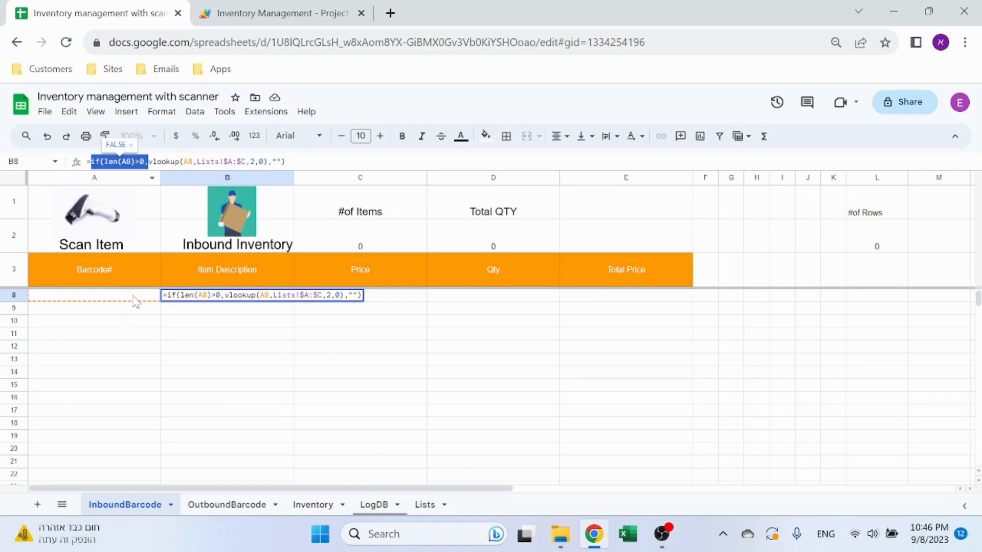
mouse_move(135, 302)
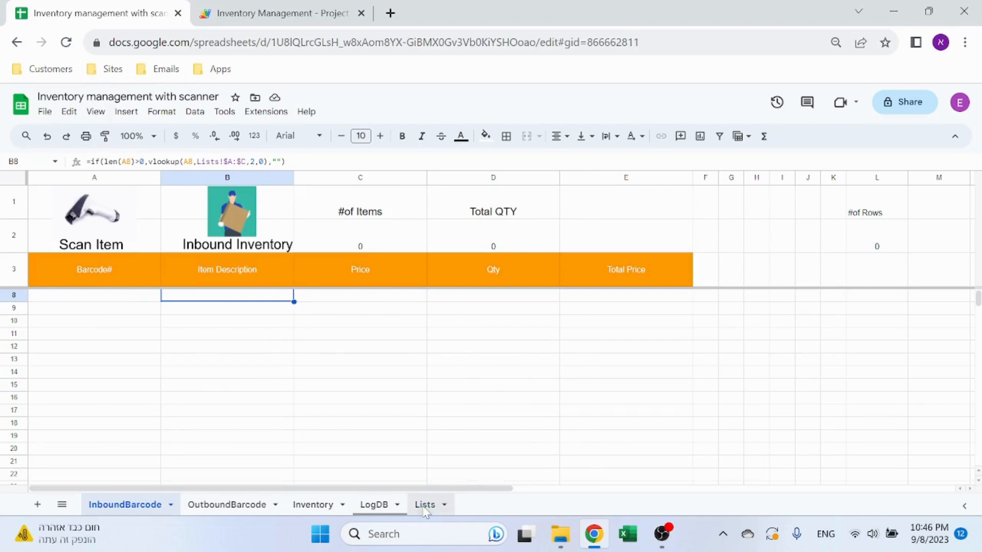
click(423, 504)
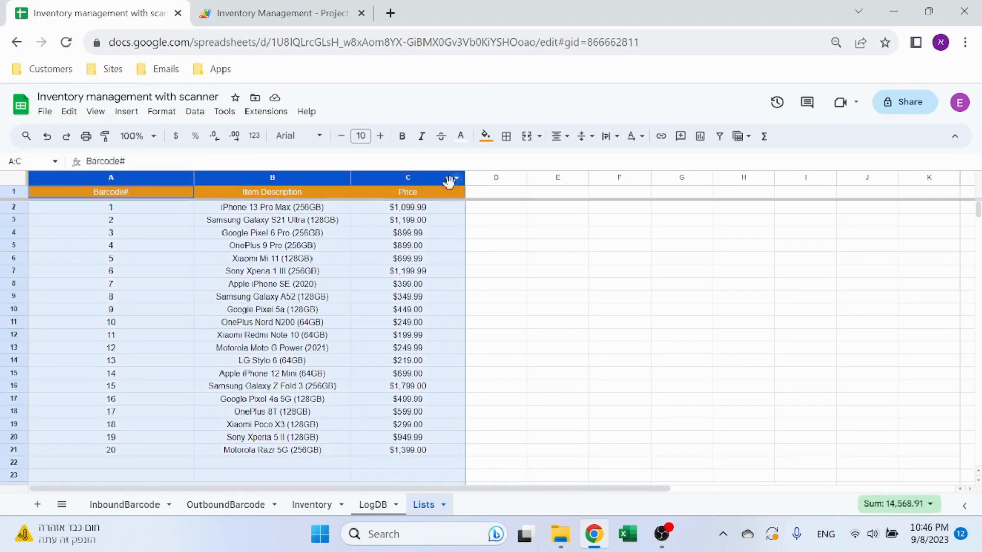
click(408, 206)
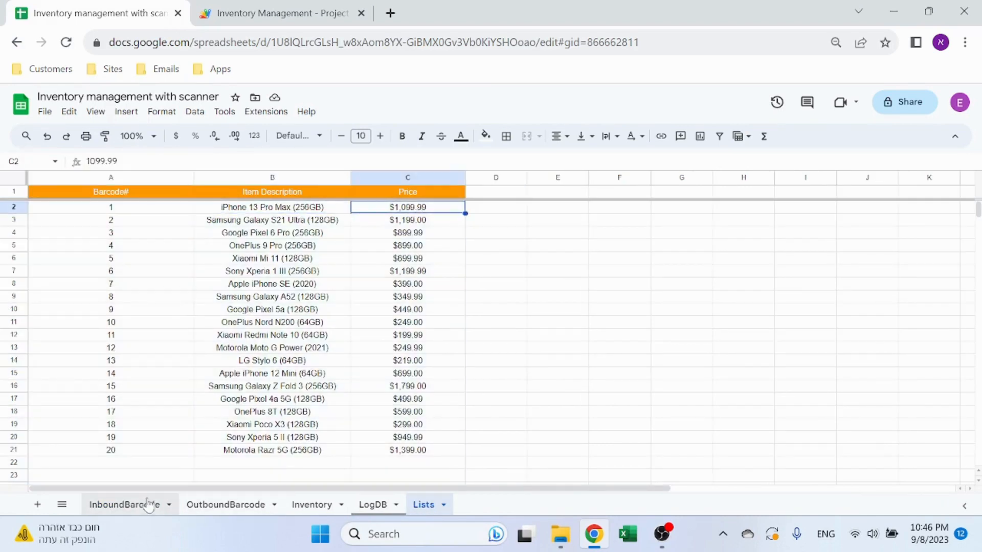
click(124, 504)
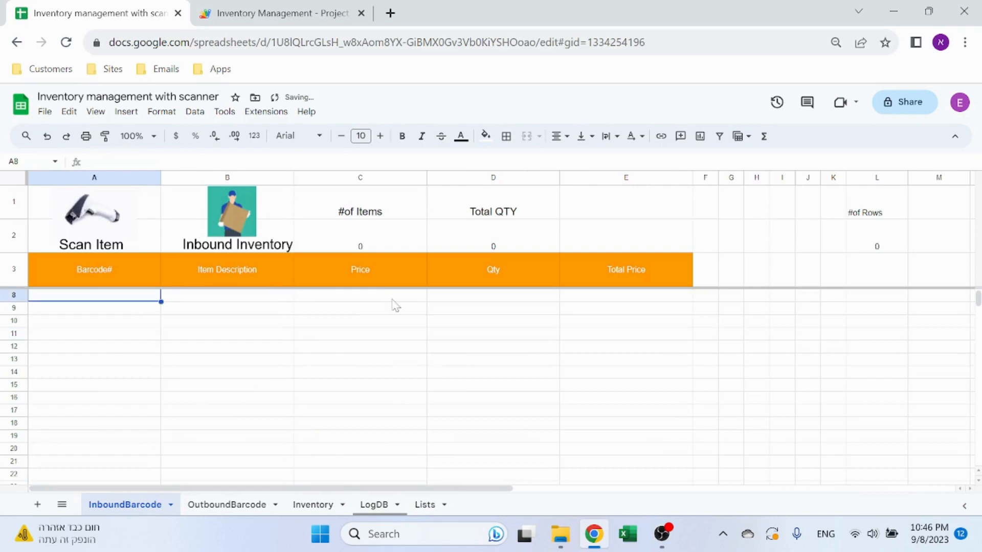
click(625, 295)
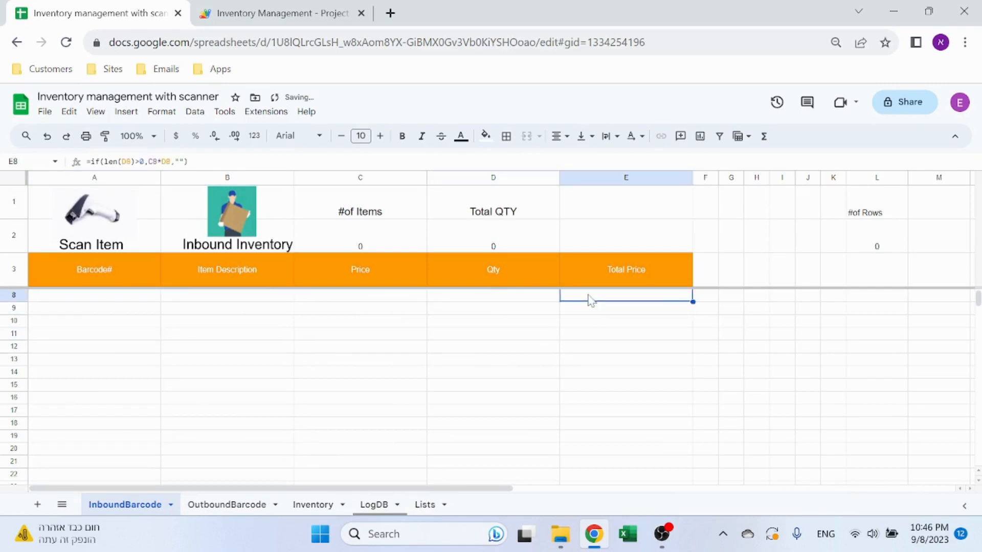
double_click(626, 295)
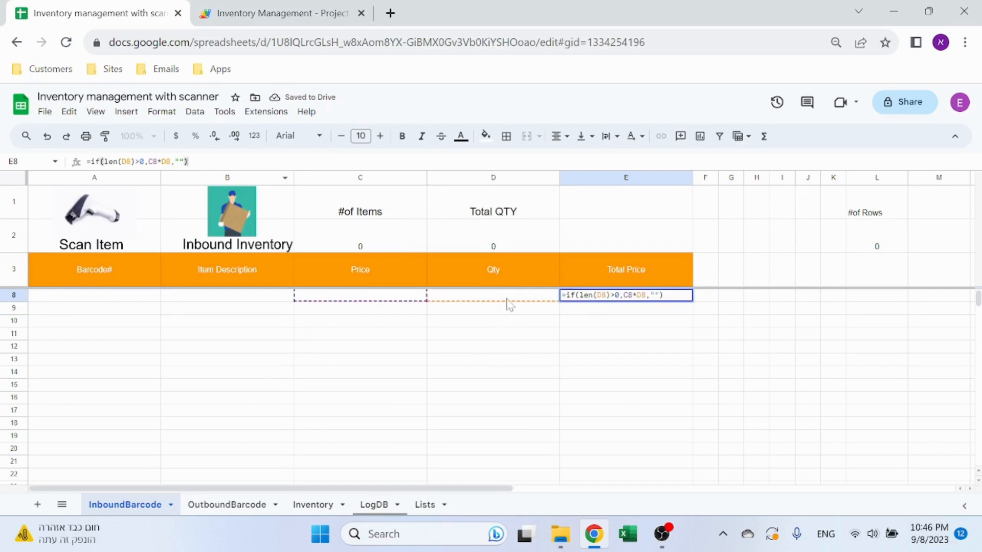
click(493, 308)
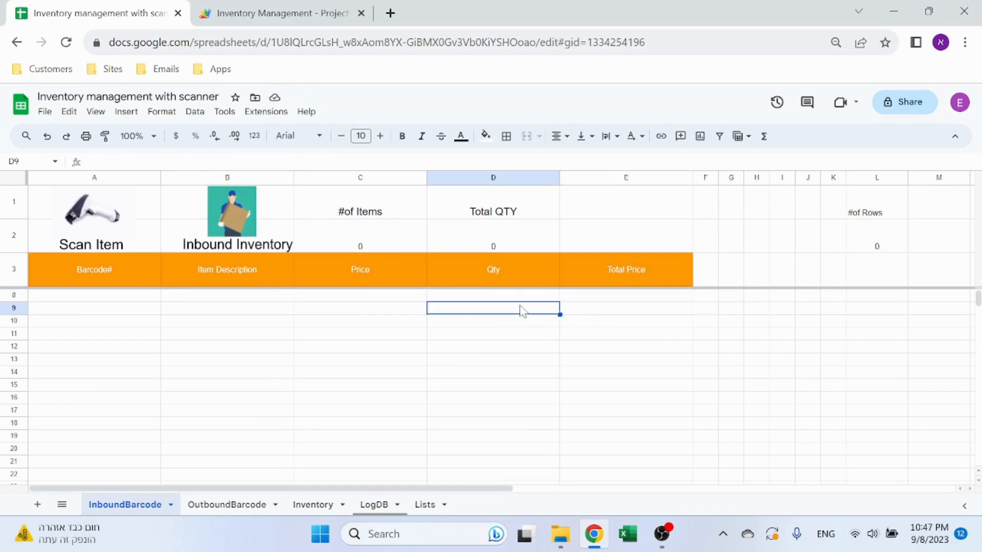
text(1)
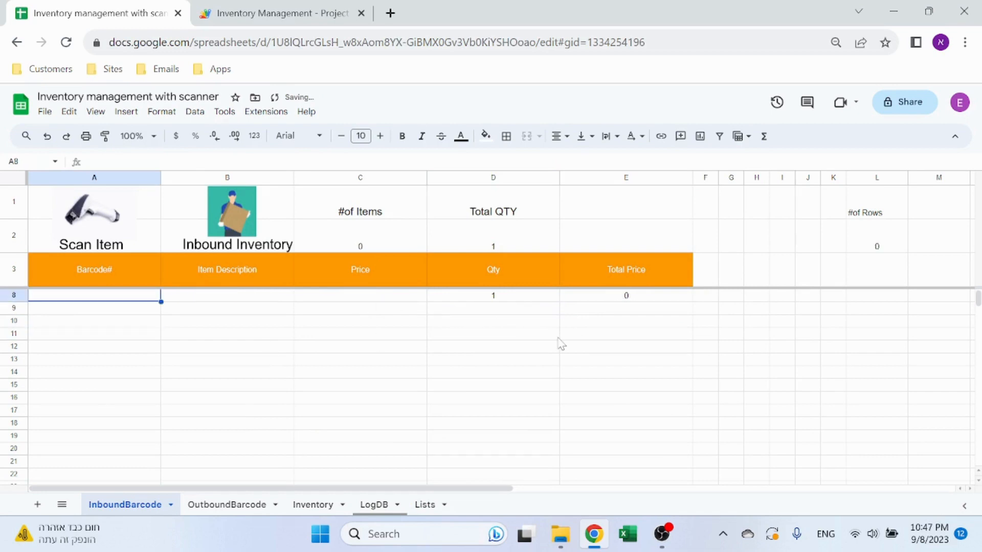
click(493, 347)
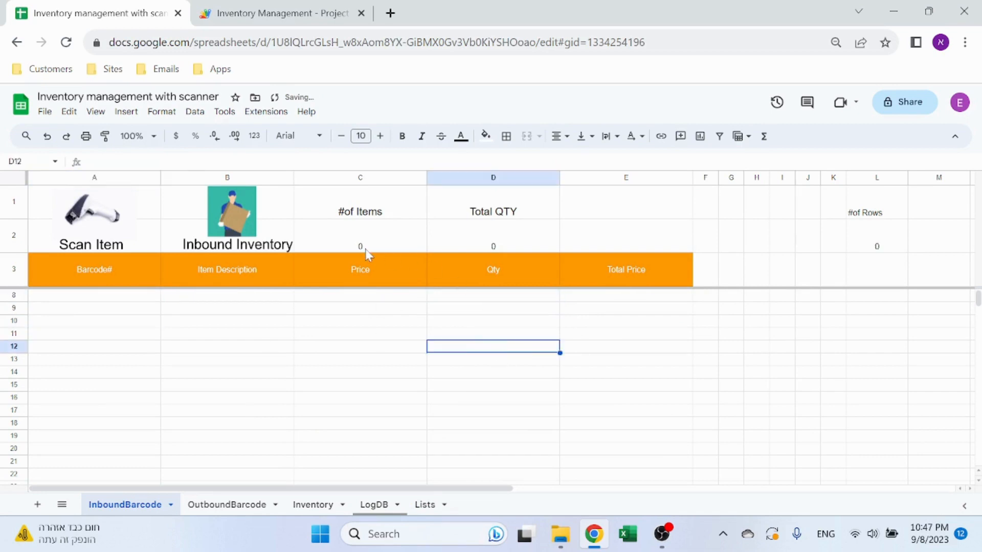
click(493, 236)
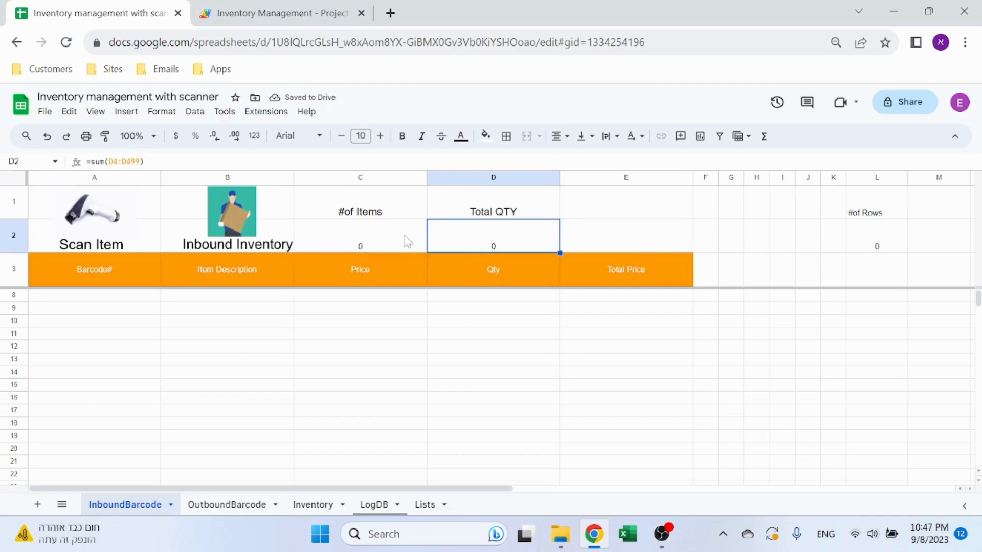
click(360, 237)
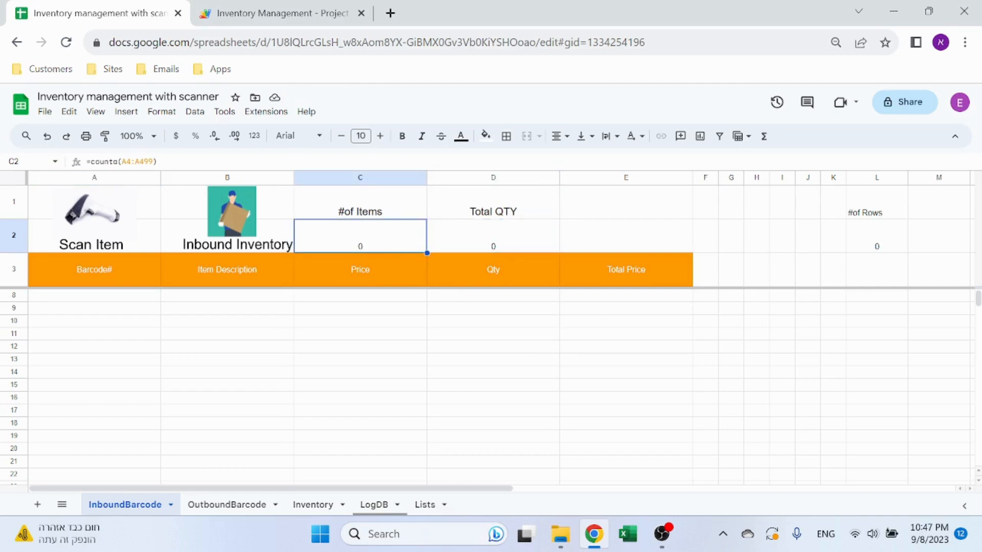
mouse_move(497, 242)
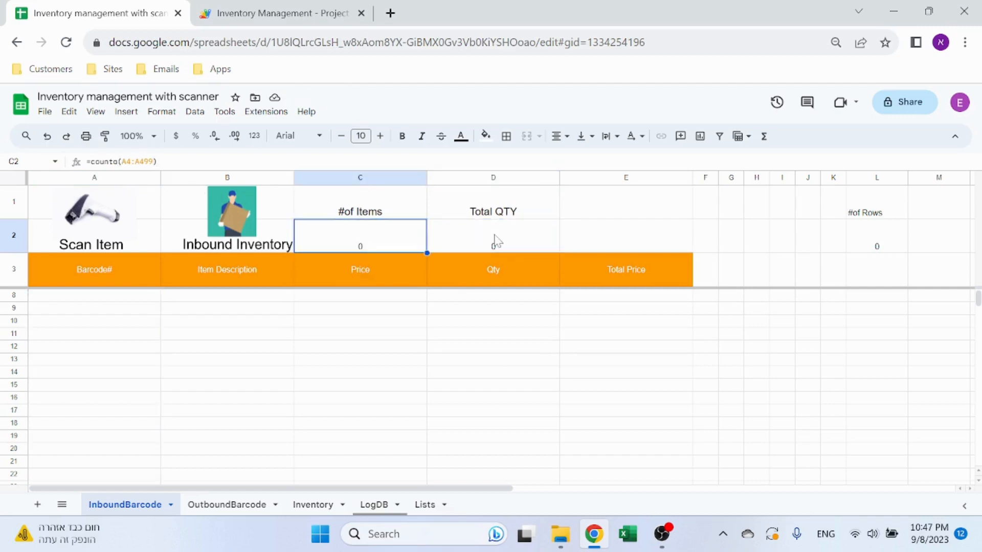
click(492, 236)
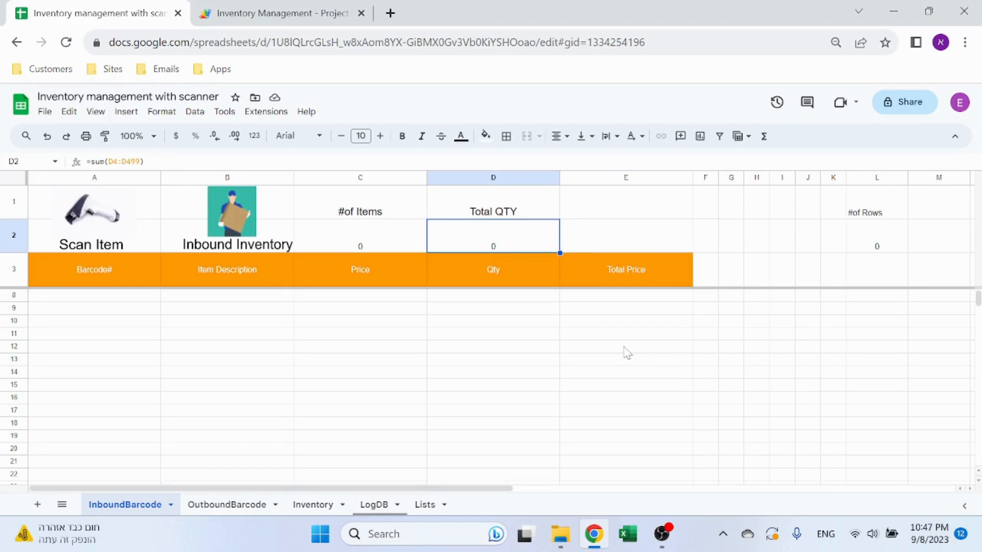
click(877, 237)
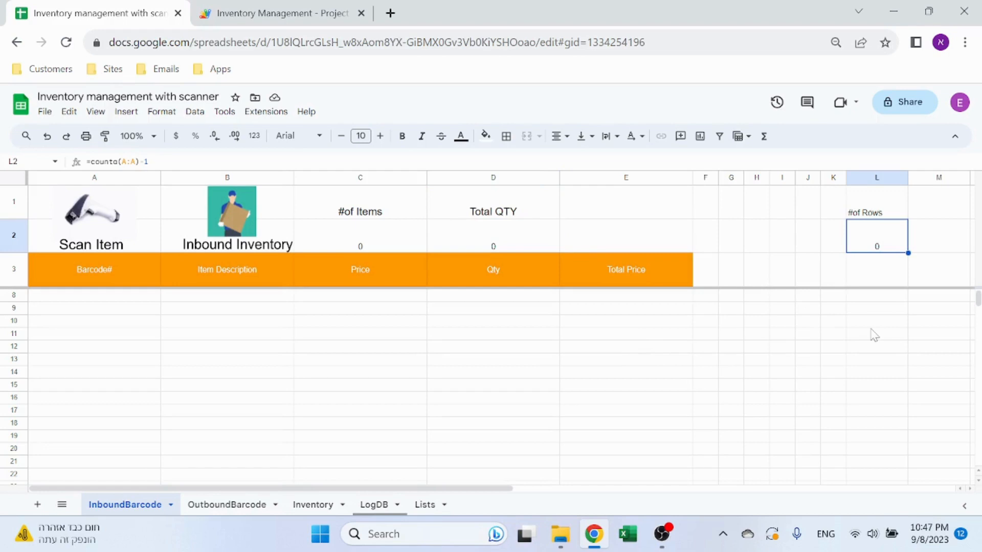
mouse_move(804, 419)
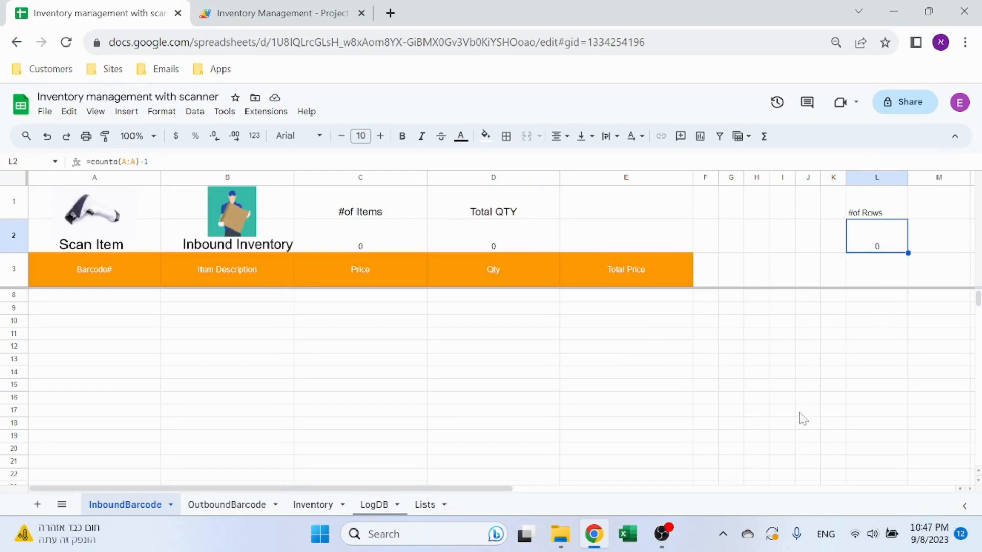
mouse_move(635, 385)
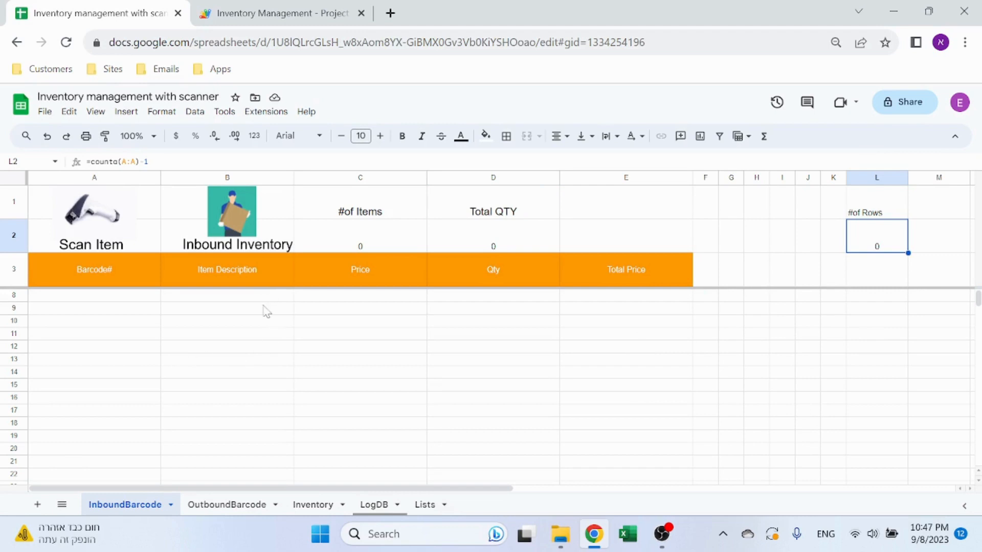
mouse_move(223, 314)
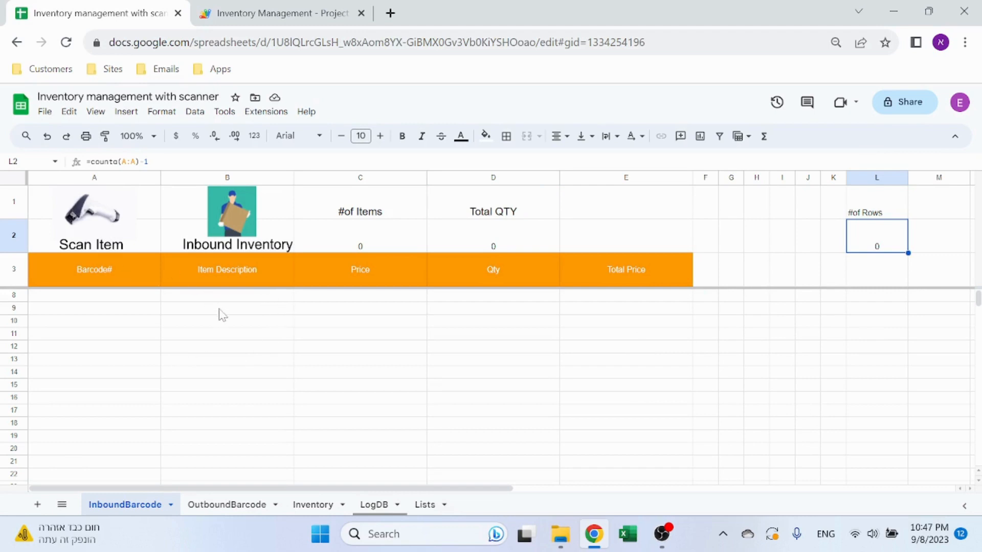
mouse_move(124, 233)
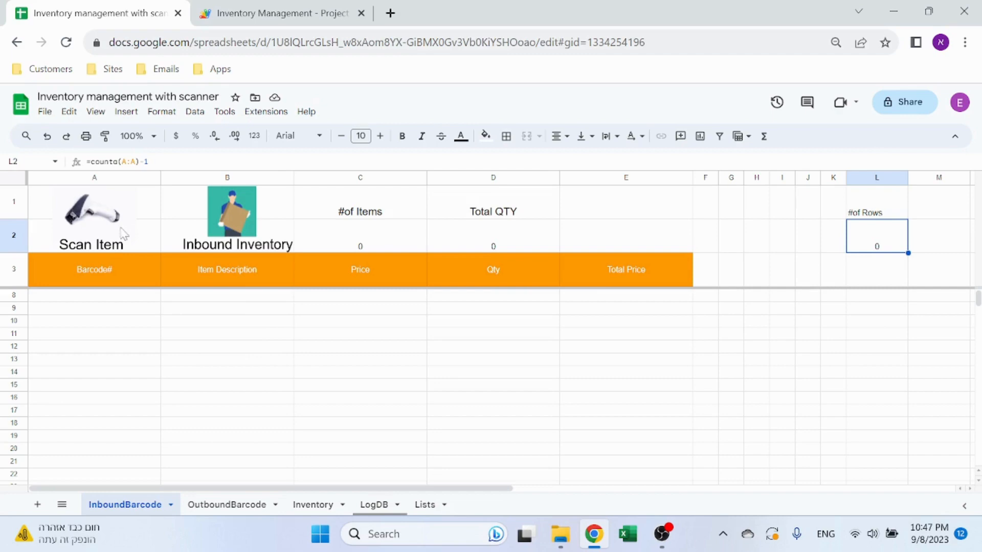
mouse_move(101, 317)
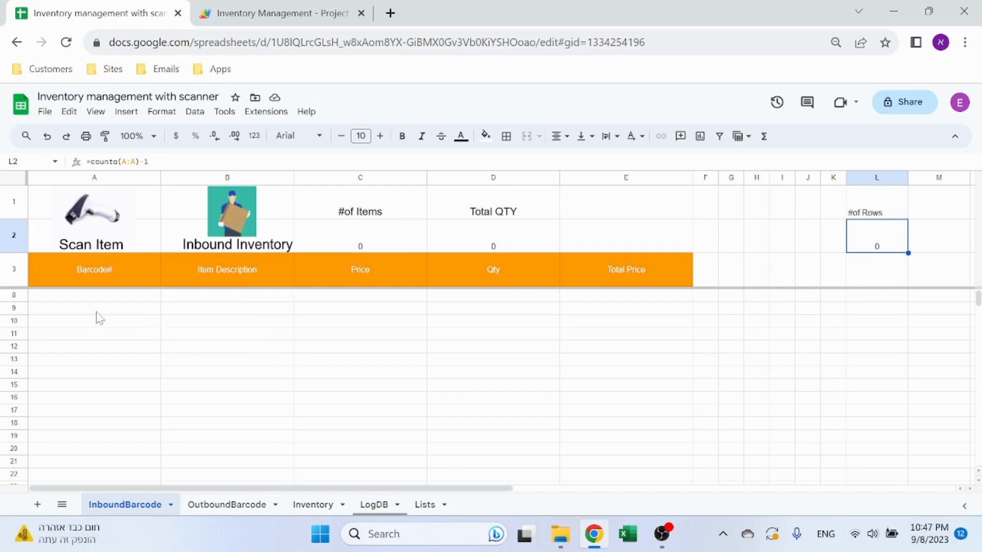
click(279, 12)
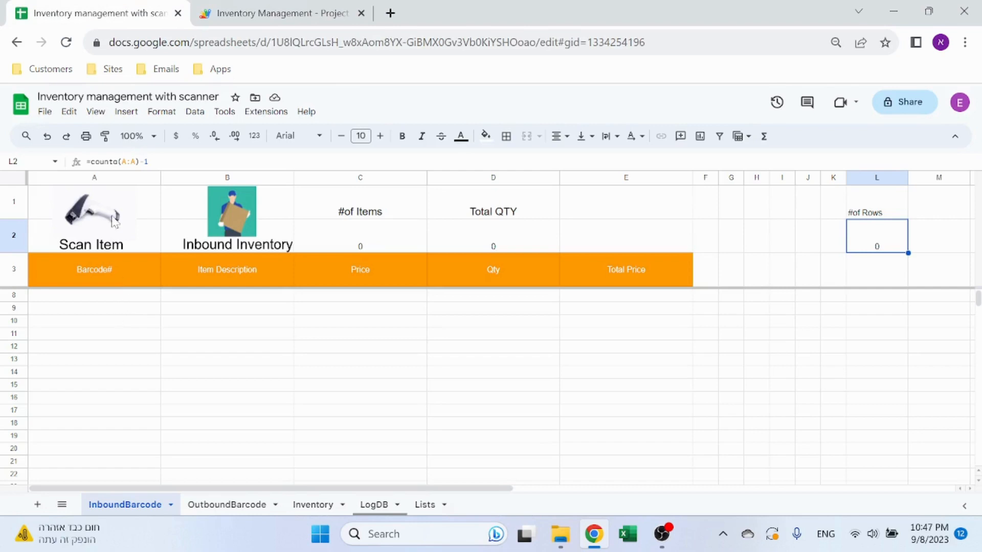
mouse_move(266, 111)
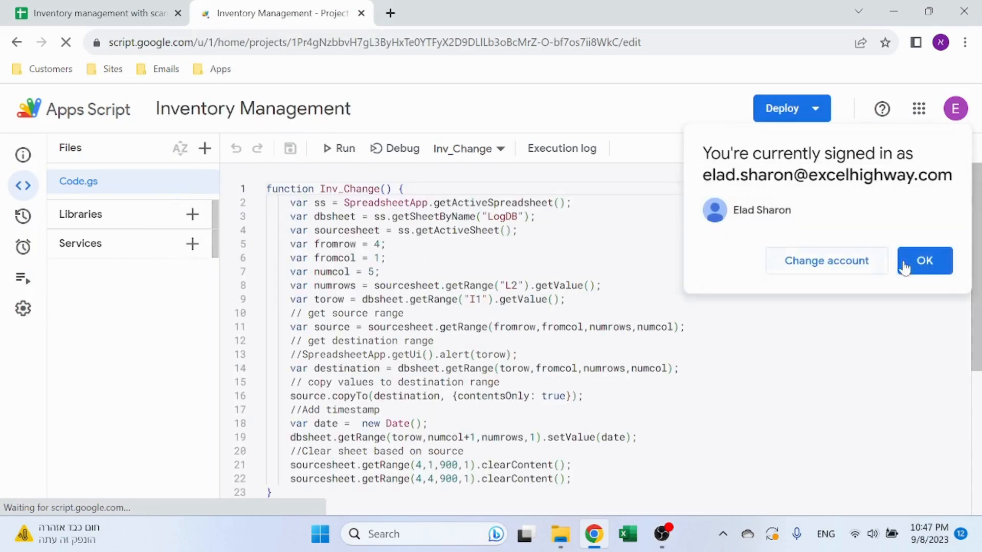
Dismiss the account notice and review the barcode_input function in Code.gs.
click(924, 261)
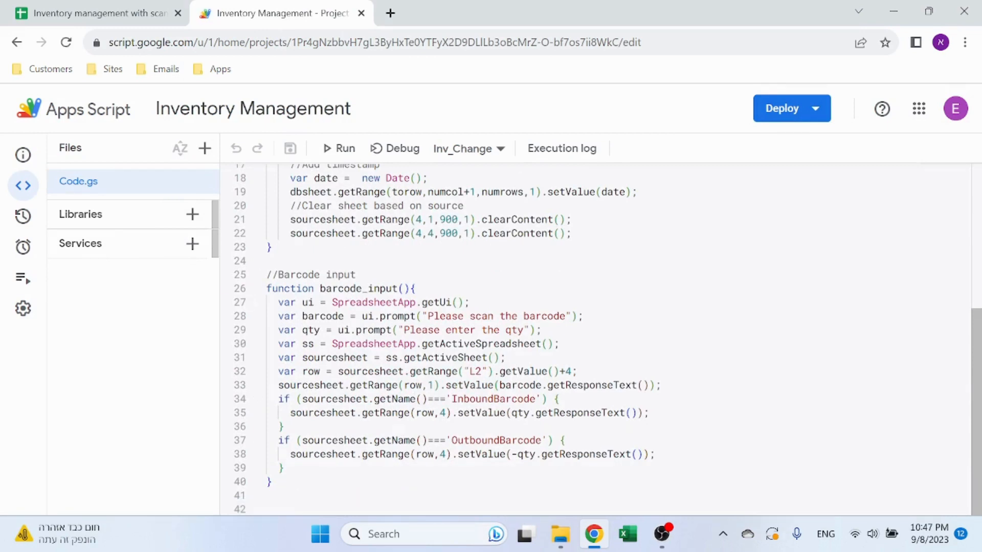
mouse_move(369, 277)
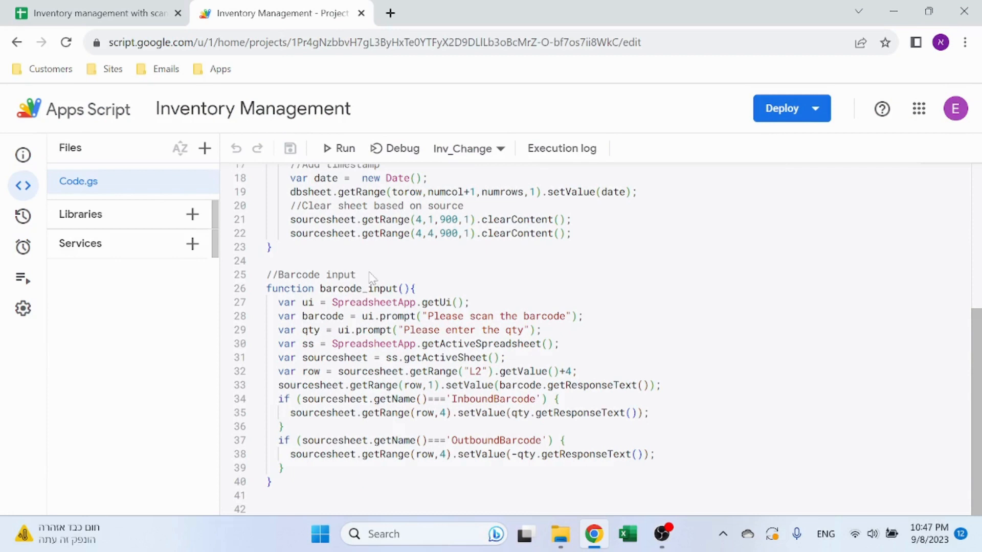
mouse_move(370, 278)
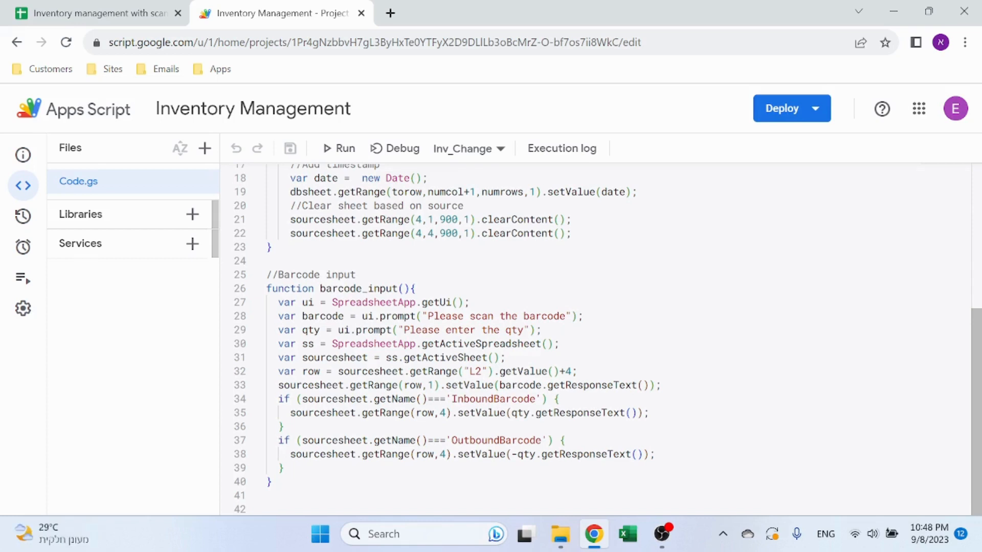
scroll(up, 3)
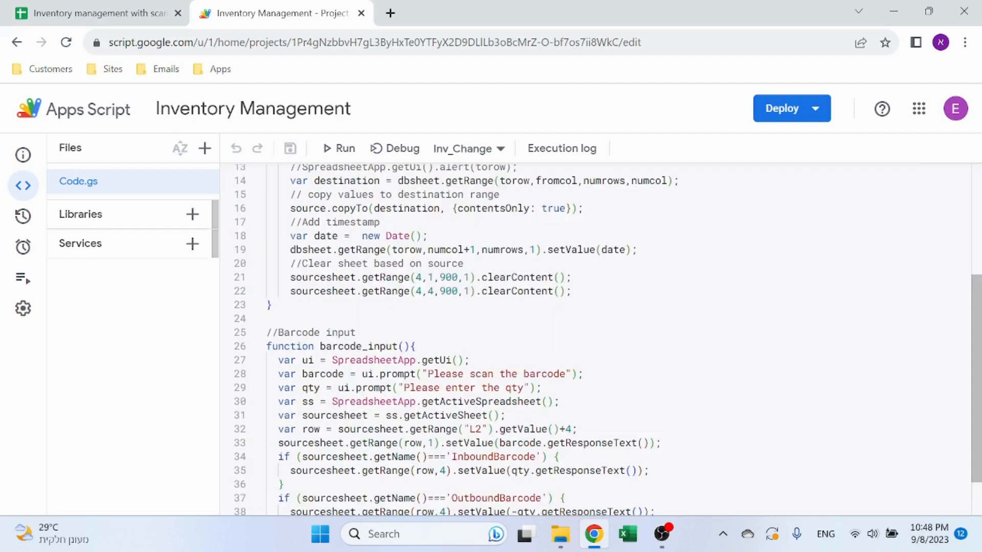
scroll(down, 3)
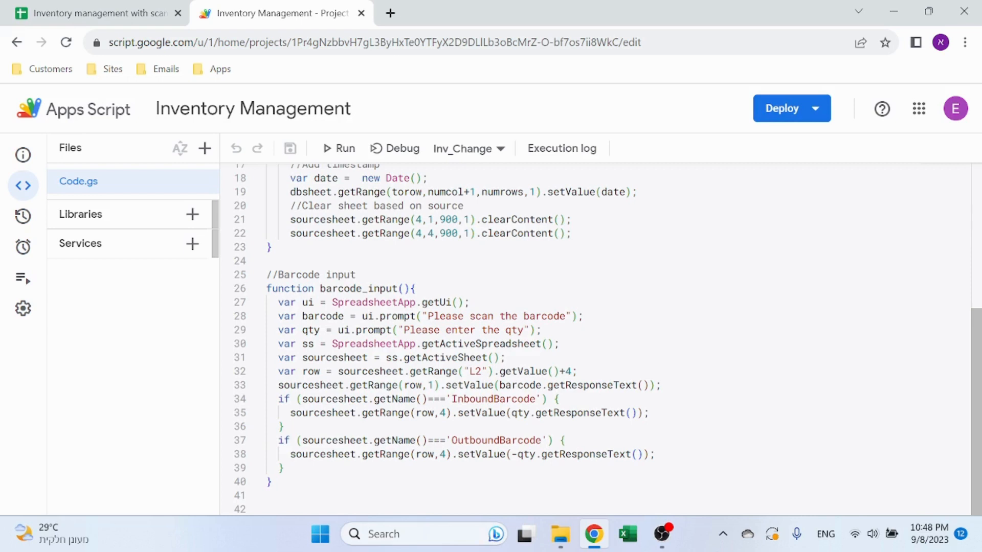
click(557, 344)
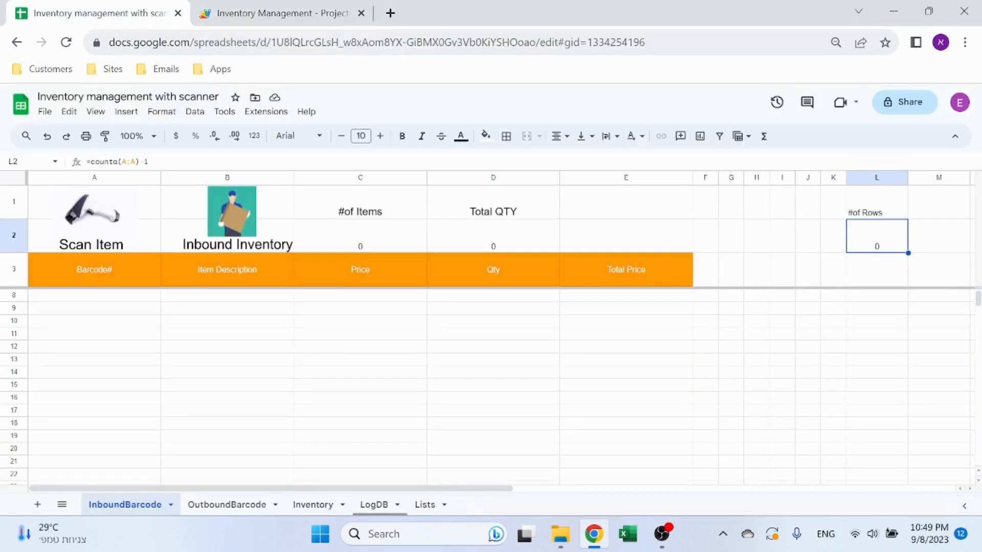
mouse_move(865, 246)
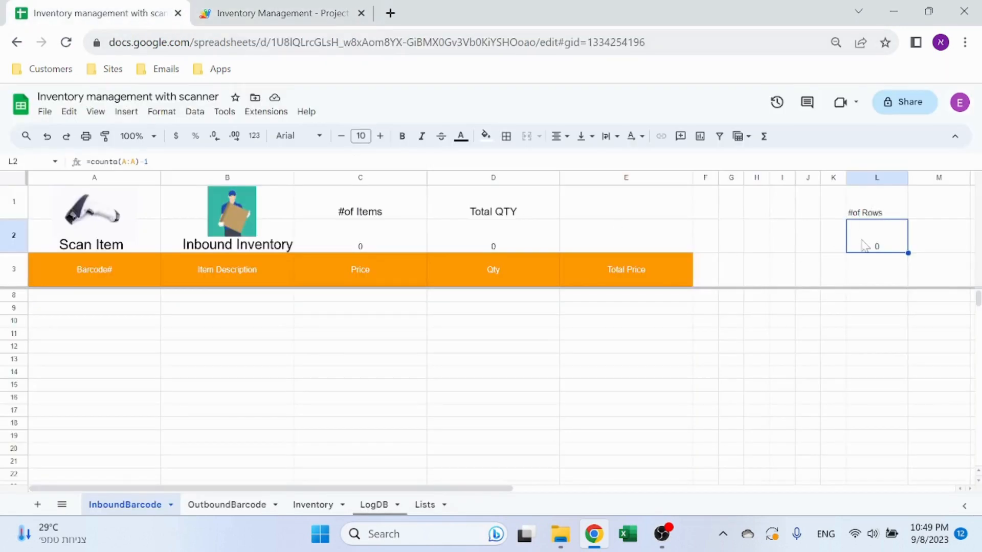
Inspect the =counta(A:A)-1 row-count formula in L2, then return to the script project.
double_click(877, 236)
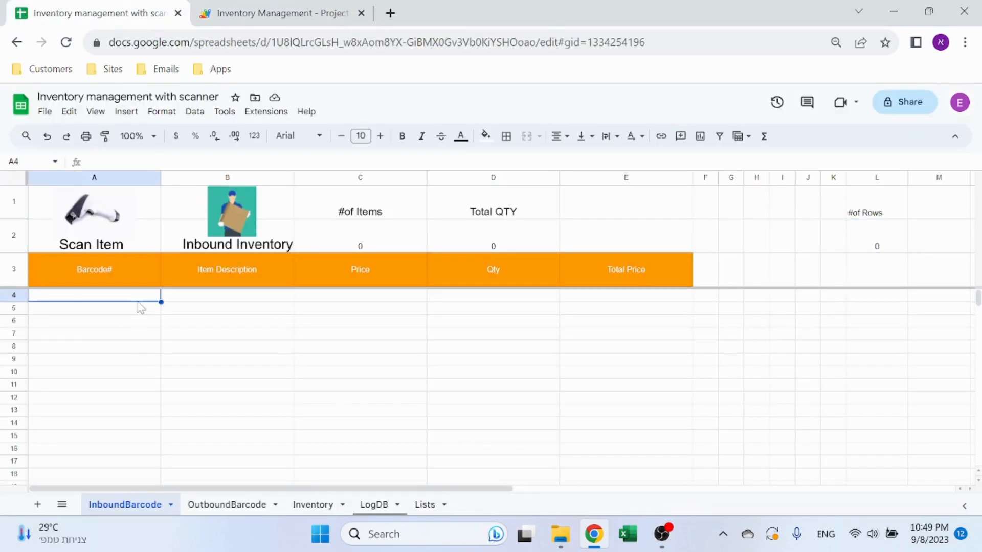
mouse_move(280, 13)
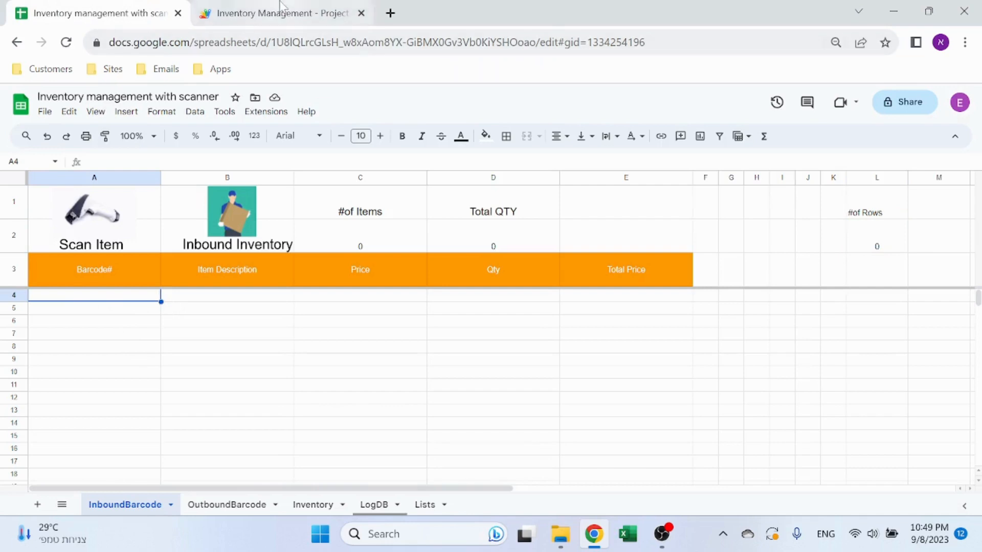
click(283, 12)
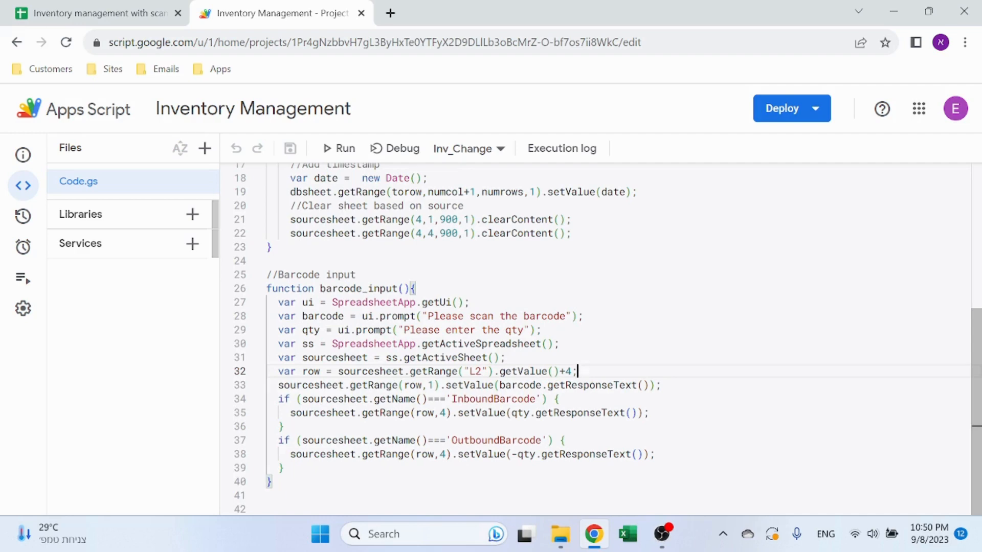
scroll(up, 3)
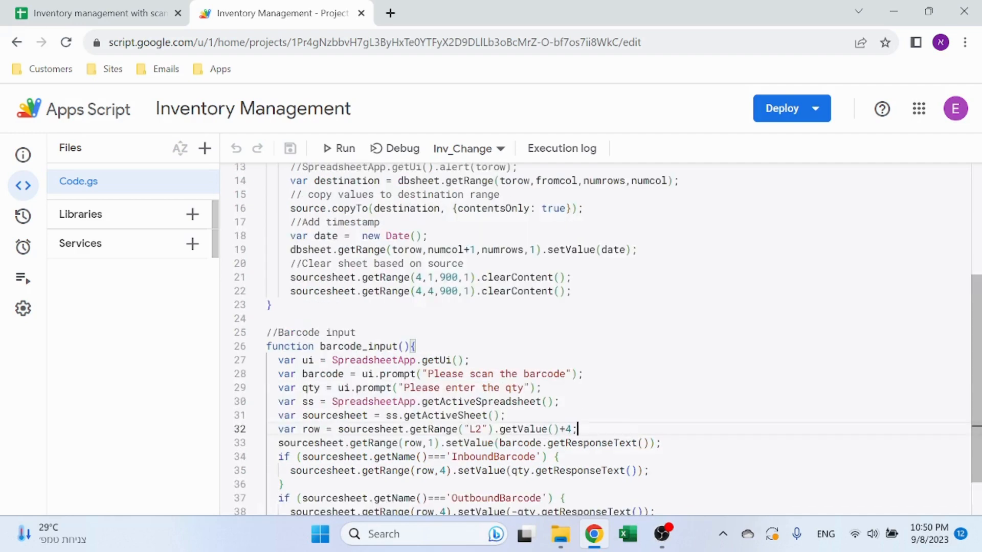
scroll(down, 3)
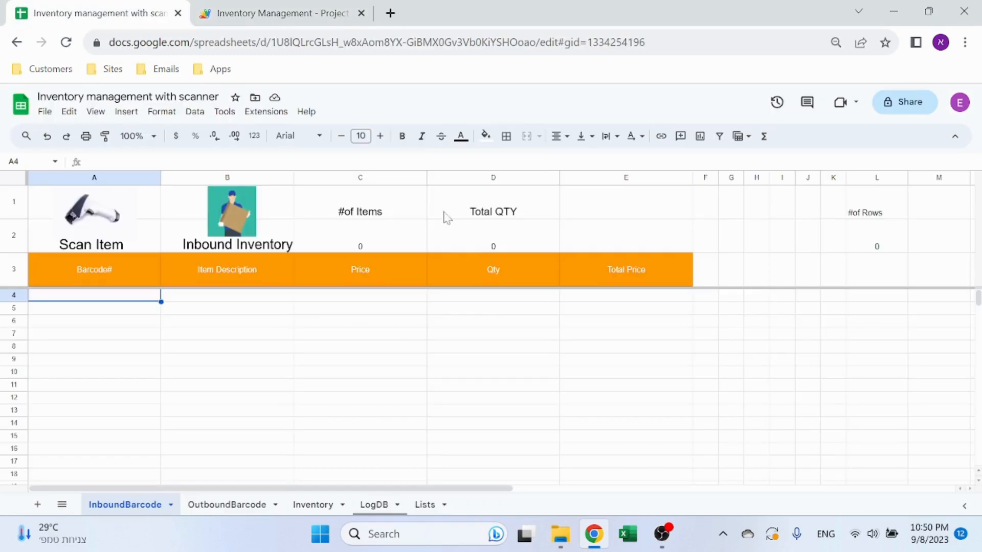
Run the barcode_input script from the Scan Item image so it asks for a barcode.
click(493, 295)
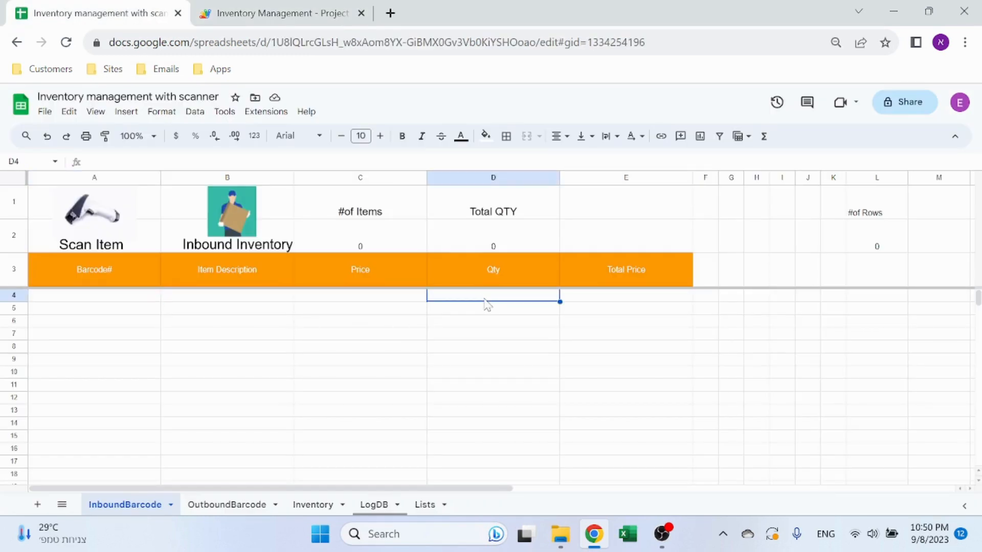
mouse_move(351, 268)
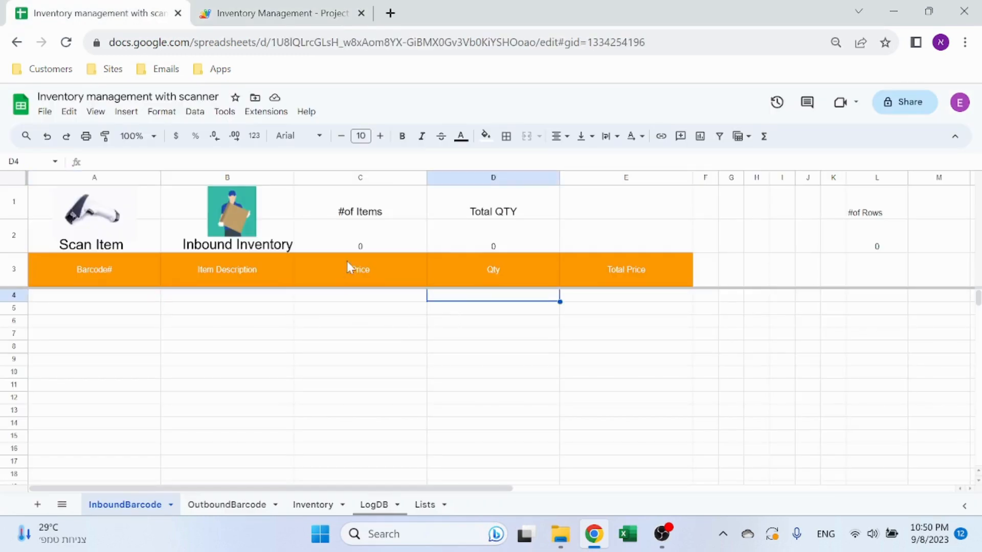
click(277, 12)
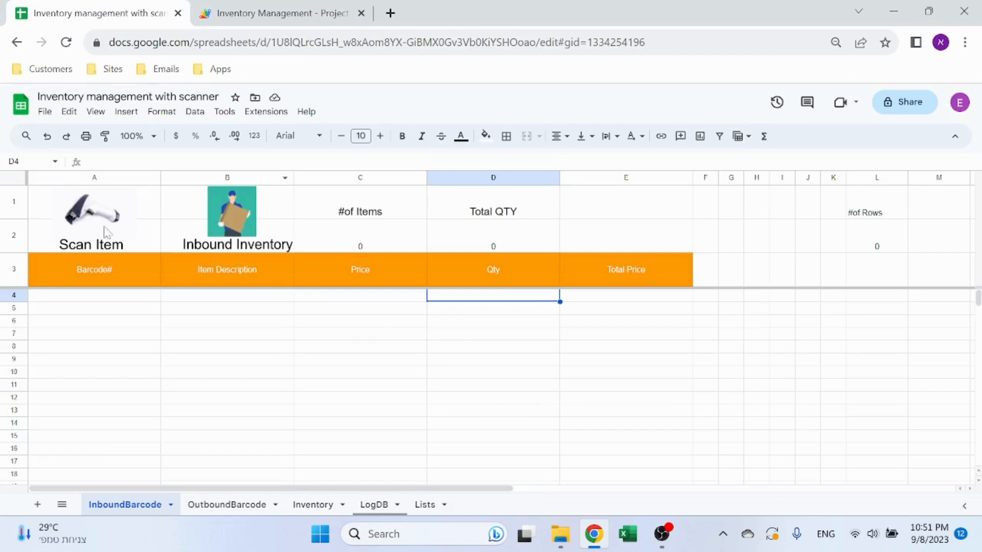
click(91, 209)
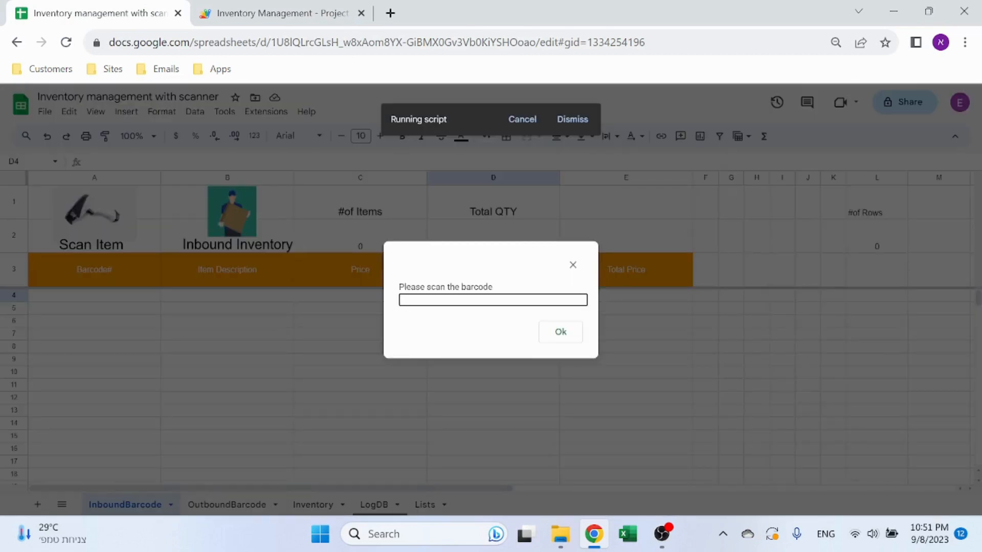
Scan in barcode 4 with quantity 5, recording OnePlus 9 Pro (256GB) at $899.00 in row 4.
click(559, 331)
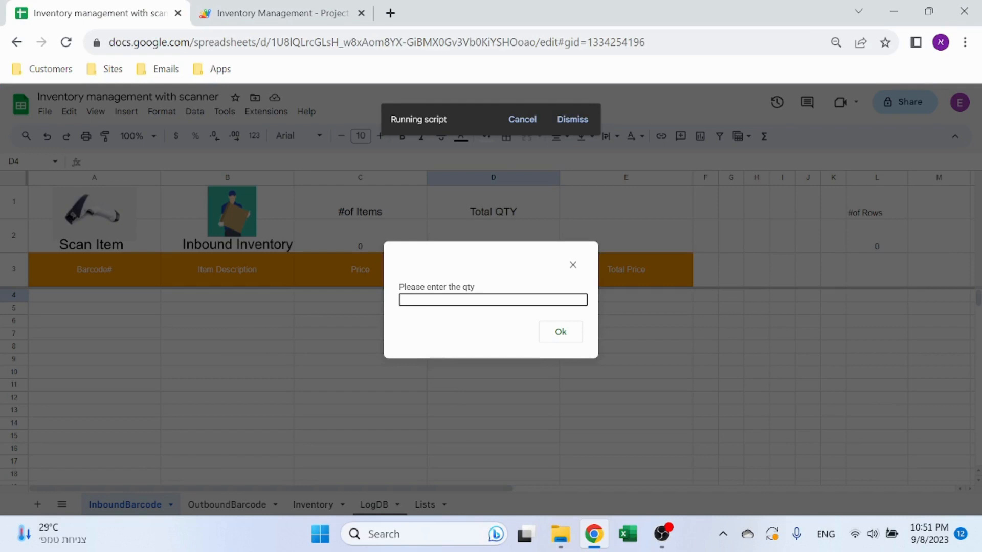
click(560, 331)
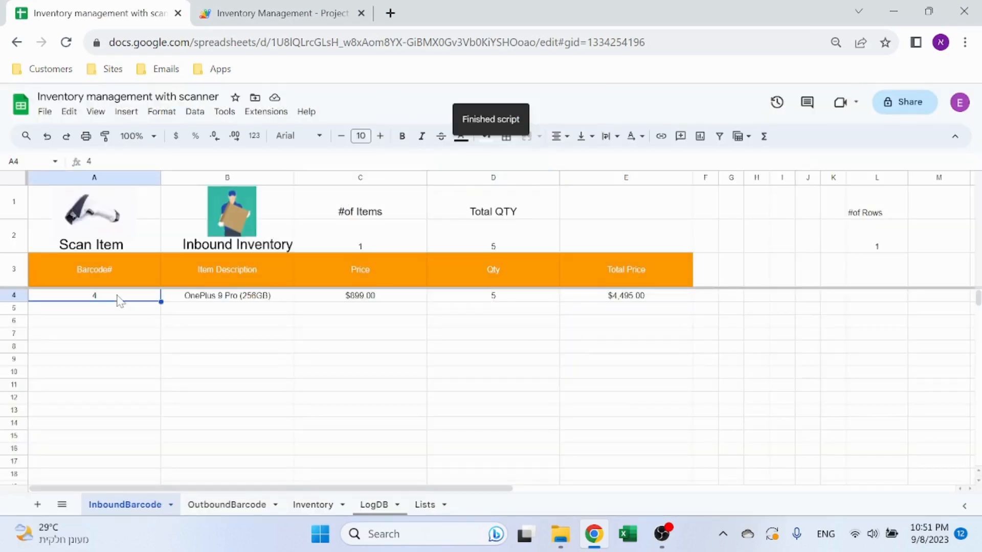
click(493, 294)
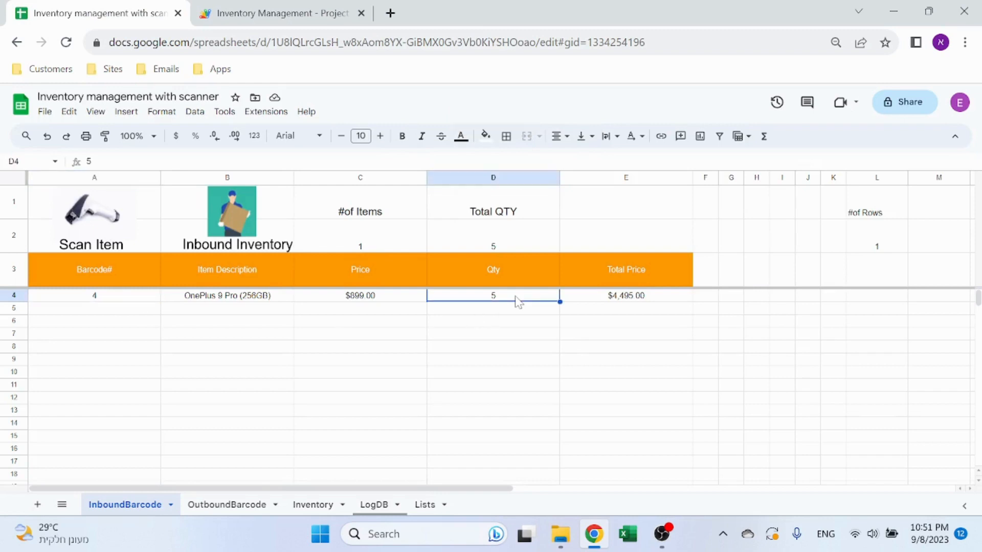
mouse_move(258, 288)
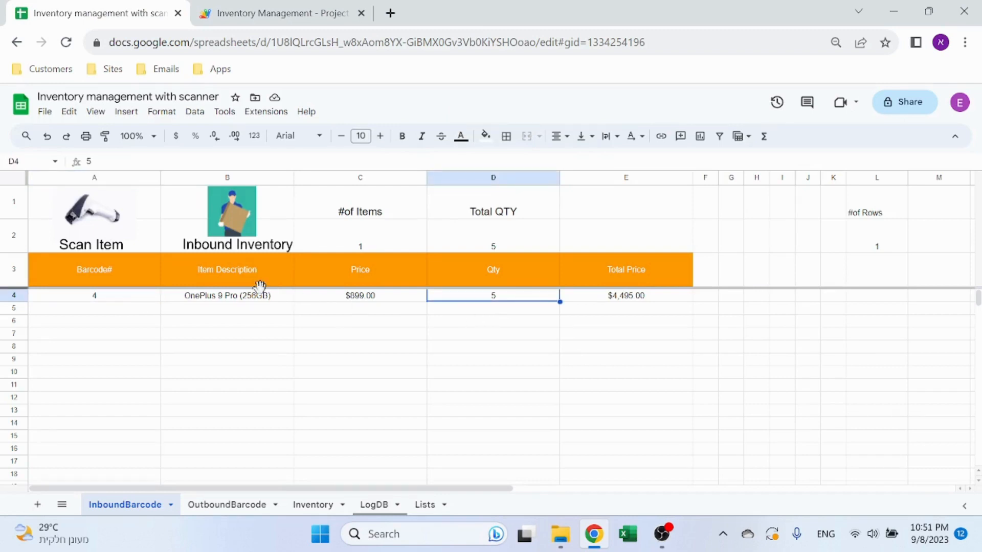
click(359, 295)
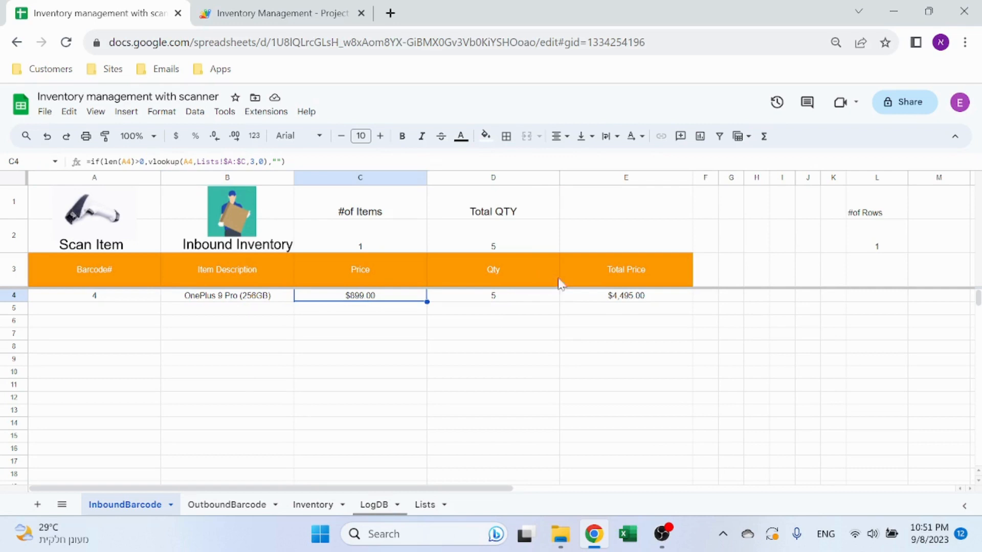
Inspect the $4,495.00 total price, Total QTY sum and row-count formulas for the new row.
click(626, 294)
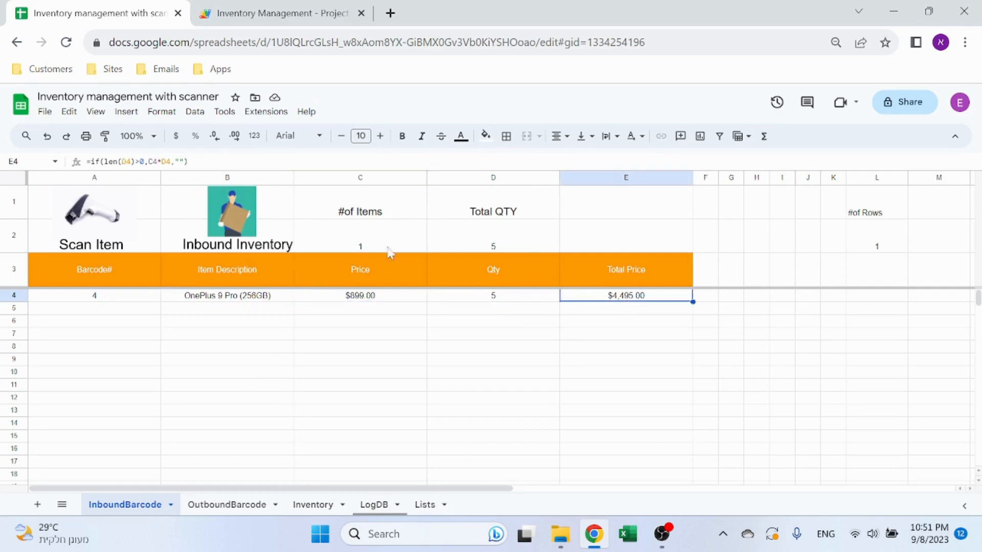
click(493, 246)
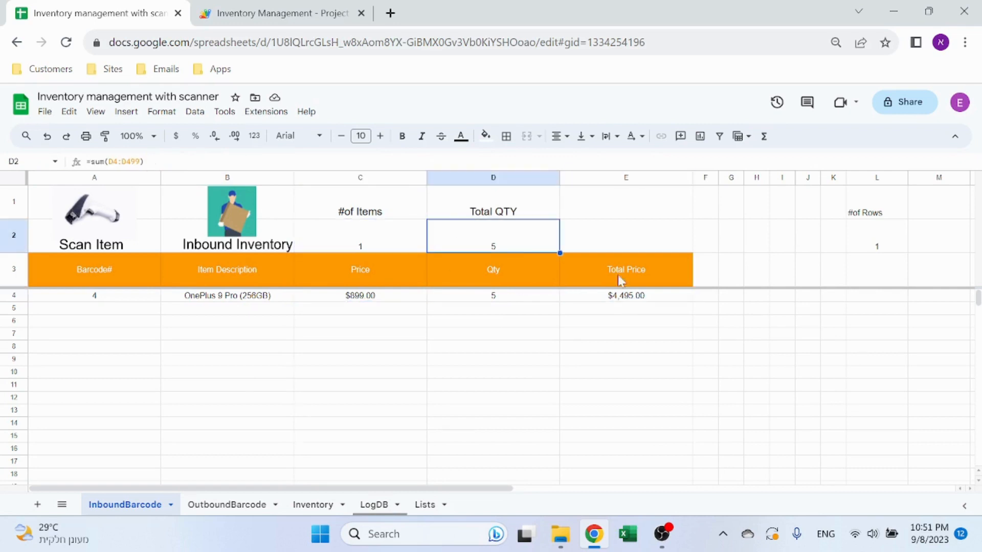
click(626, 295)
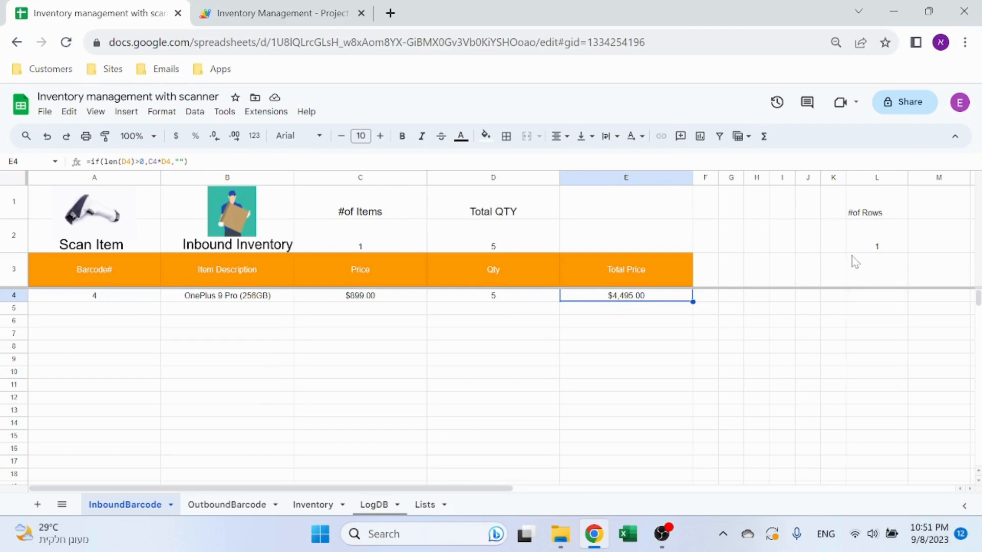
click(877, 235)
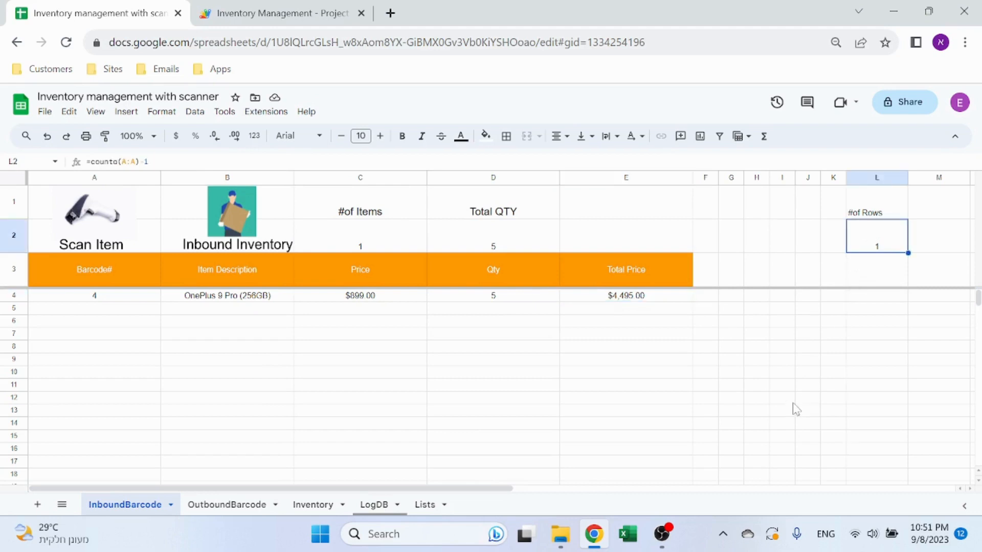
mouse_move(808, 299)
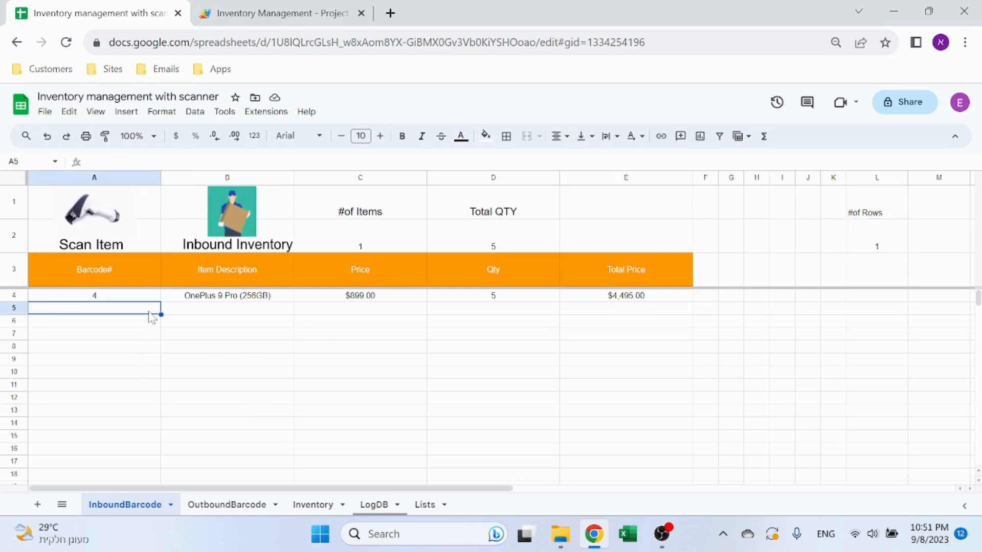
click(94, 294)
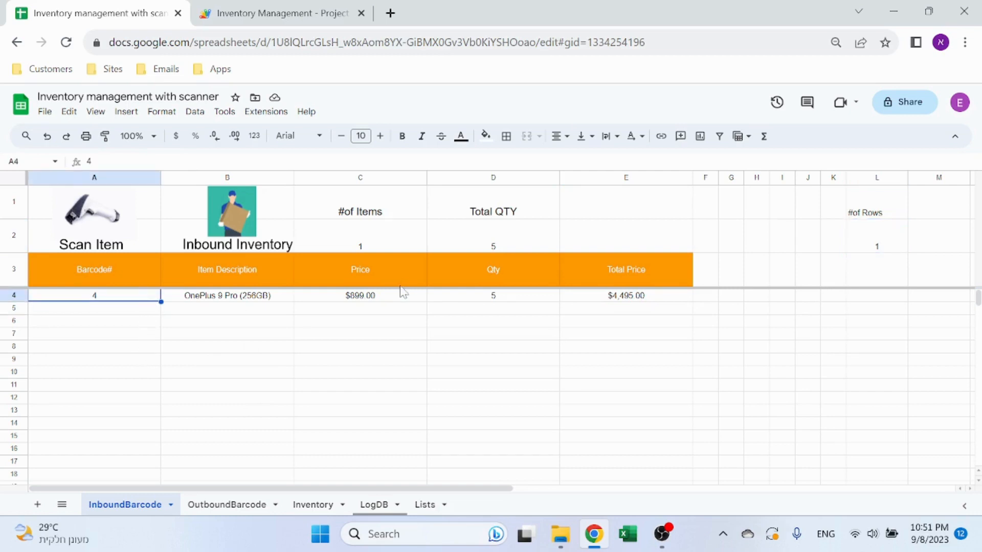
mouse_move(235, 227)
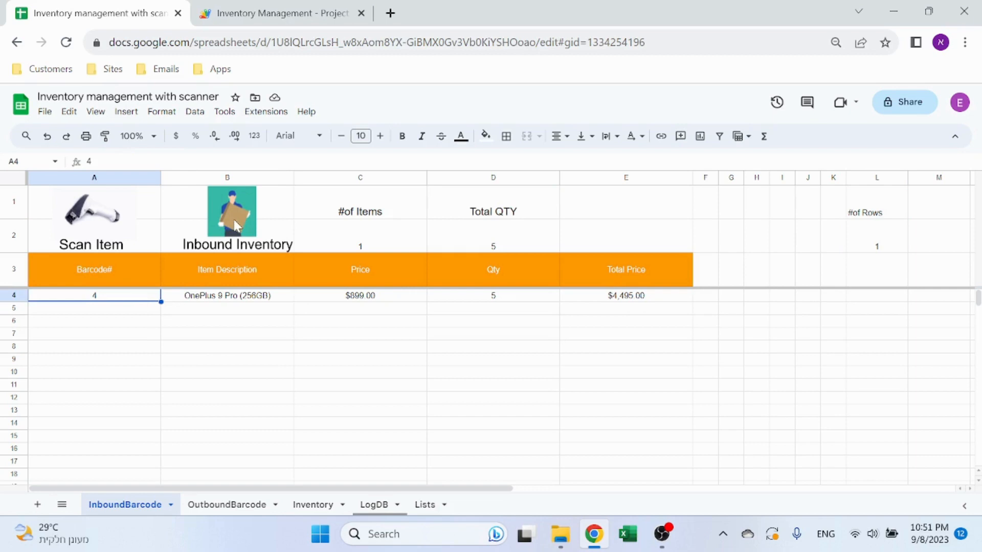
mouse_move(138, 217)
text(6)
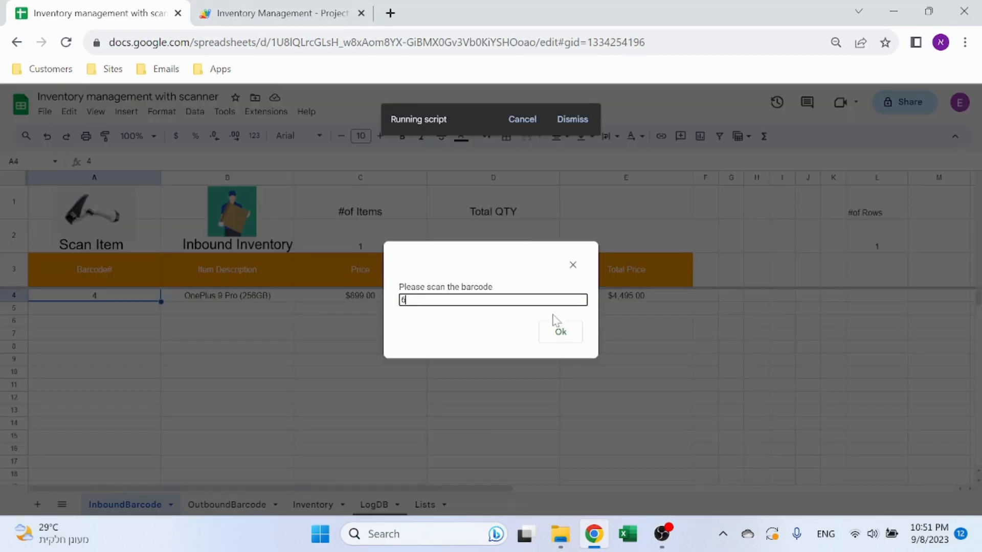
Scan in barcode 6 with quantity 10, adding Sony Xperia 1 III (256GB) as row 5.
click(560, 332)
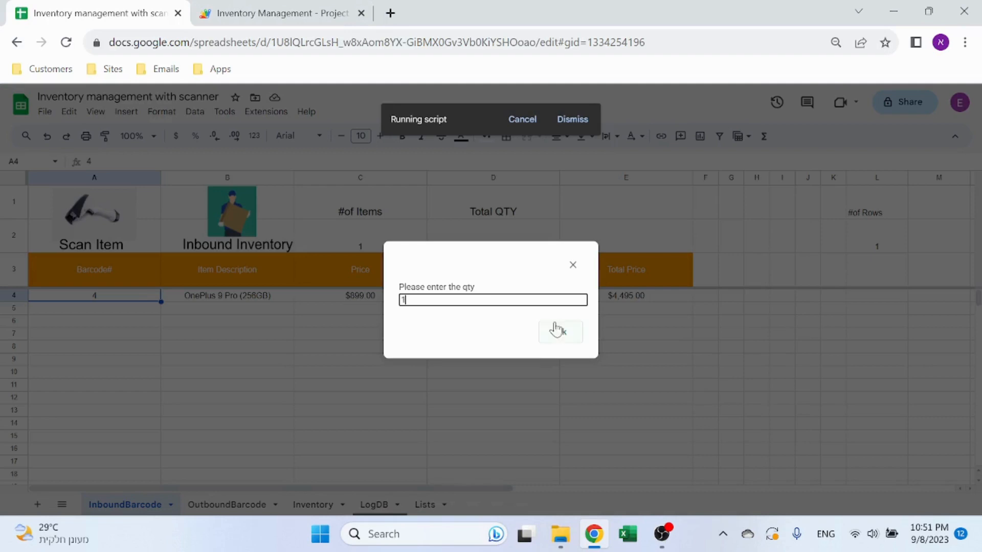
click(560, 331)
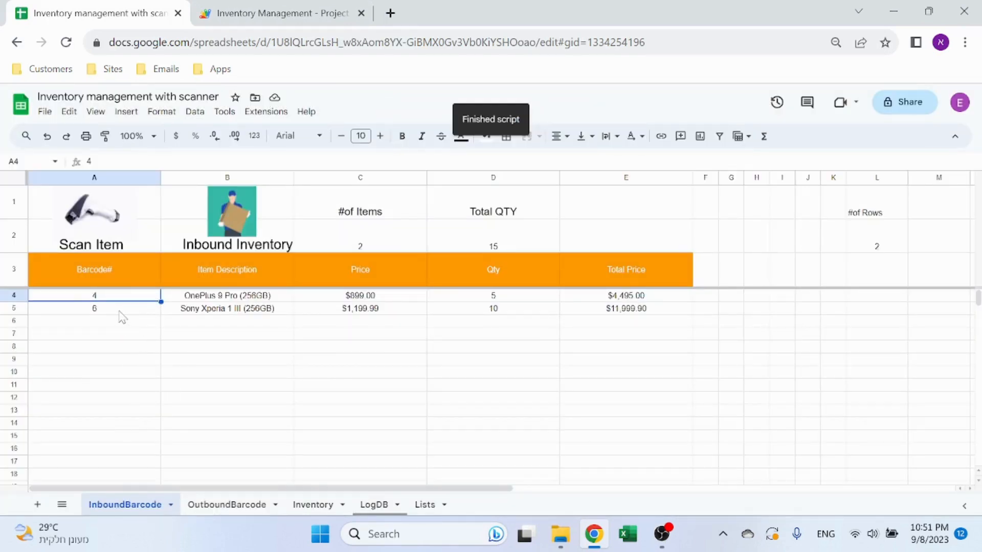
click(94, 307)
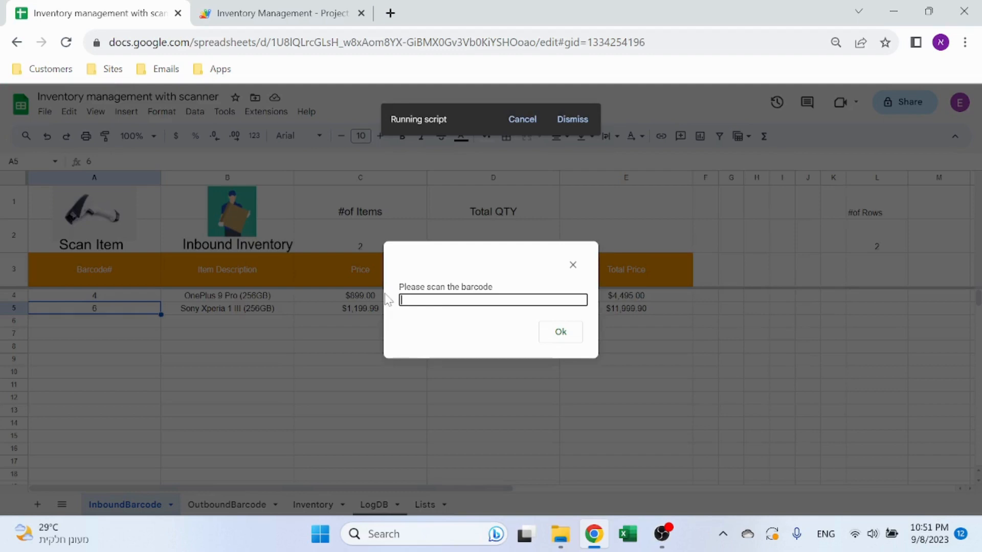
mouse_move(443, 312)
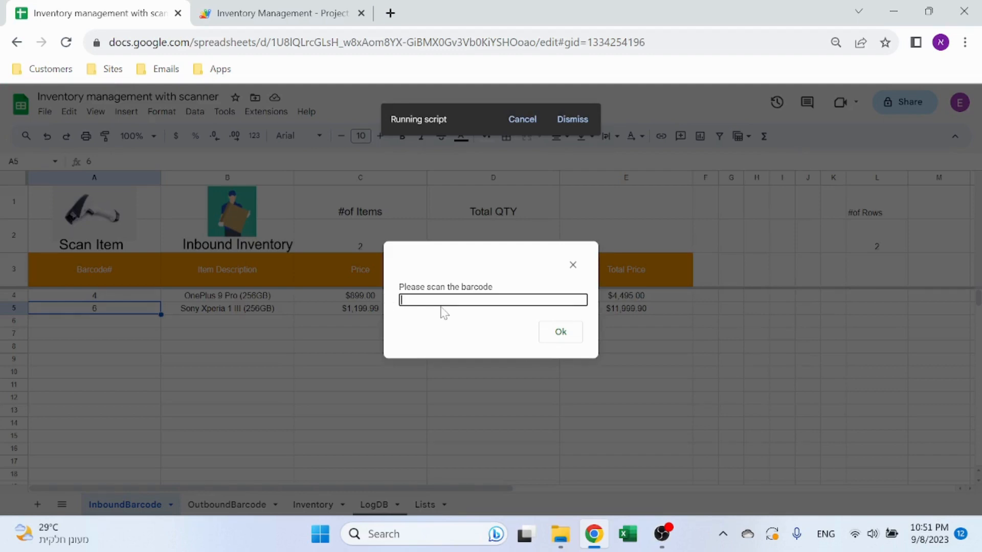
mouse_move(573, 265)
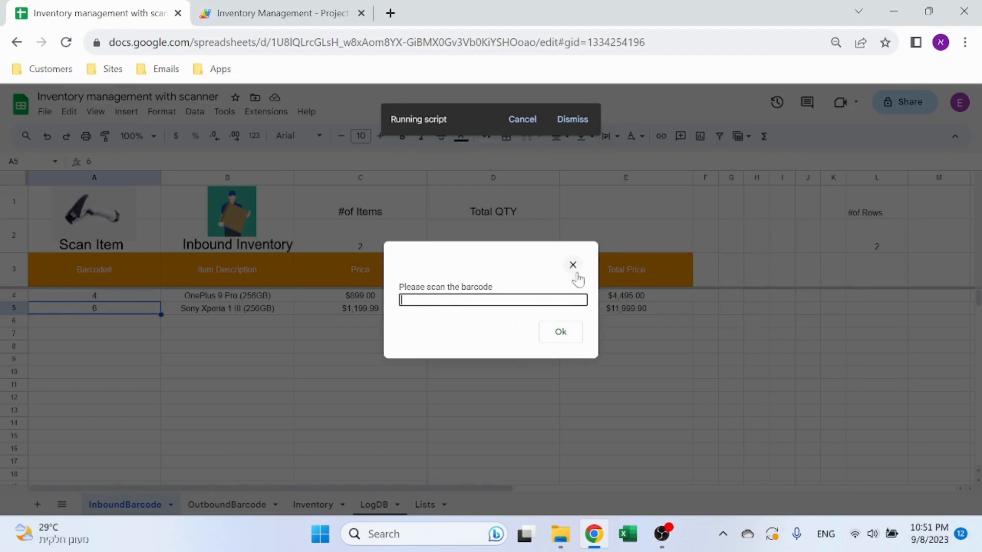
Rerun the scan and cancel both barcode and quantity prompts without recording.
click(559, 331)
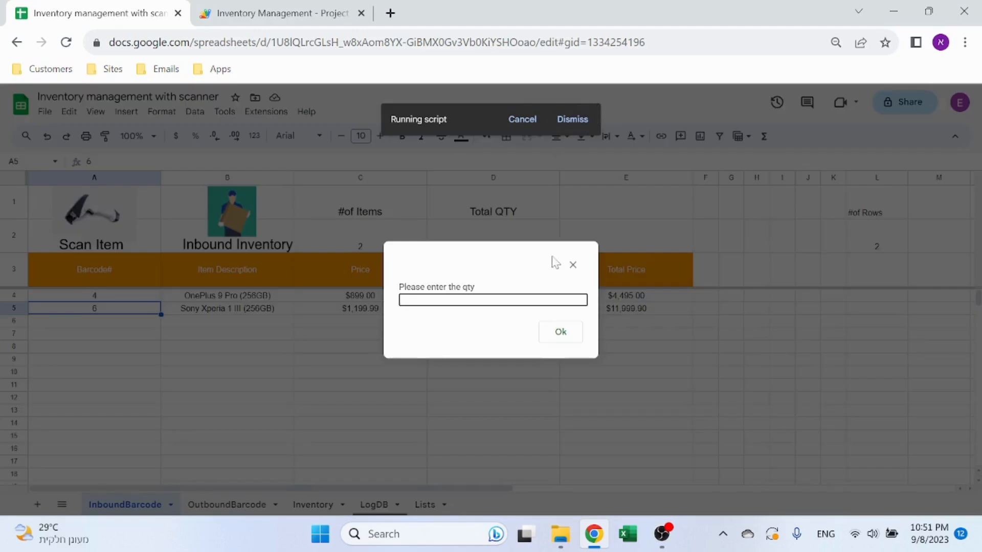
click(559, 331)
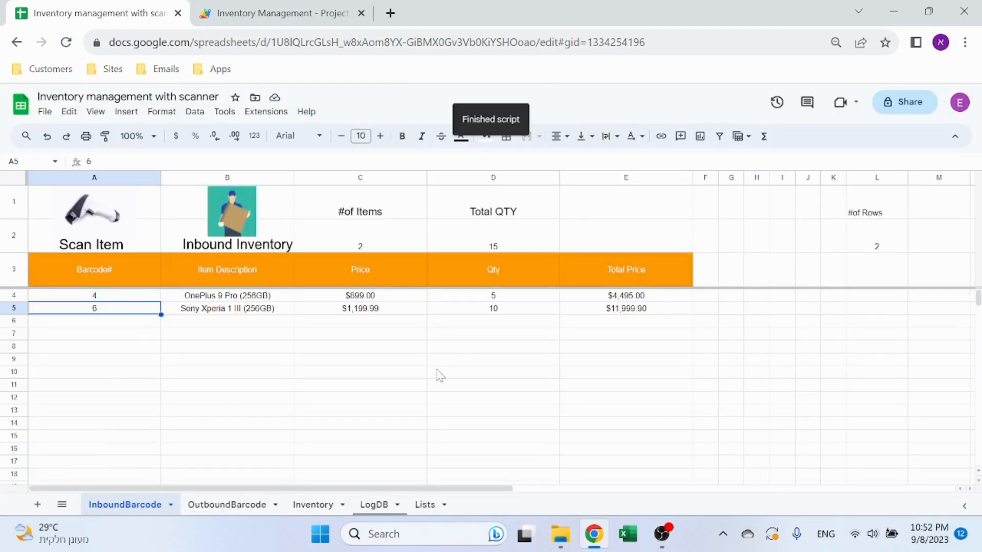
mouse_move(257, 212)
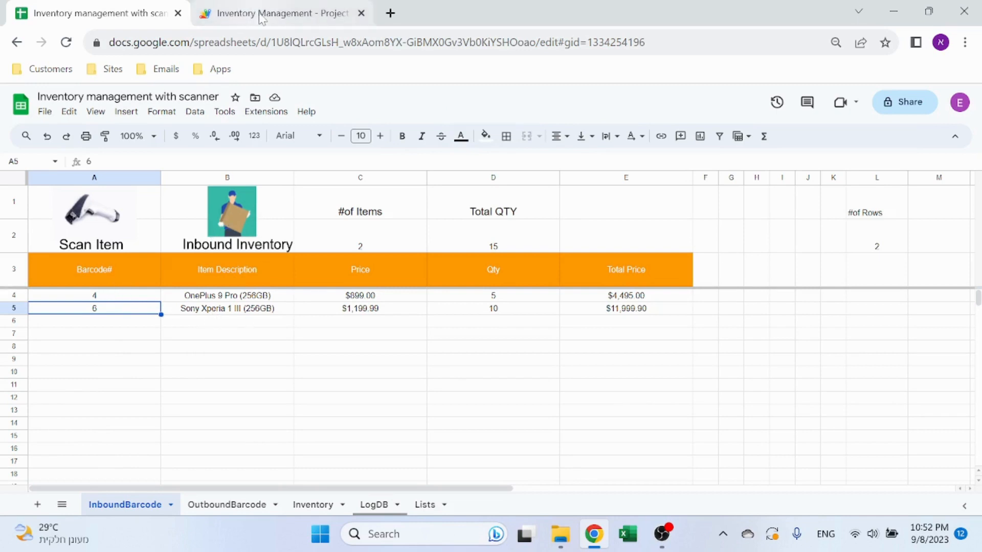
click(278, 12)
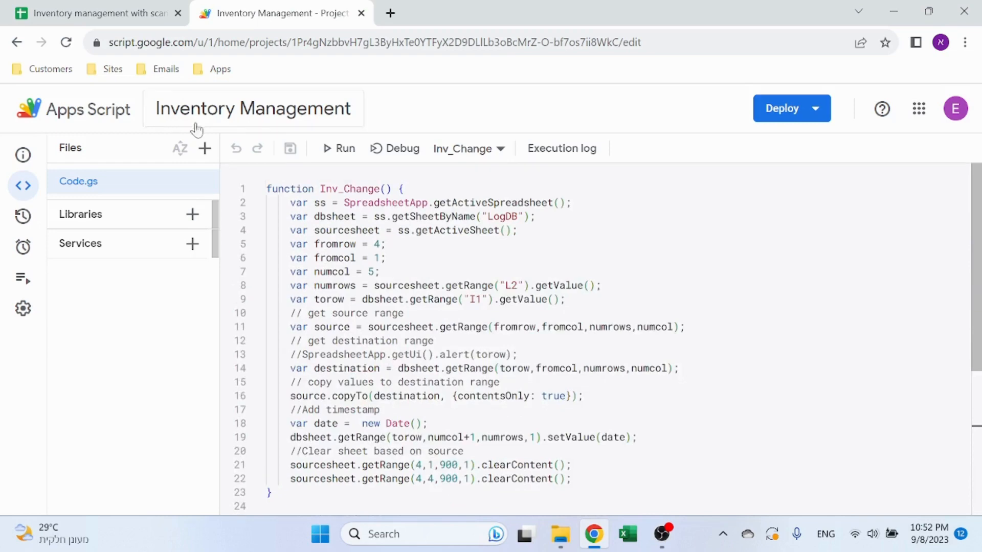
click(92, 12)
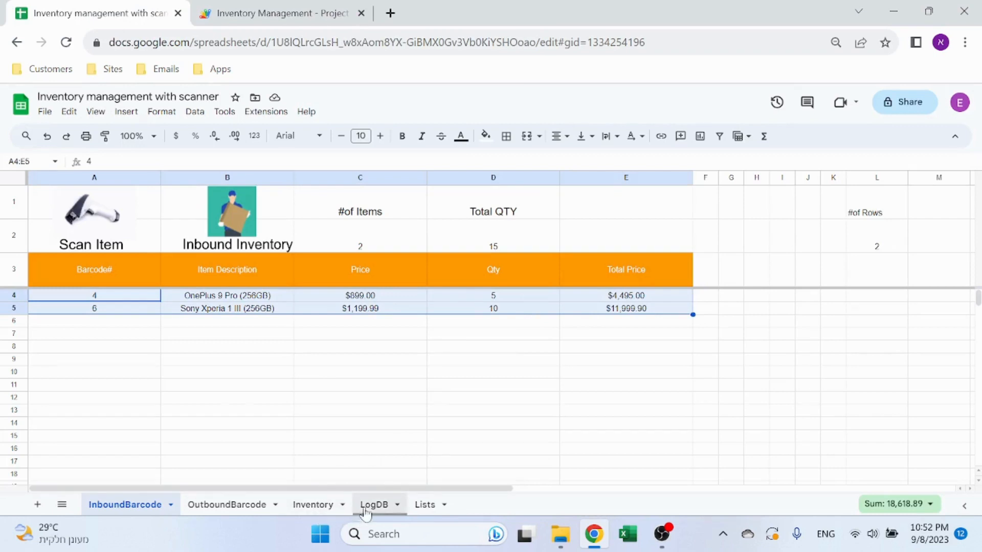
click(372, 504)
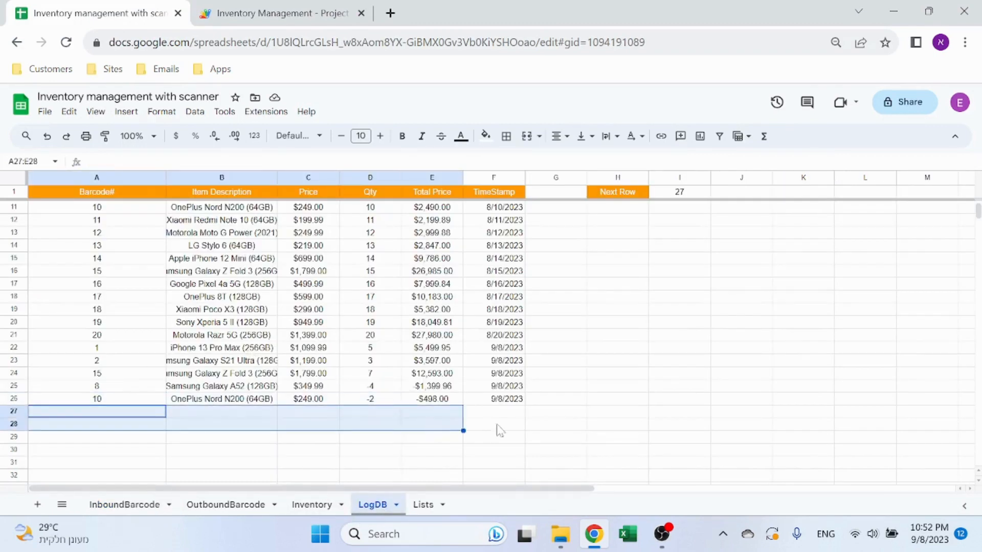
click(493, 411)
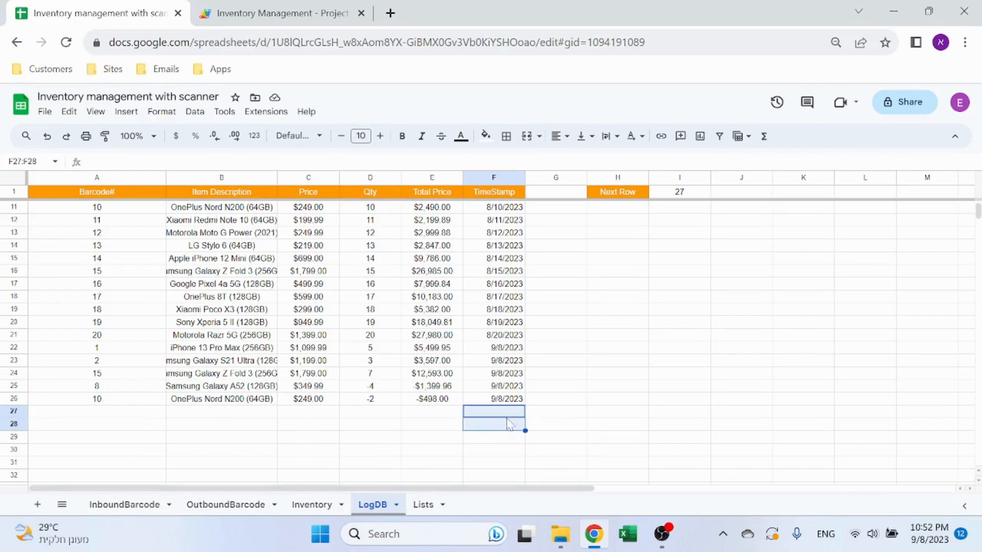
click(493, 411)
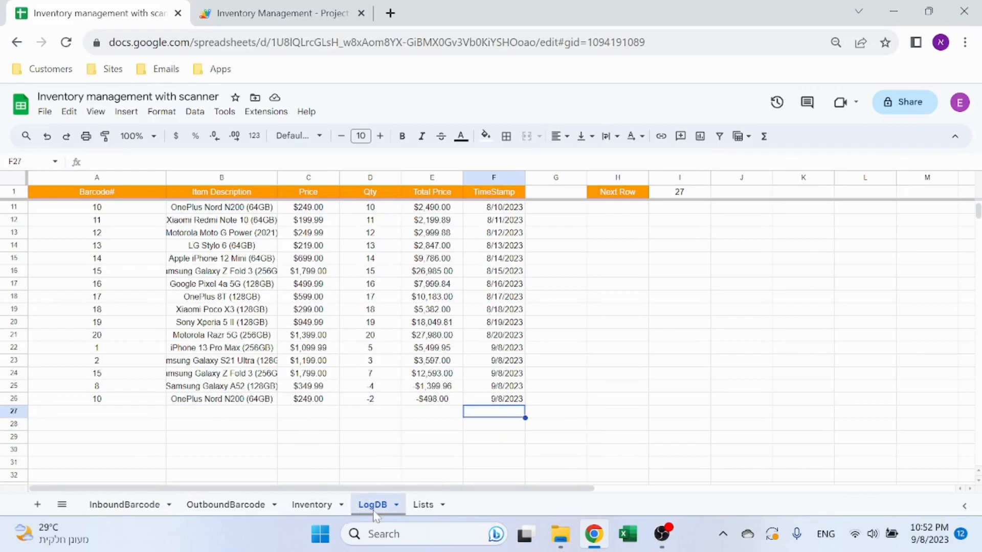
click(679, 192)
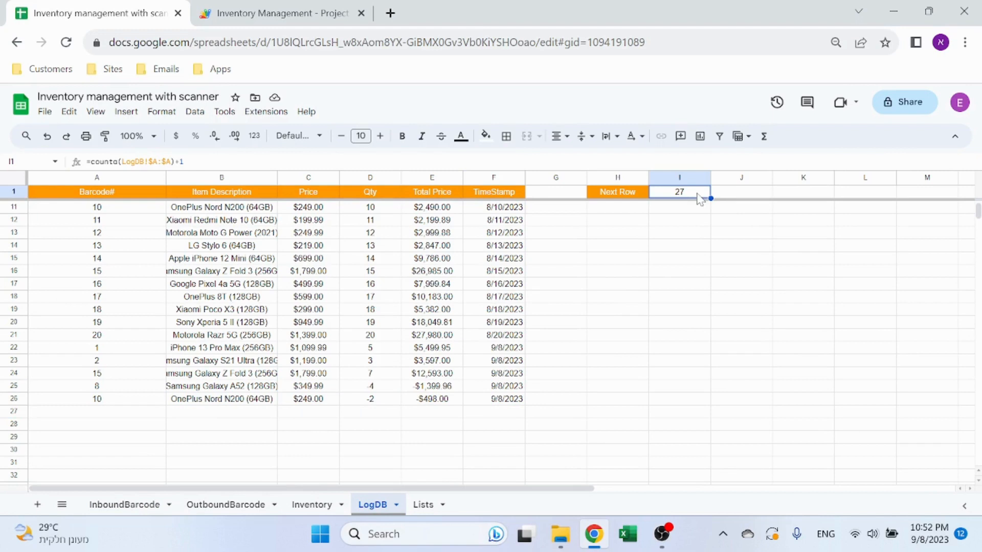
click(96, 411)
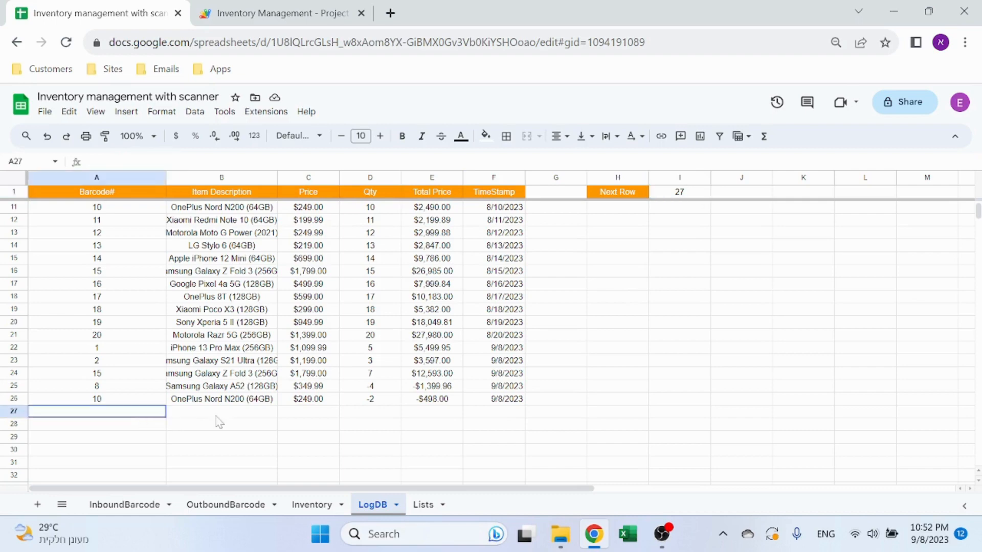
click(432, 411)
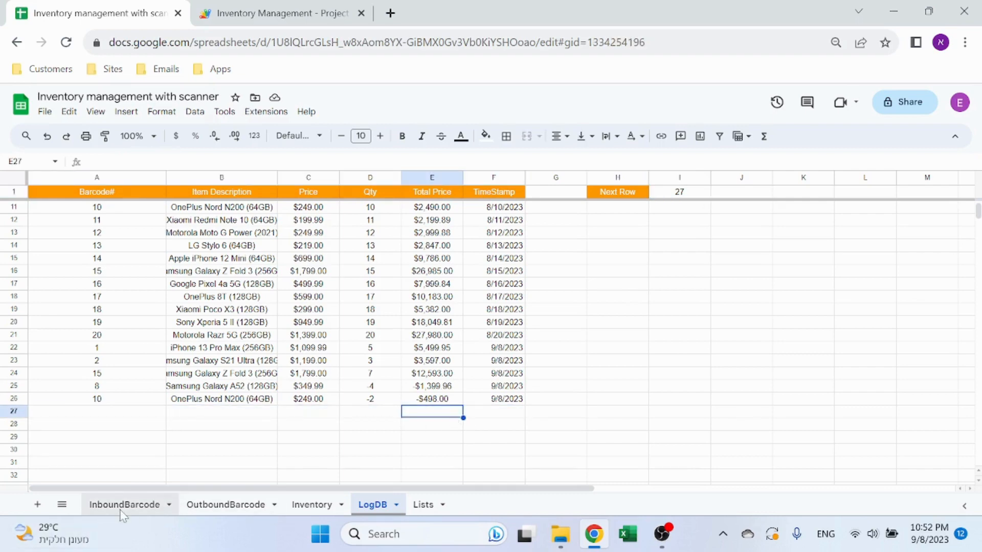
click(278, 12)
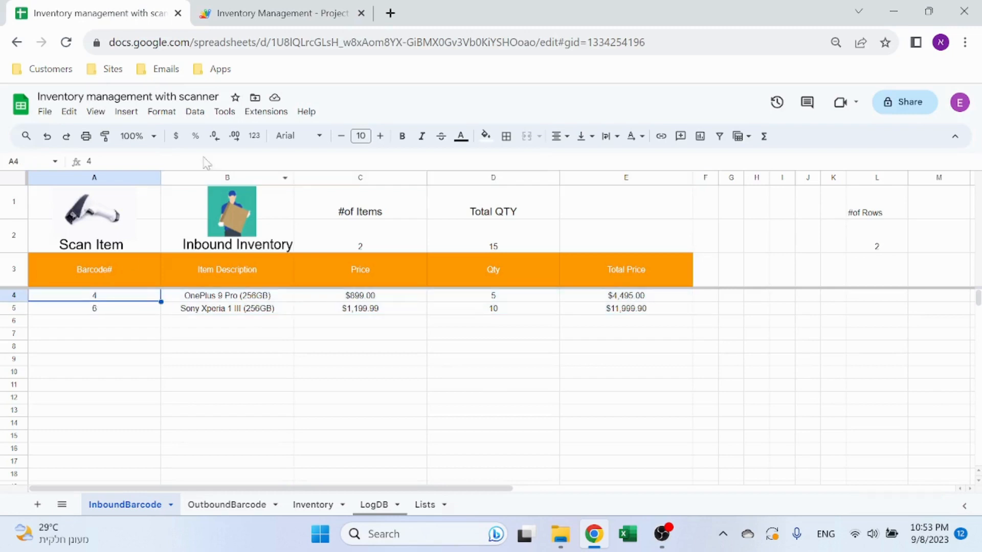
Recheck the InboundBarcode header row and Total Price values in E4:E5 against the script code.
click(94, 269)
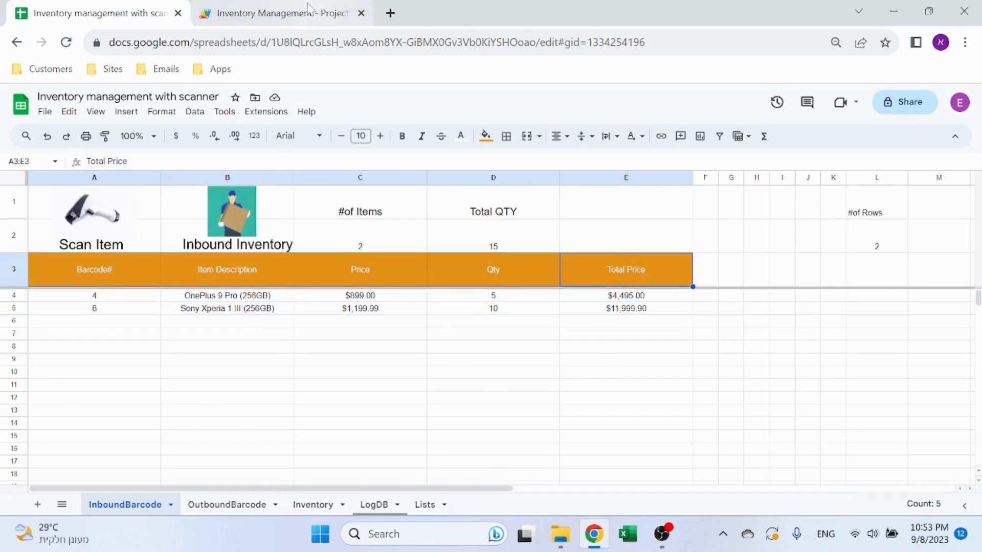
click(278, 12)
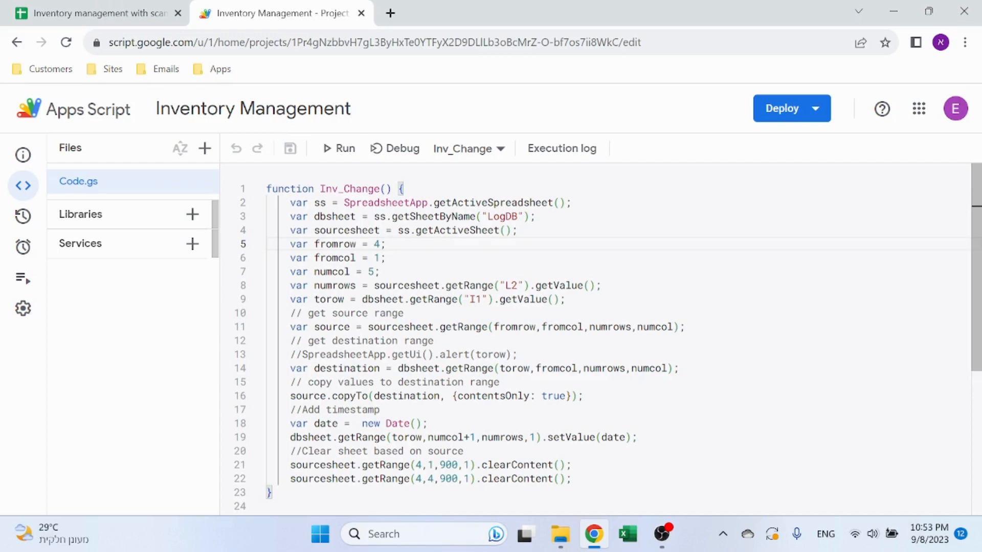
click(377, 271)
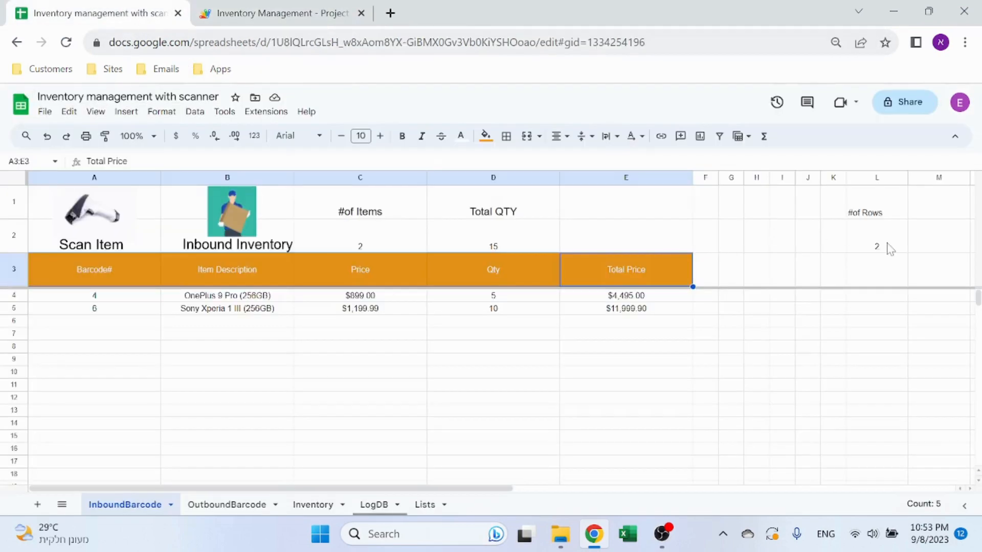
click(876, 246)
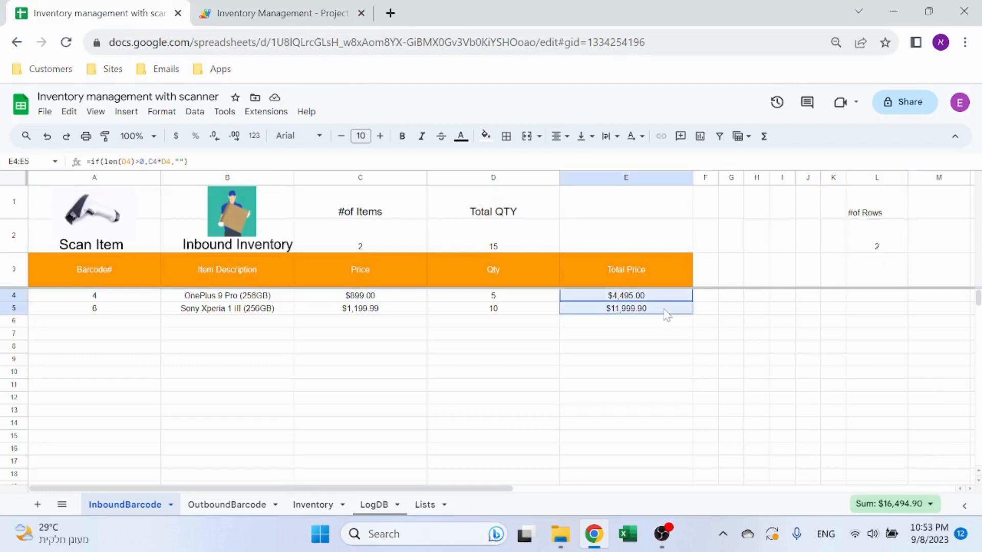
click(278, 12)
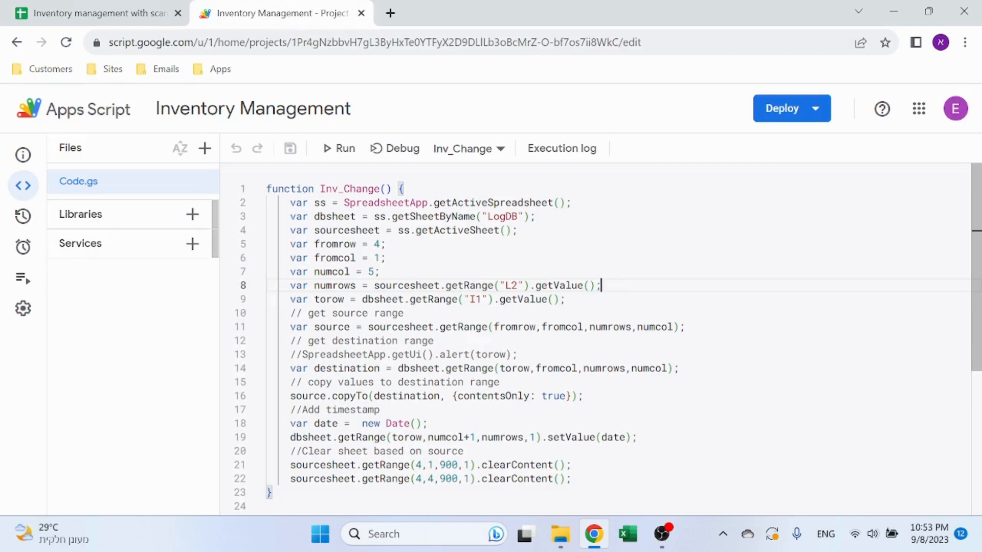
mouse_move(252, 148)
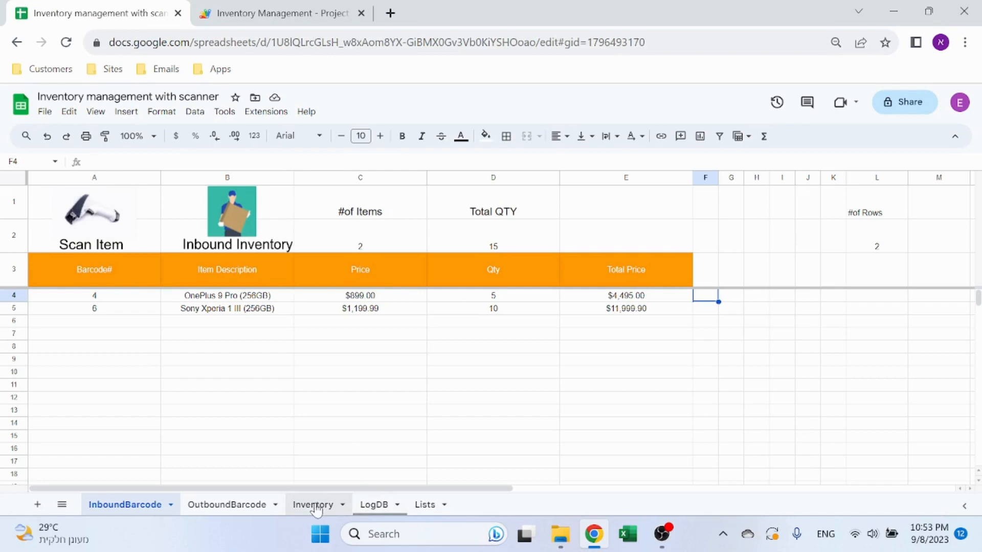
Confirm LogDB's Next Row value of 27 in I1 and return to the Inv_Change code.
click(372, 504)
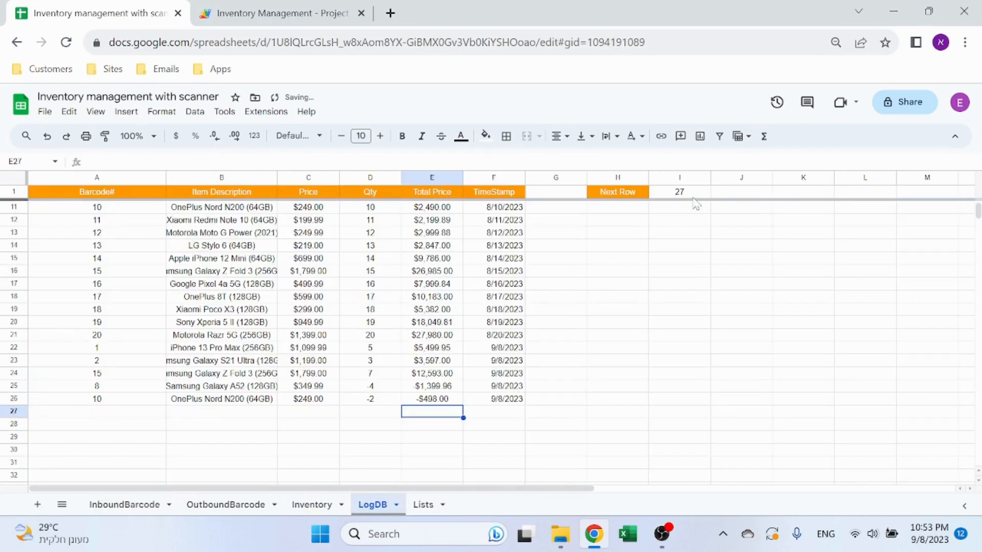
click(679, 192)
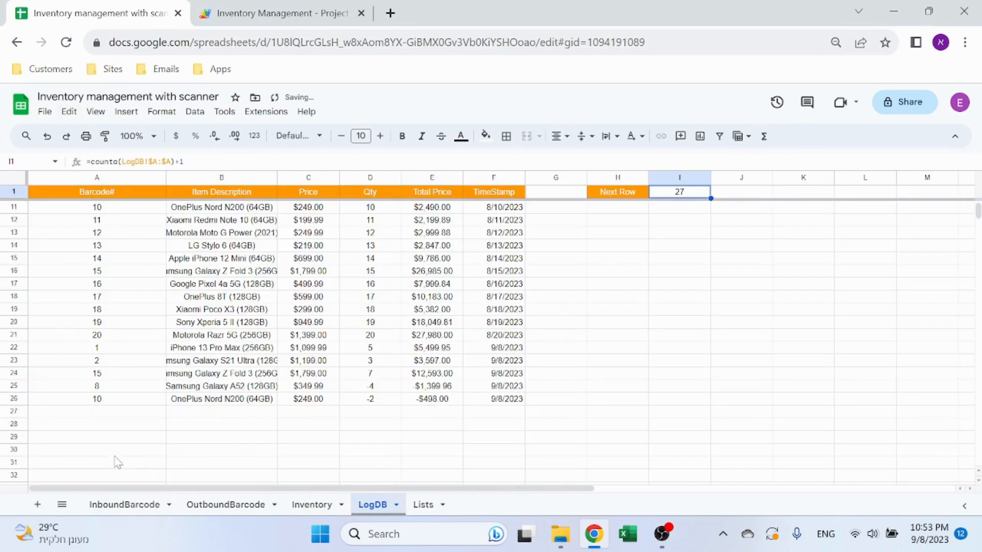
click(277, 12)
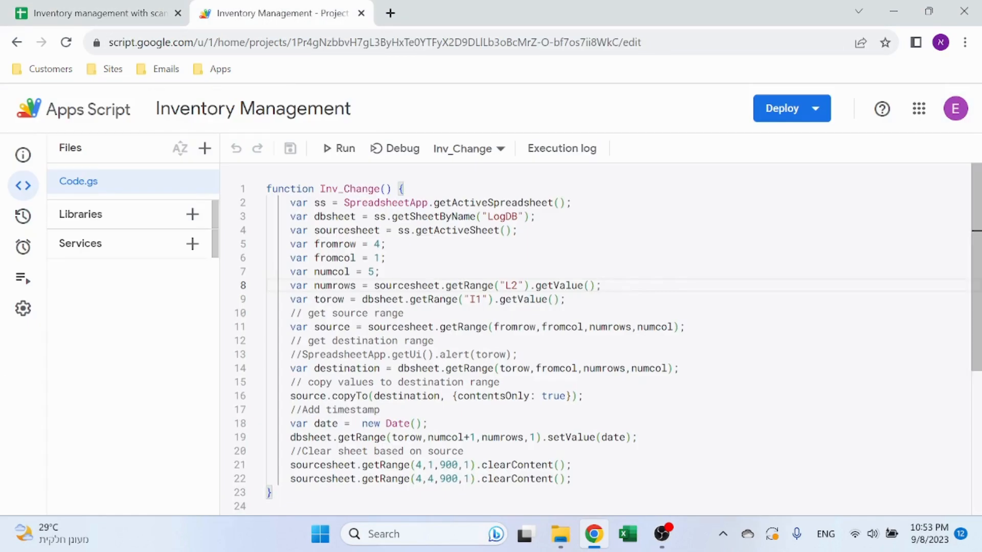
Walk through the Inv_Change lines building the source range and the timestamp date variable.
click(684, 327)
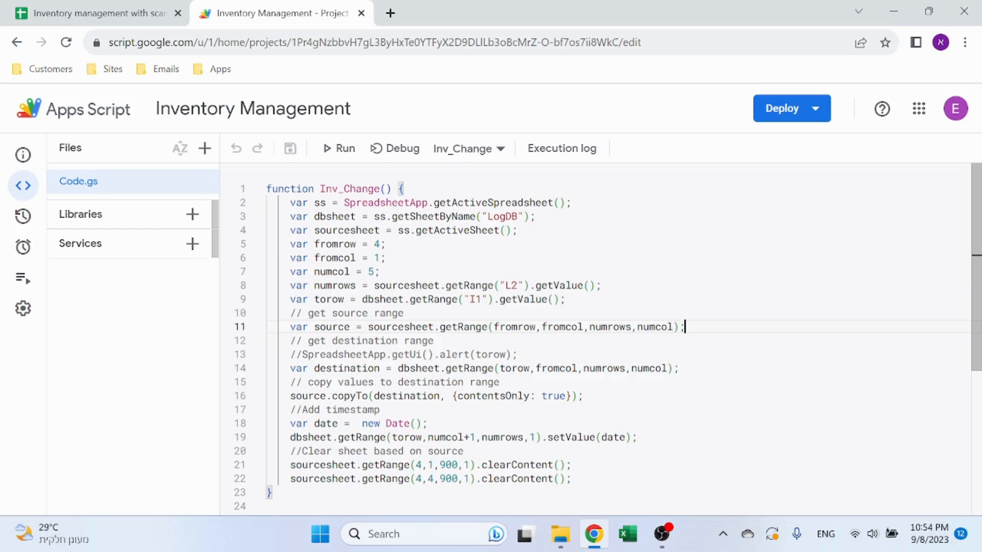
double_click(560, 327)
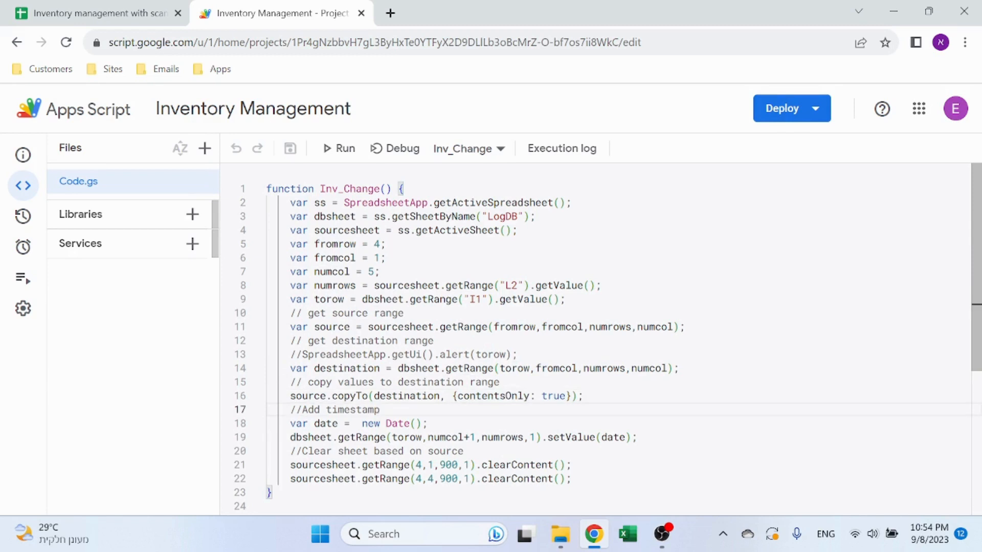
double_click(323, 423)
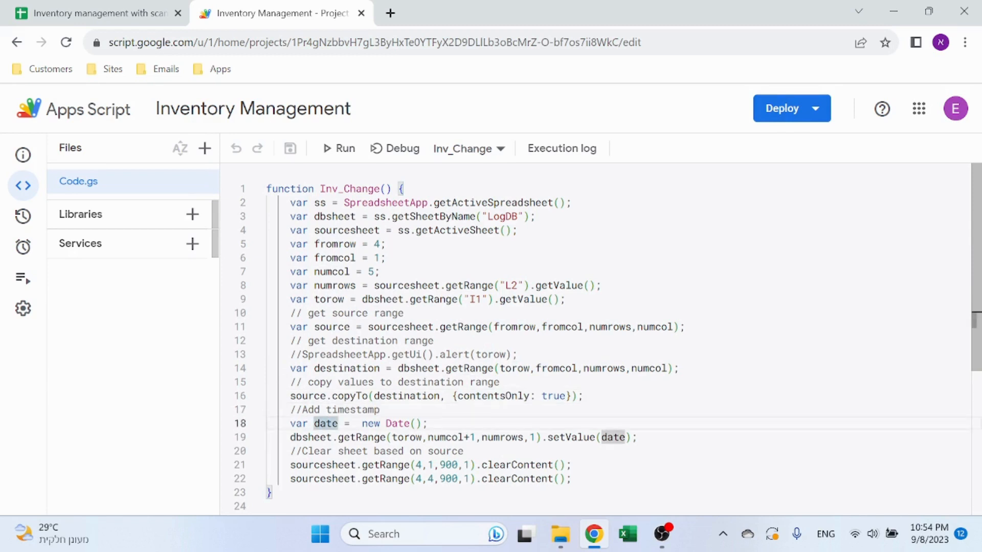
click(428, 423)
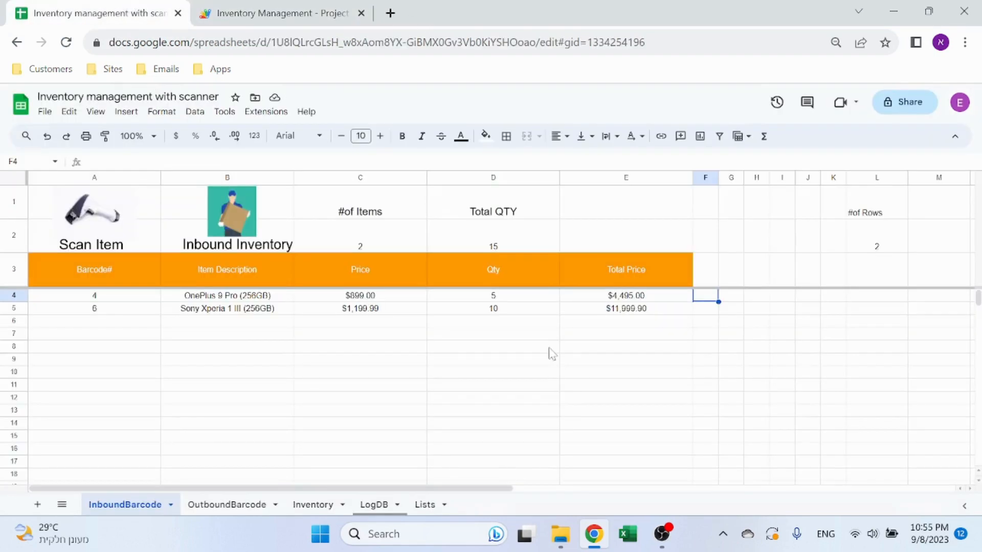
Check LogDB's Next Row count and the F25:F26 timestamps, then return to the script project.
click(373, 504)
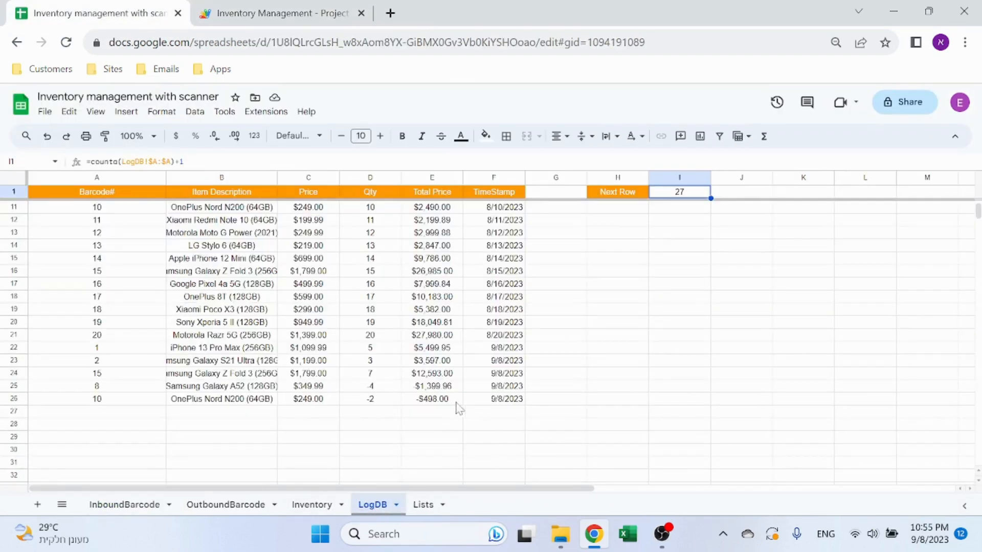
click(493, 385)
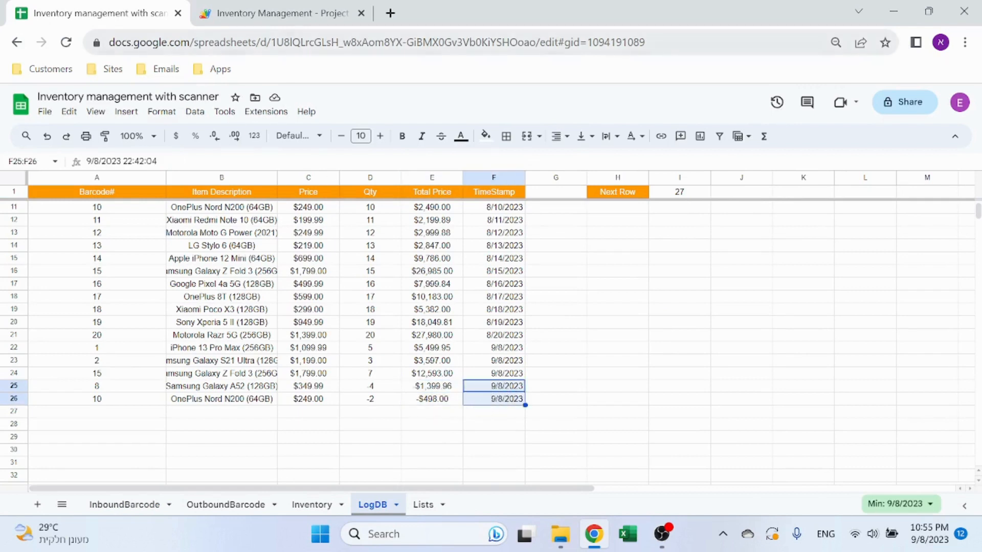
click(278, 12)
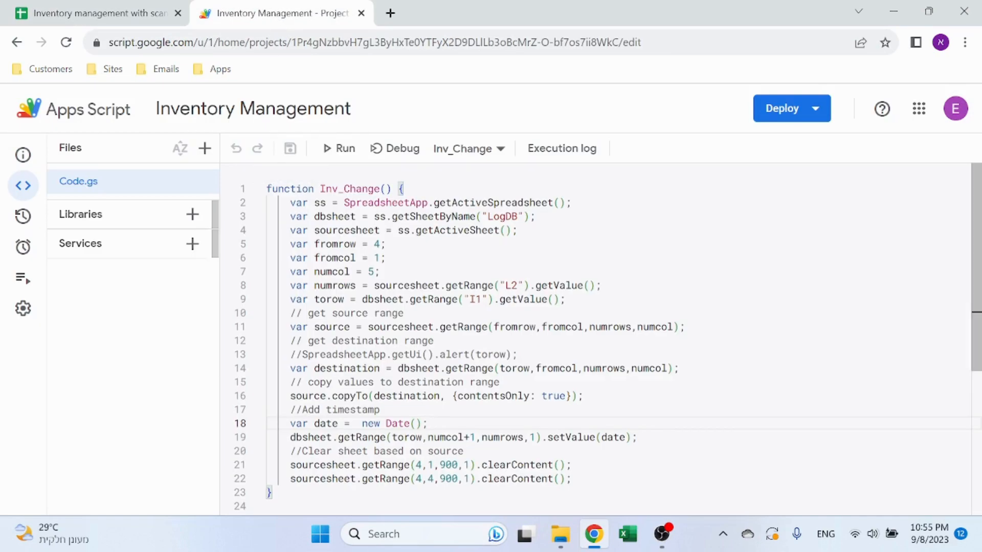
scroll(down, 3)
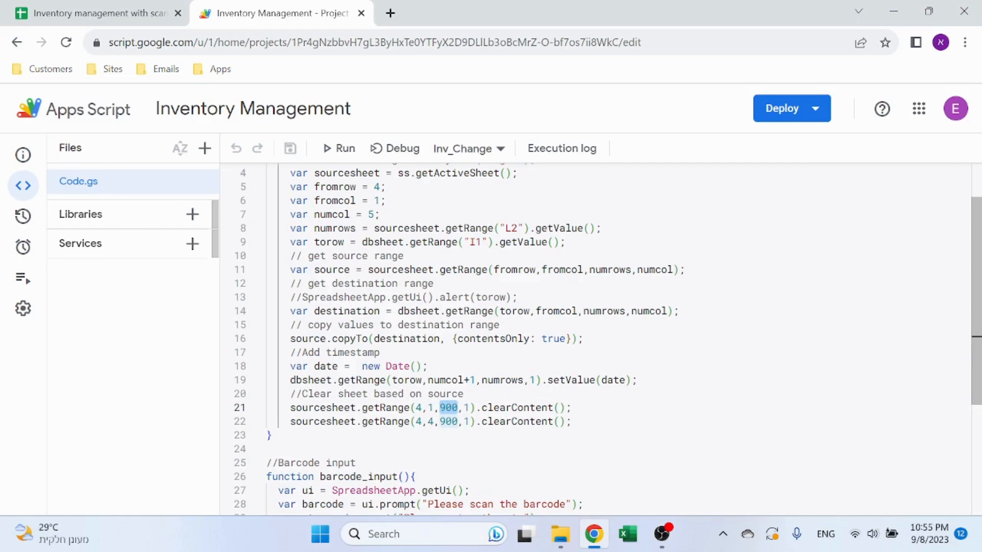
click(94, 13)
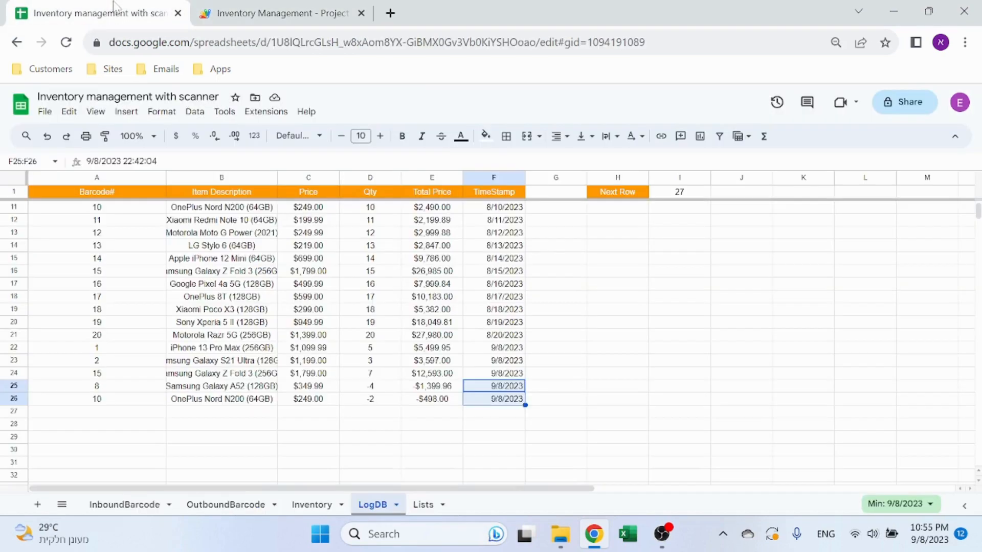
click(125, 504)
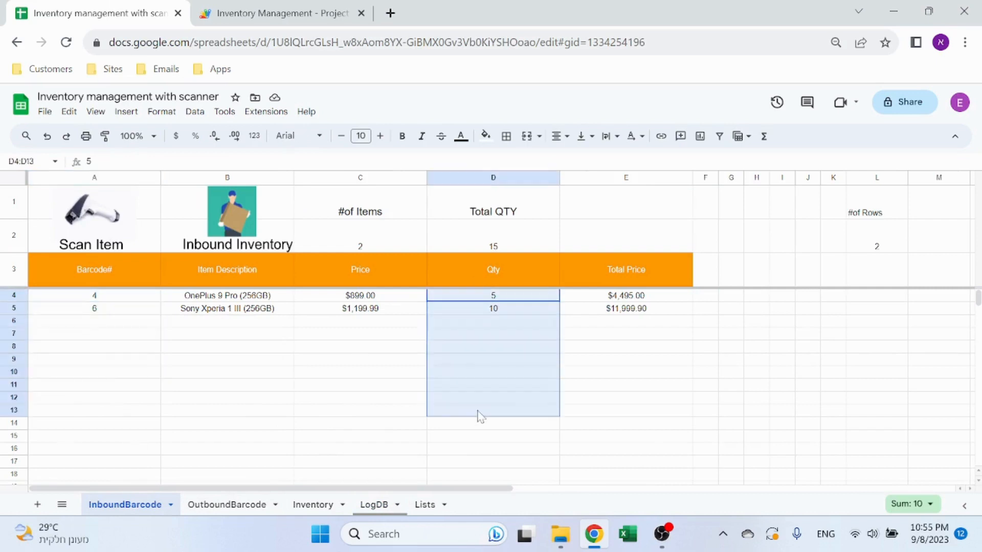
click(278, 12)
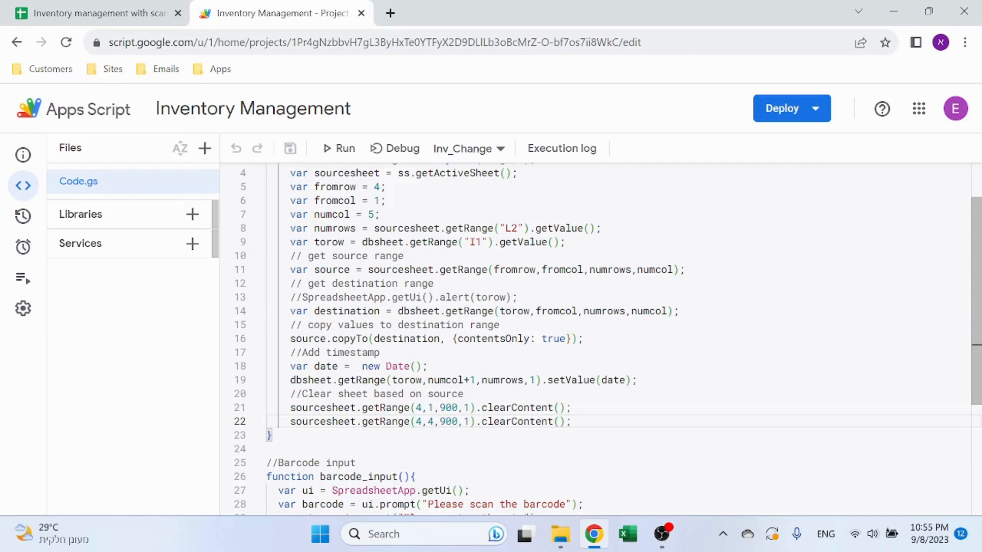
scroll(up, 3)
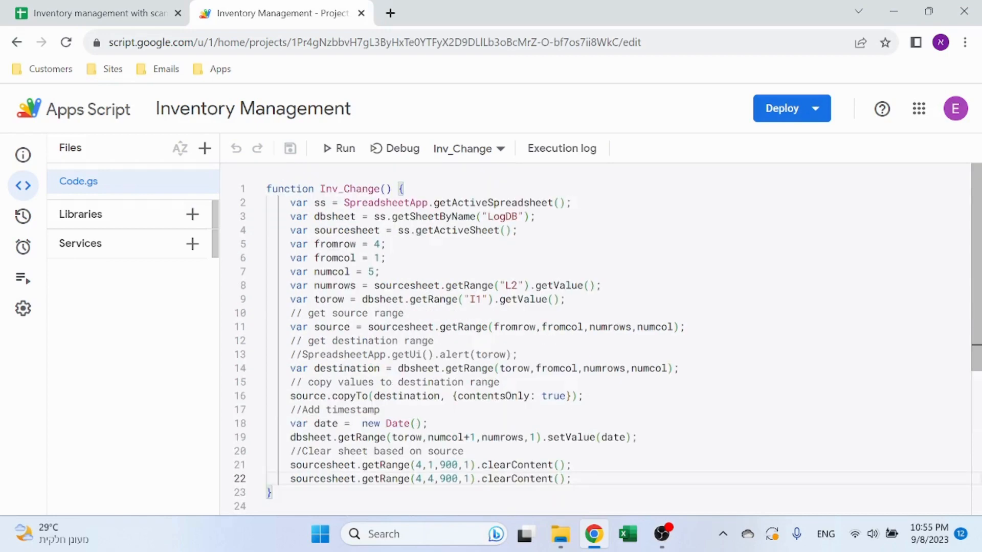
Run the Inbound Inventory script so both items post to LogDB rows 27–28 with full timestamps.
click(94, 12)
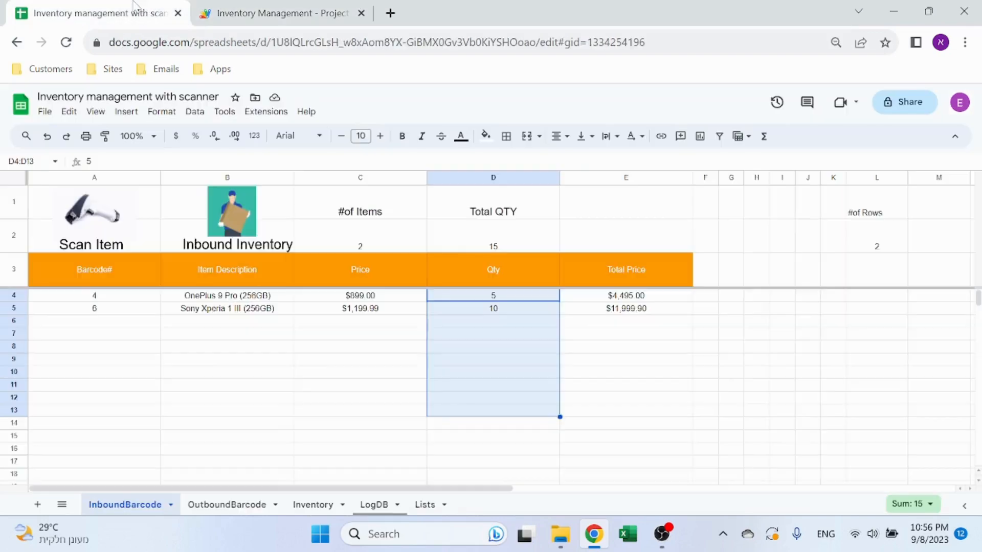
click(359, 332)
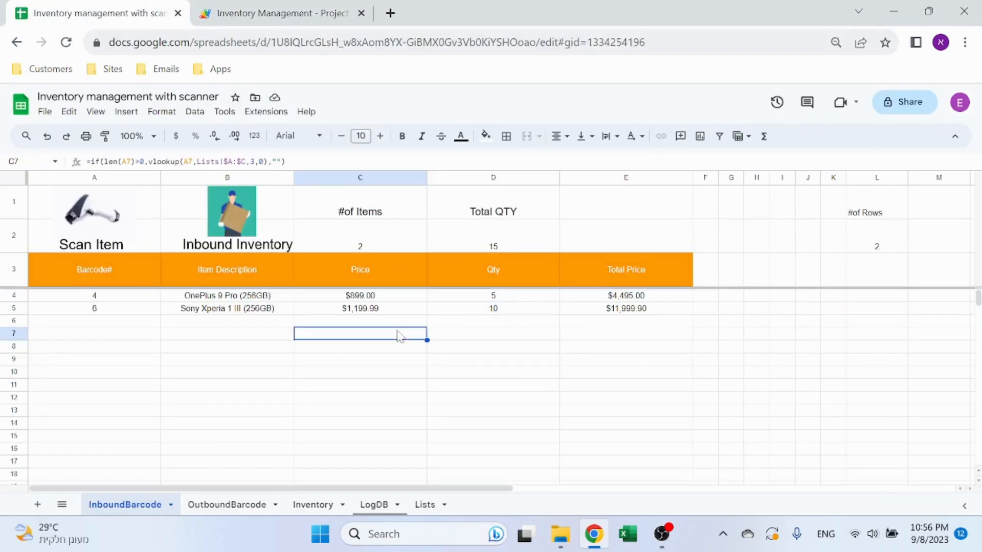
mouse_move(125, 310)
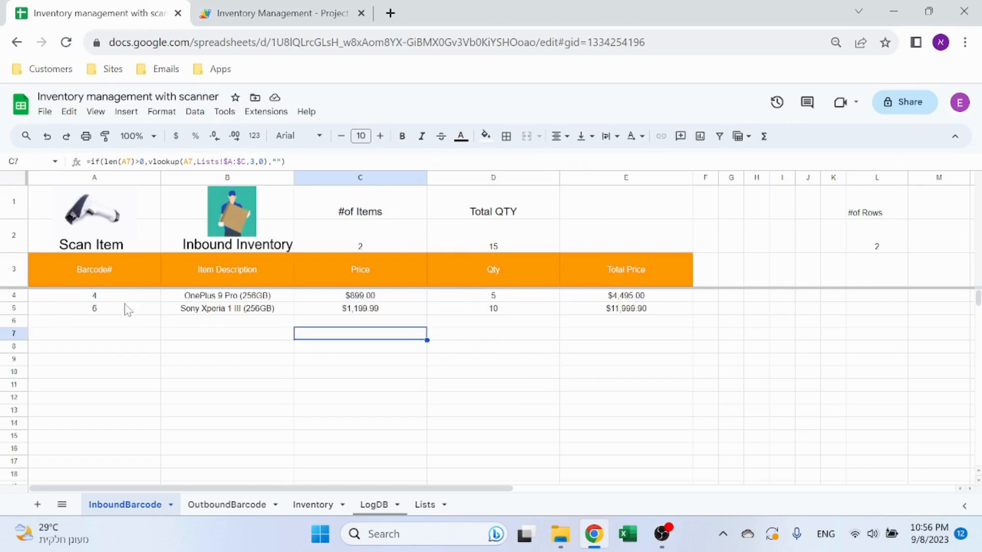
mouse_move(235, 217)
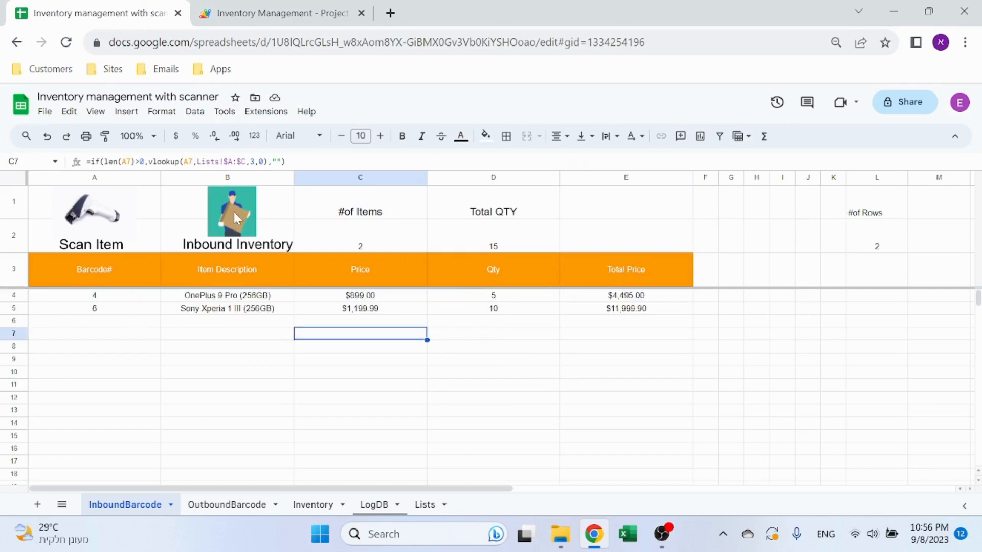
click(231, 212)
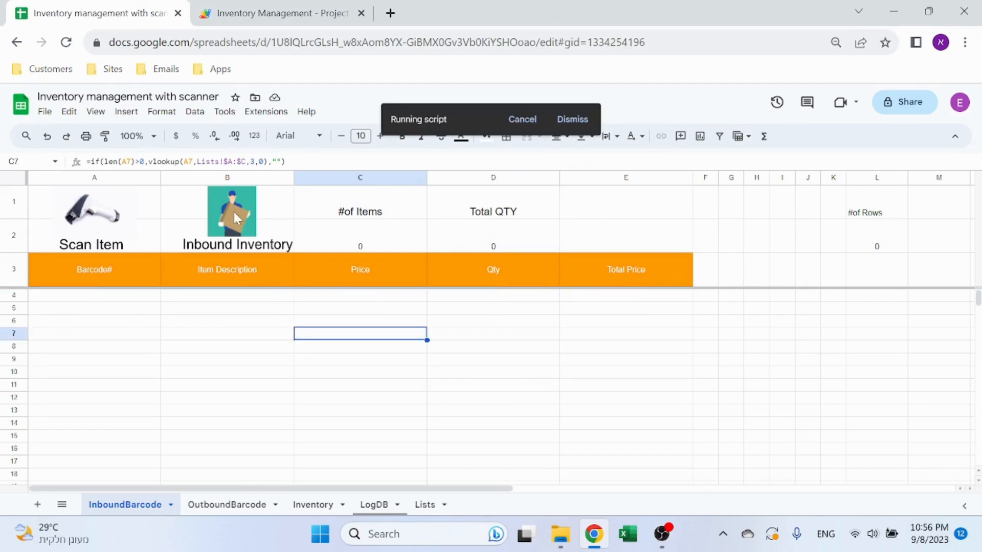
click(372, 504)
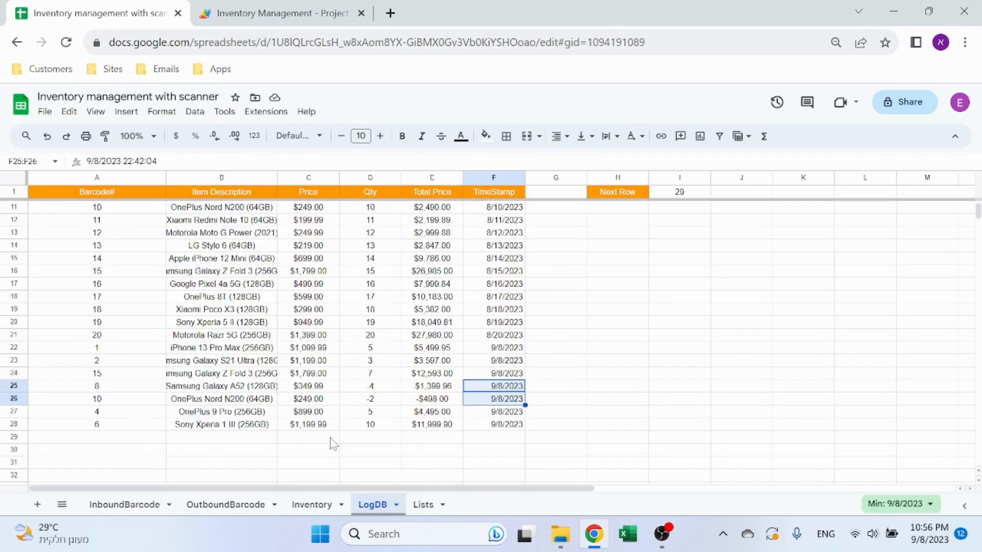
mouse_move(501, 425)
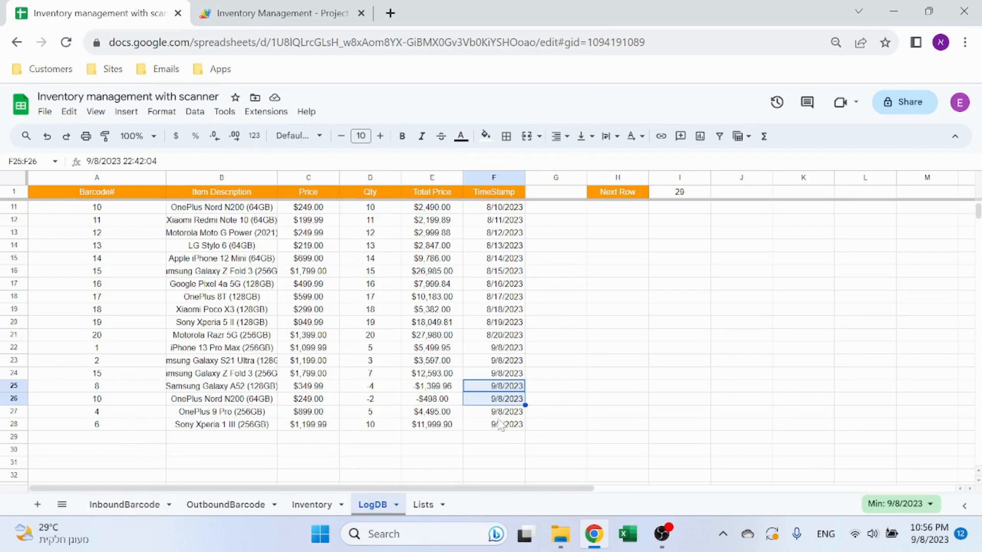
click(493, 411)
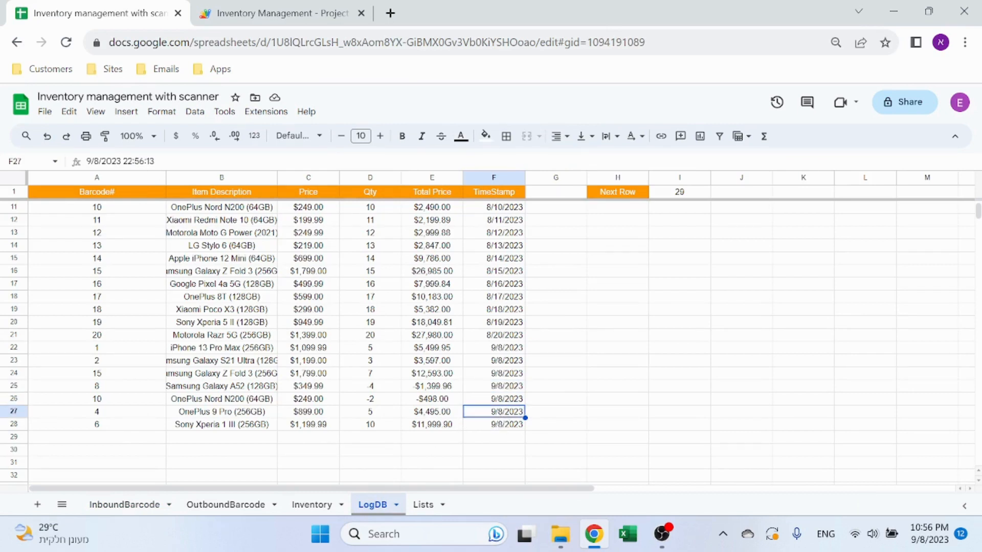
mouse_move(529, 461)
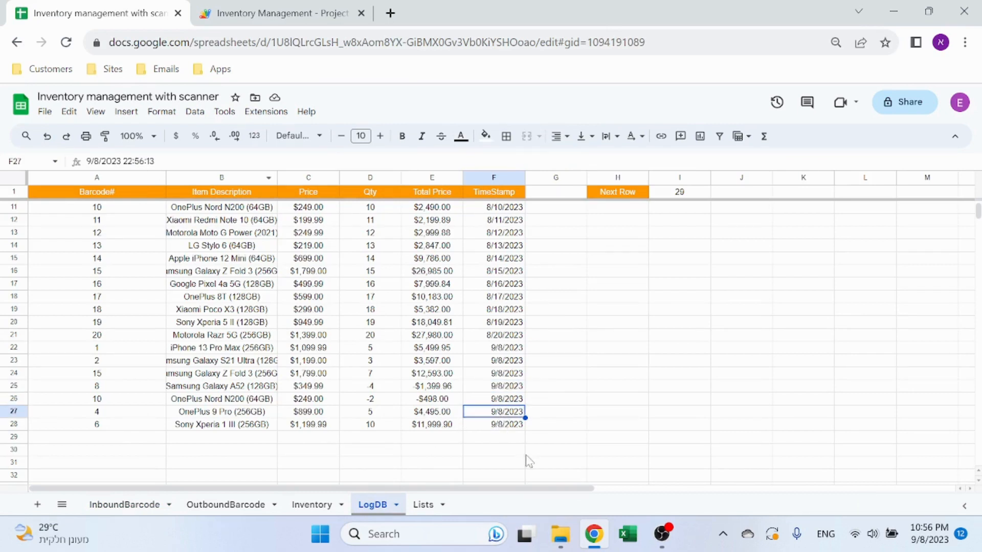
mouse_move(535, 451)
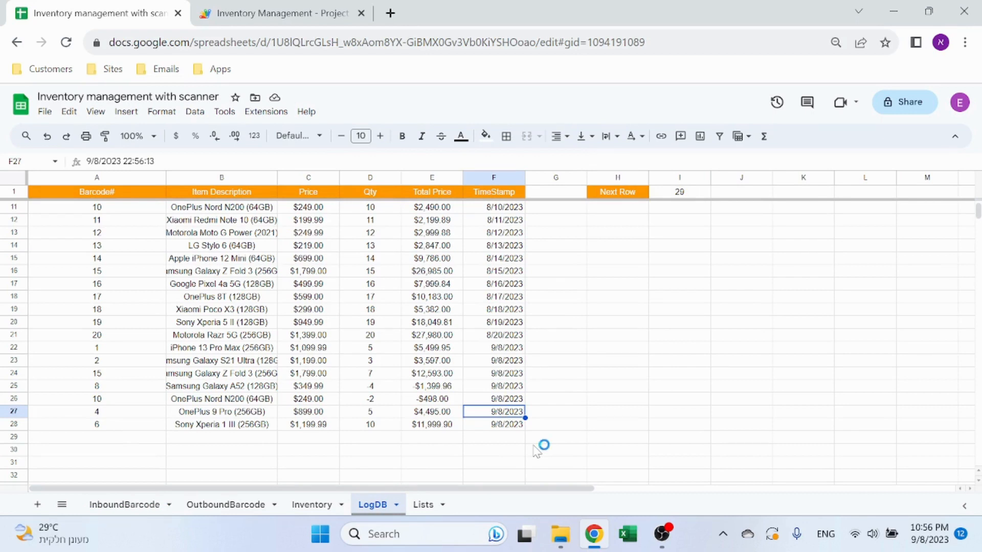
From the OutboundBarcode sheet, scroll the script down to the barcode_input function.
click(225, 504)
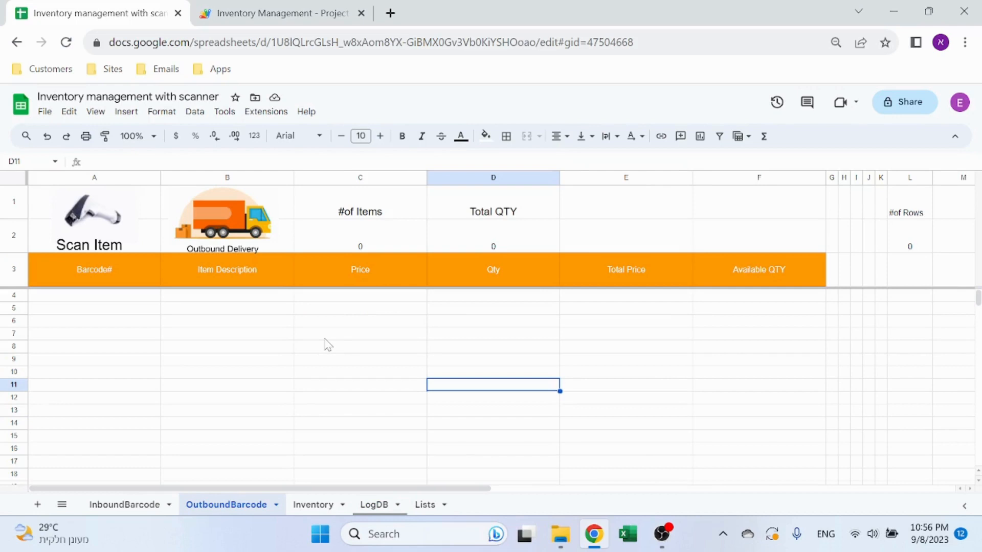
mouse_move(332, 356)
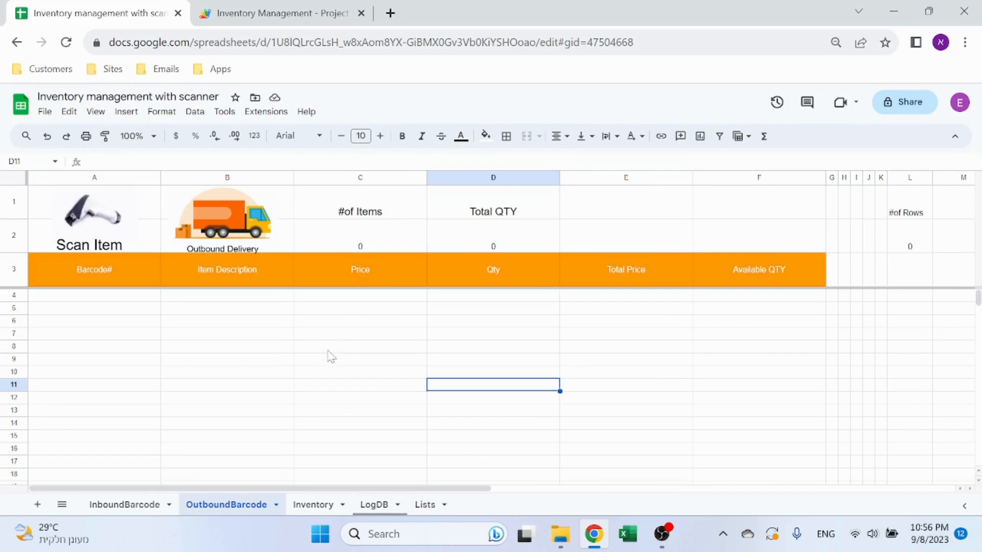
mouse_move(313, 355)
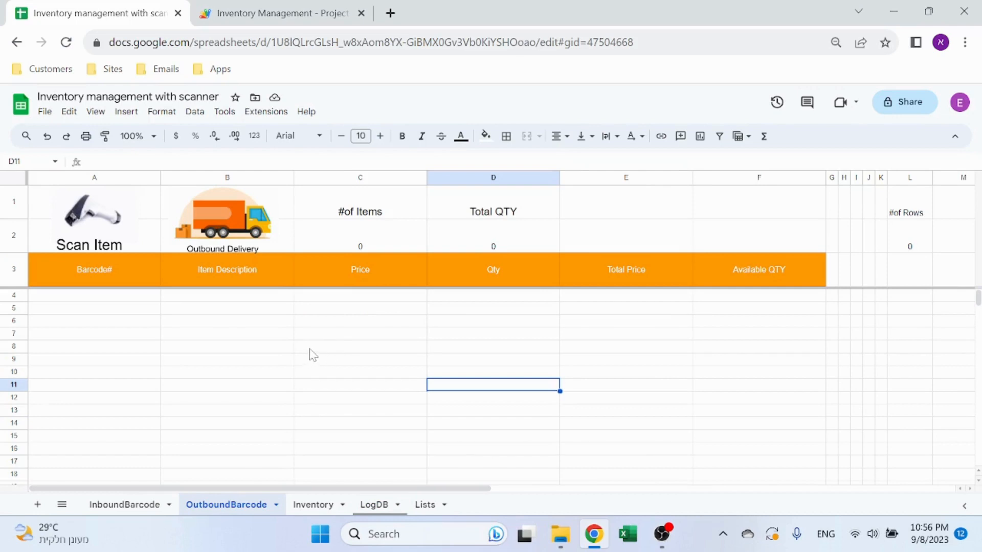
click(278, 12)
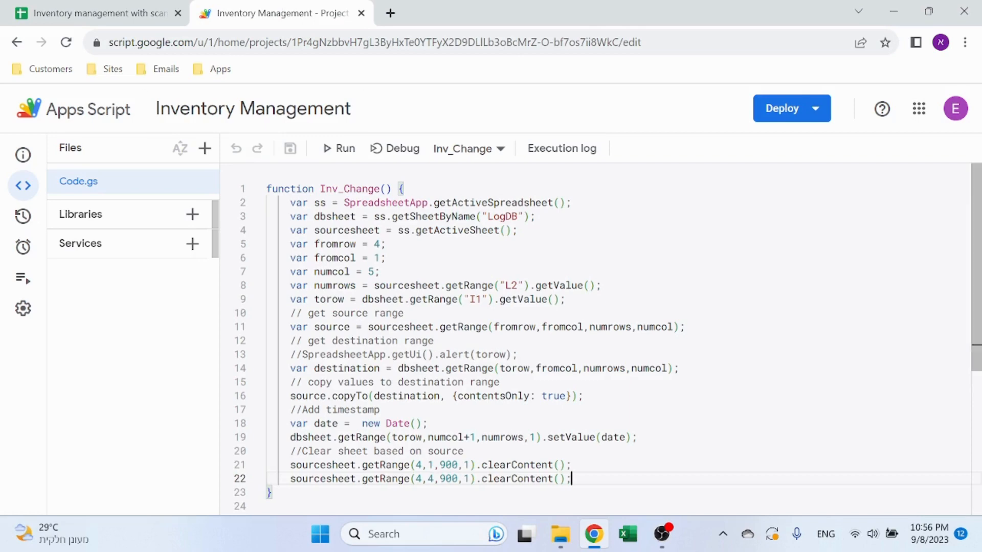
scroll(down, 3)
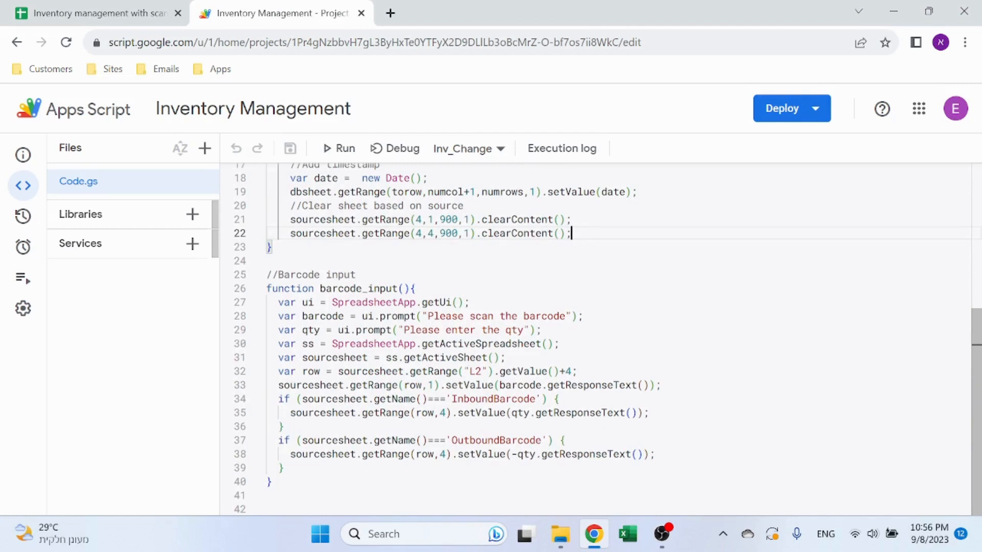
Inspect the Available QTY SUMIFS formula in F4 and its LogDB quantity references.
click(94, 12)
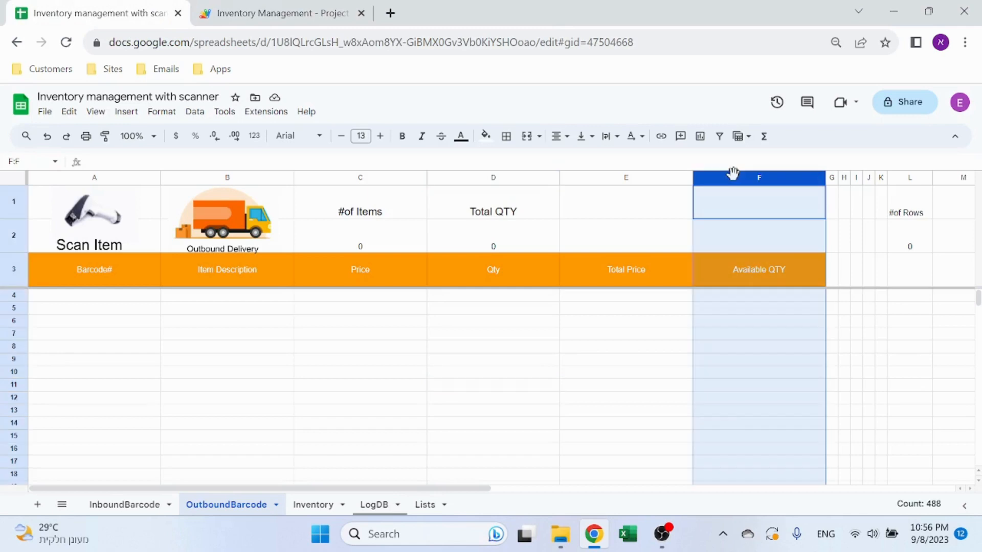
mouse_move(760, 306)
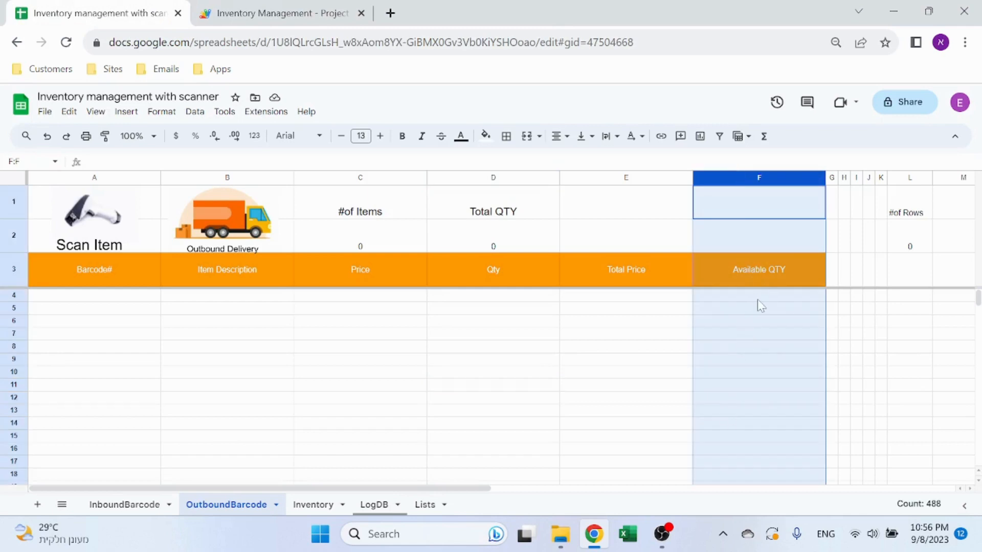
click(758, 295)
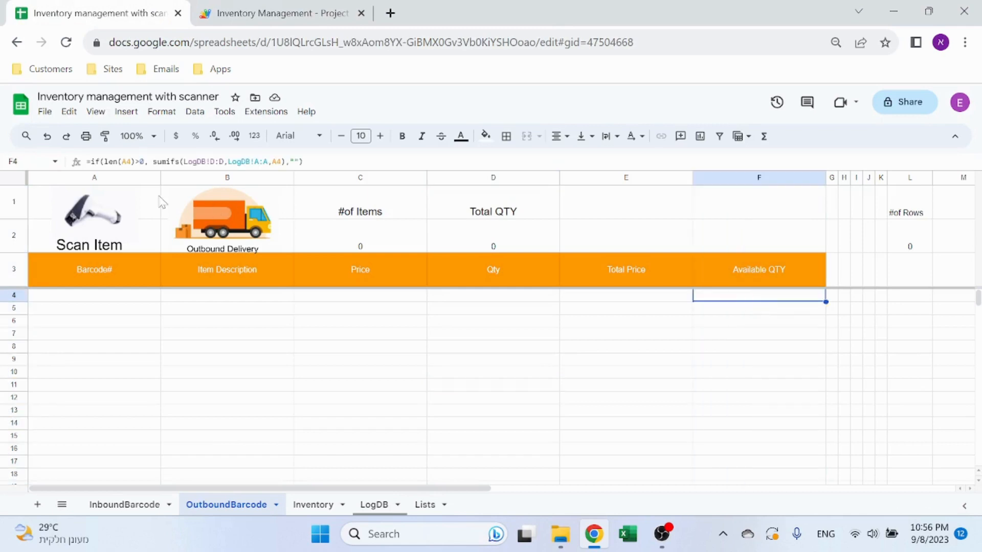
double_click(758, 295)
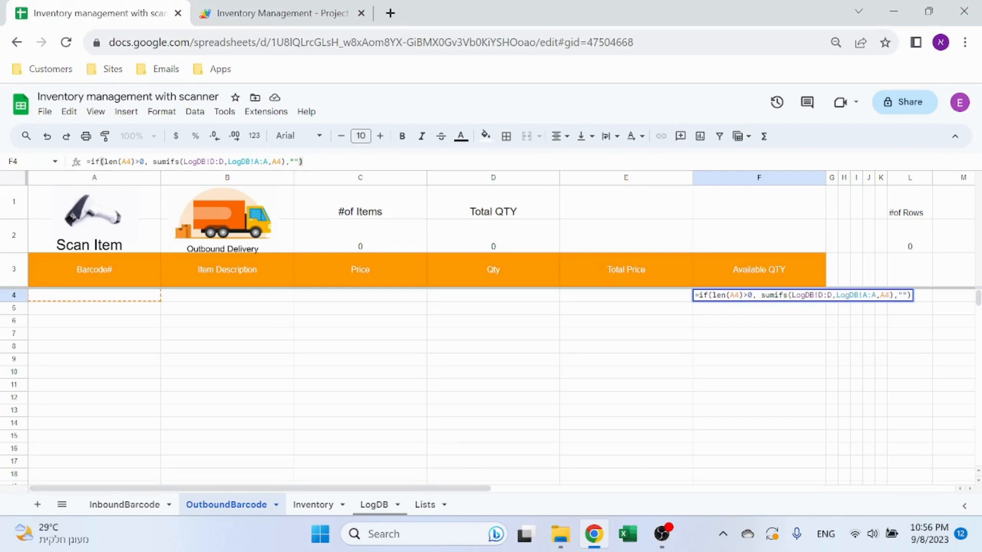
mouse_move(272, 156)
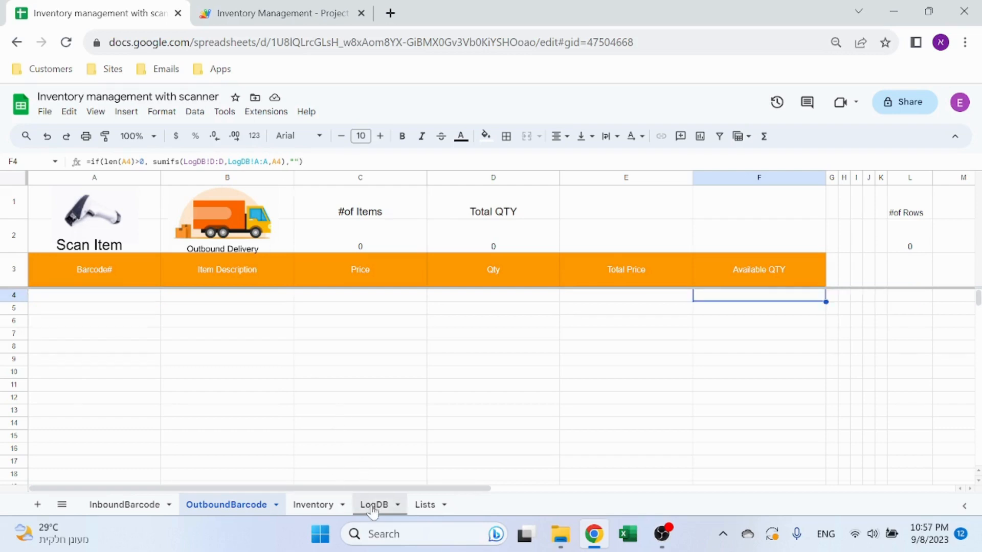
click(374, 504)
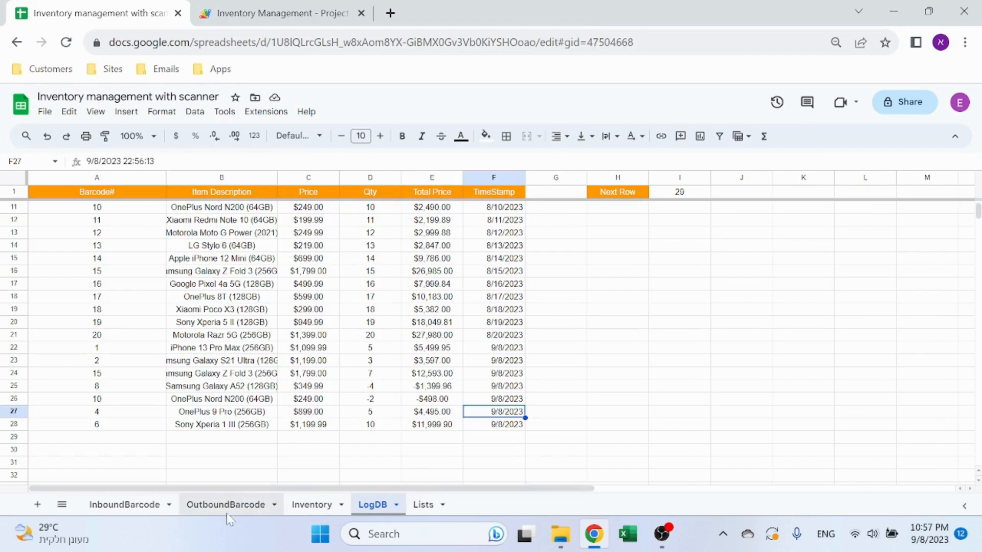
click(225, 504)
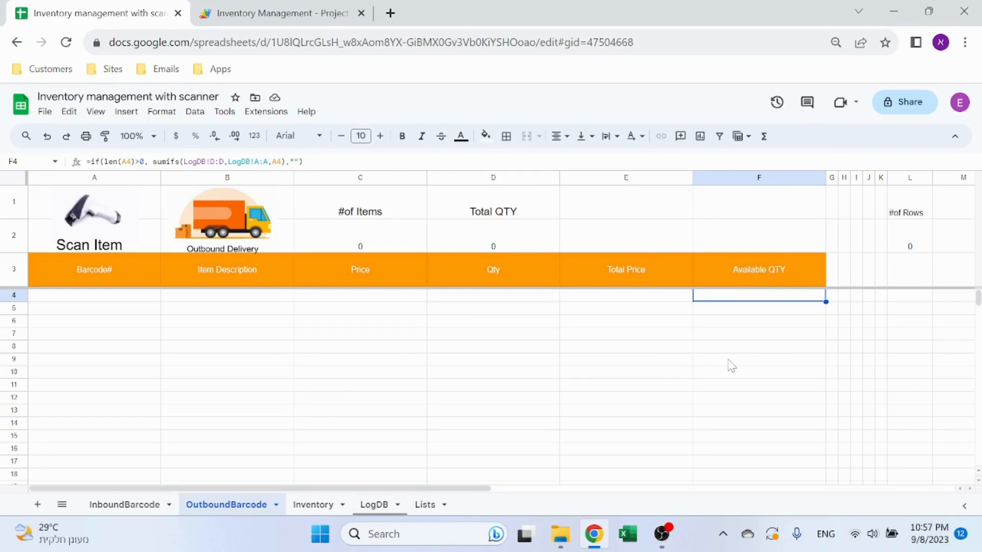
mouse_move(127, 213)
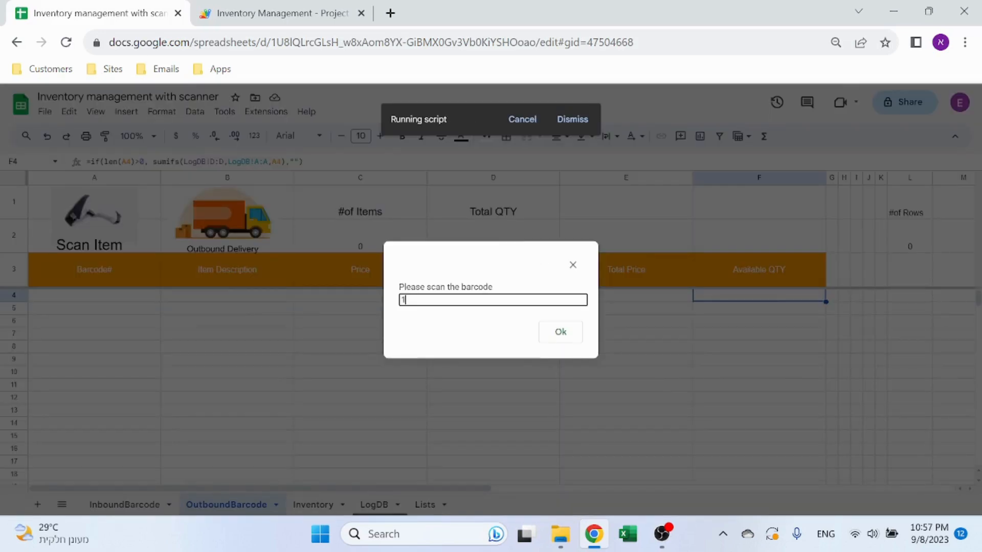
Check the iPhone 13 Pro Max scan (qty 5, available 6) and submit it via the Outbound Delivery image.
click(560, 332)
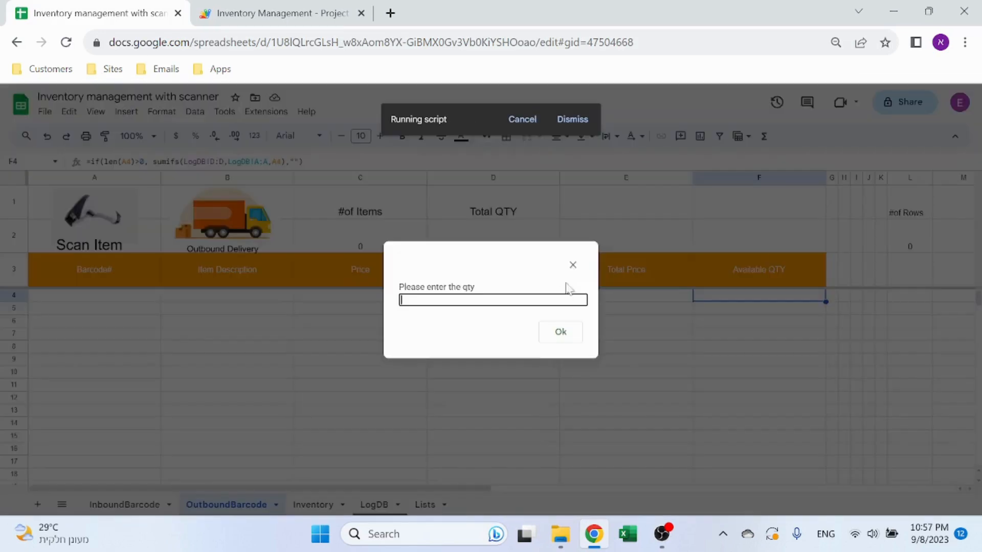
click(559, 331)
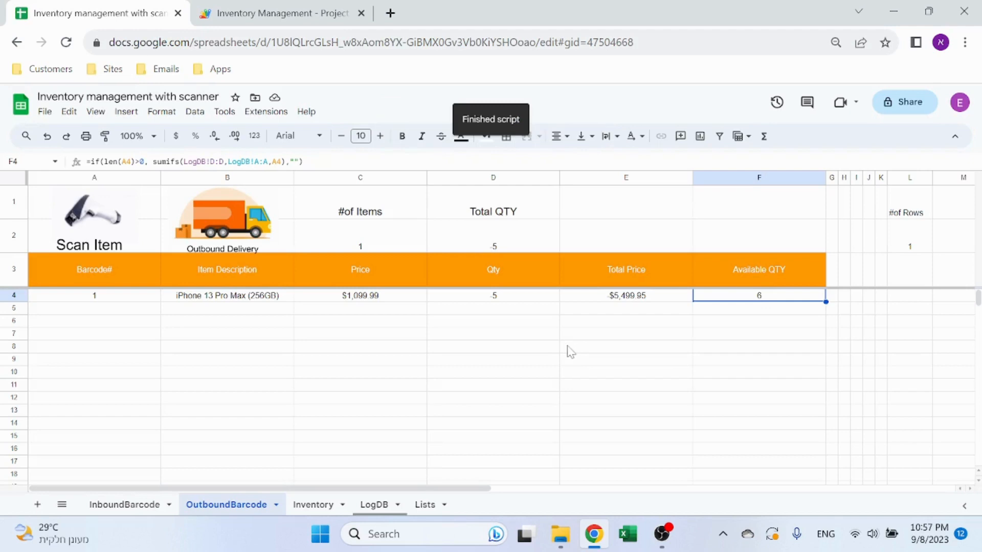
click(493, 295)
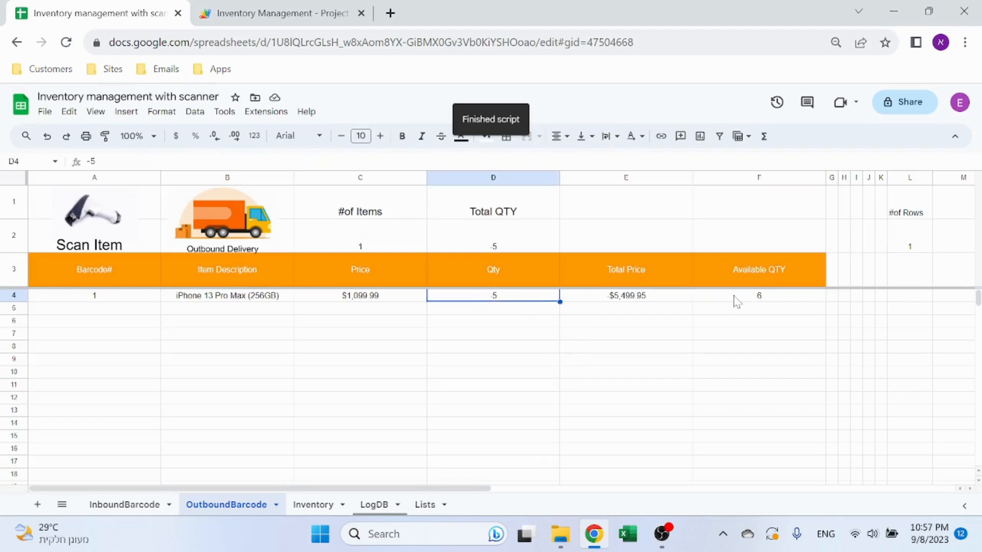
click(758, 295)
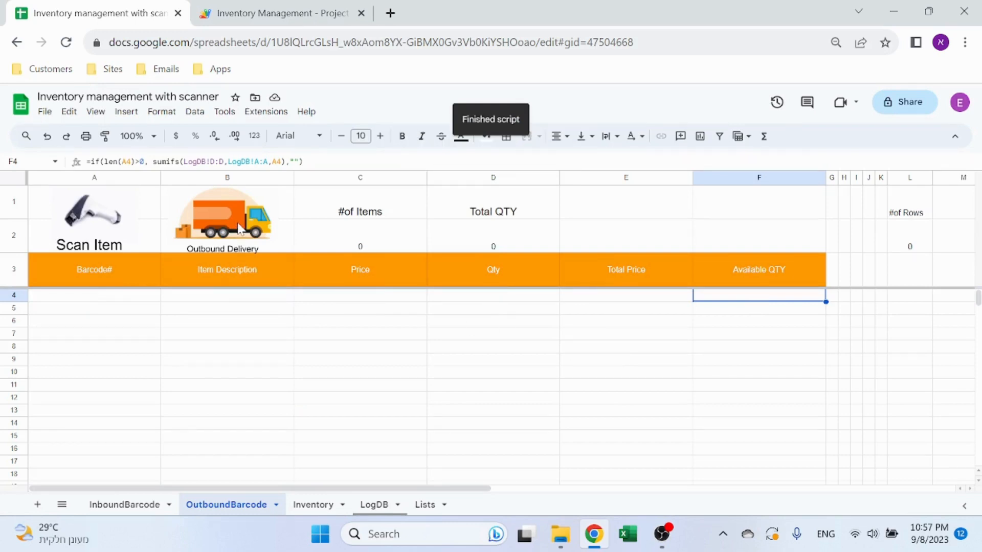
mouse_move(497, 375)
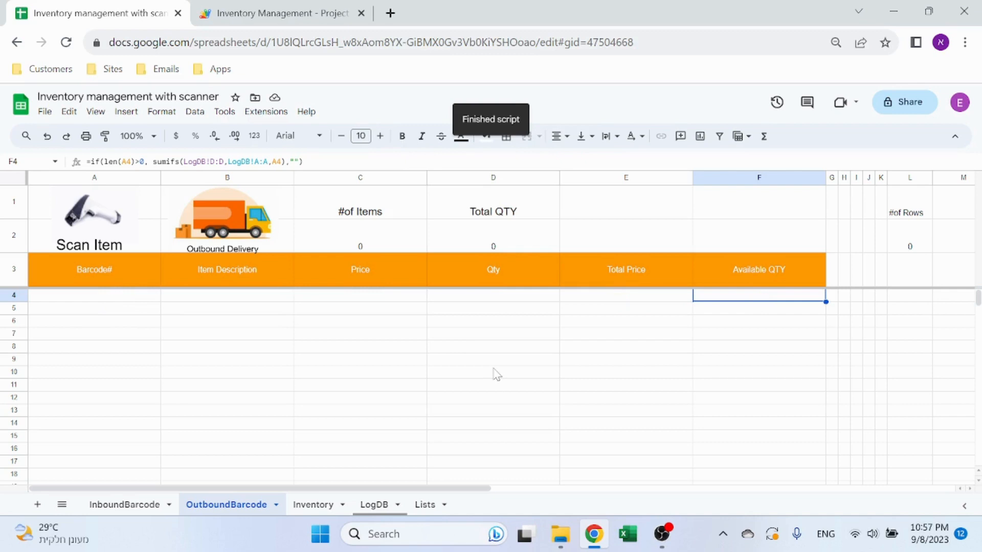
Review LogDB's new negative outbound rows (−5 and −1) and their timestamps against OutboundBarcode.
click(373, 504)
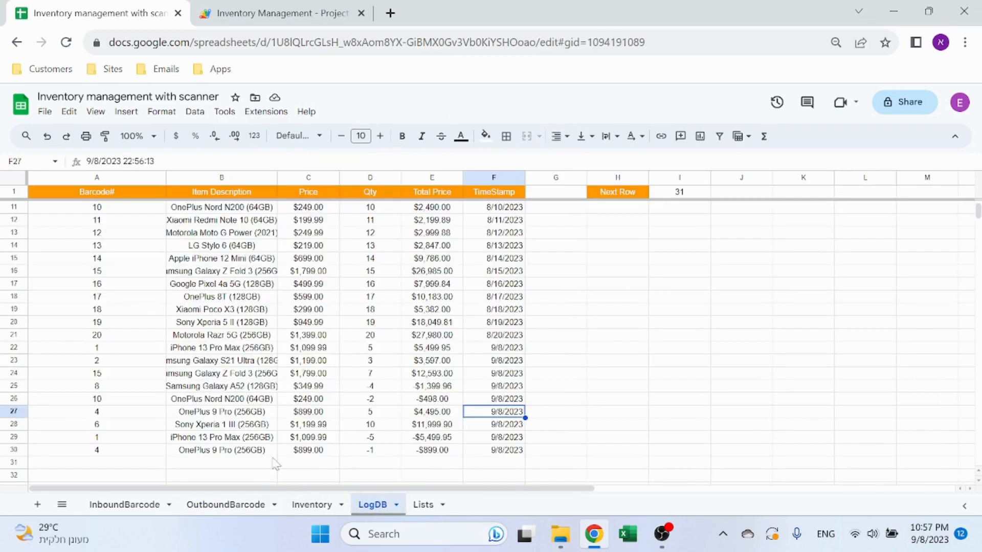
click(493, 436)
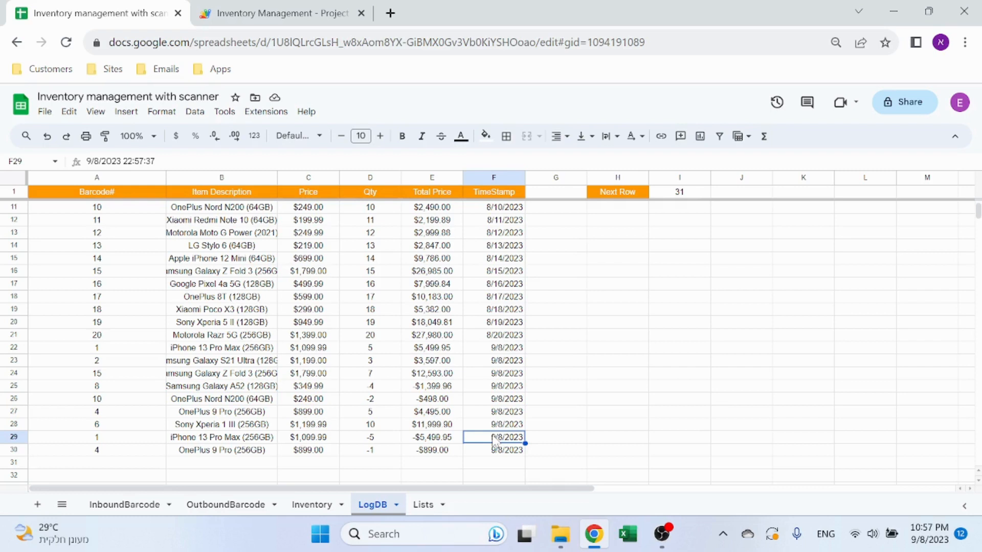
mouse_move(290, 504)
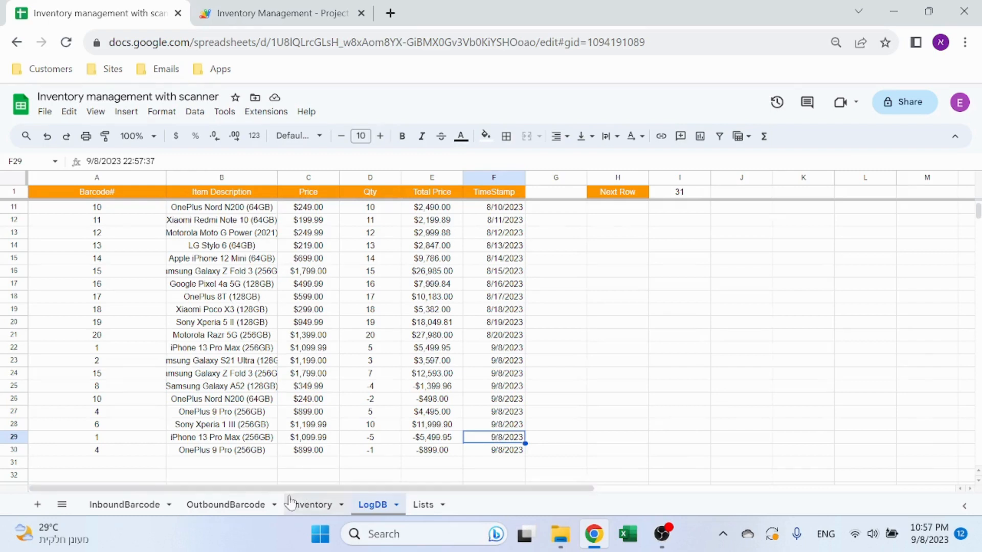
click(225, 505)
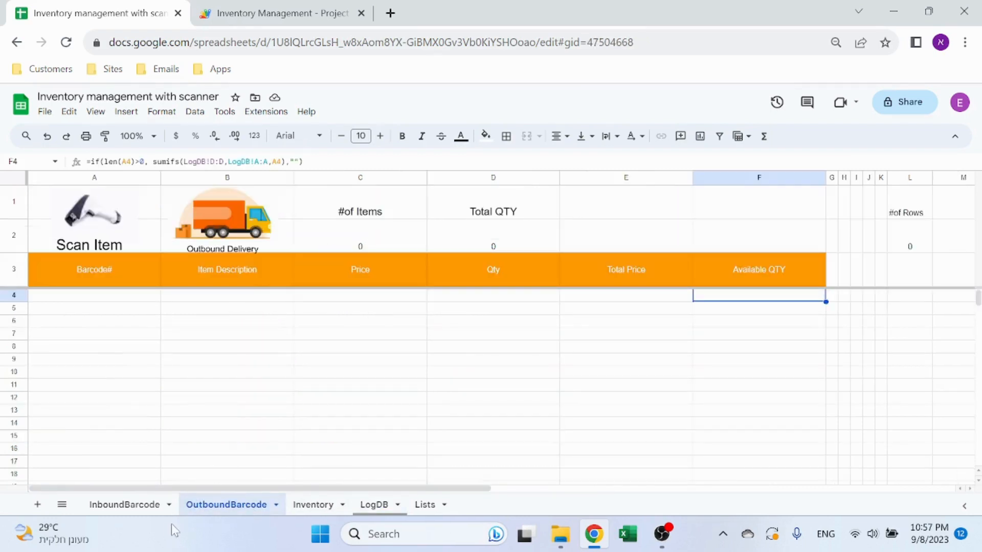
mouse_move(371, 381)
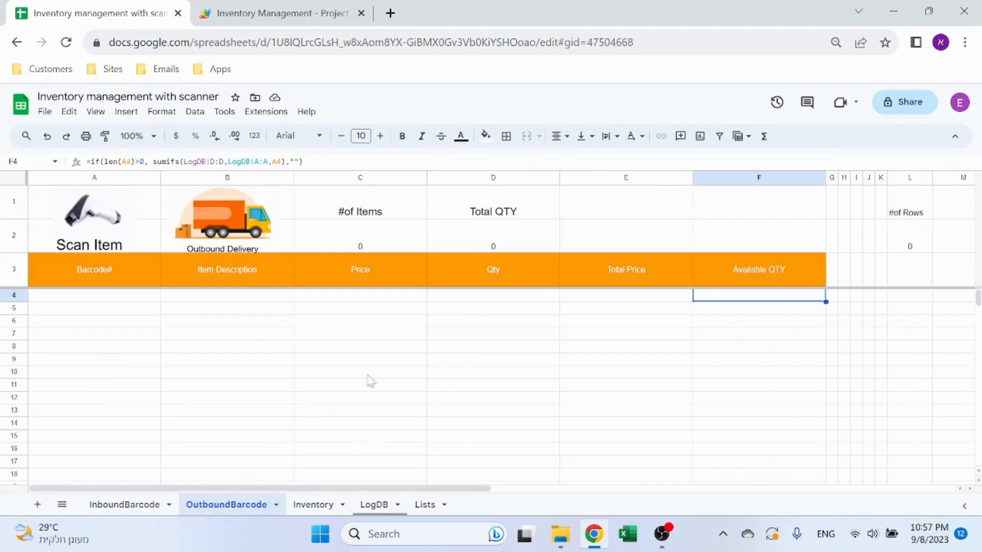
mouse_move(188, 234)
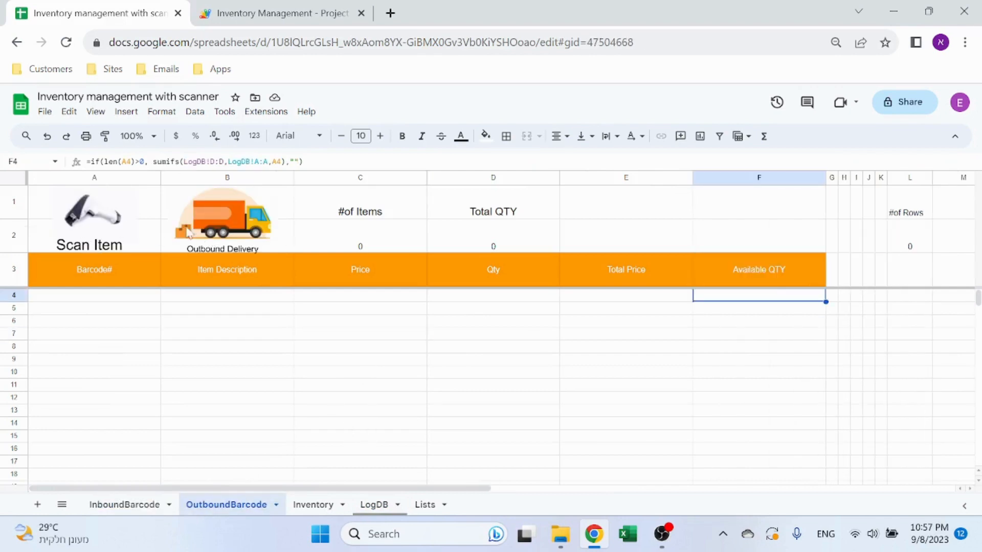
mouse_move(289, 335)
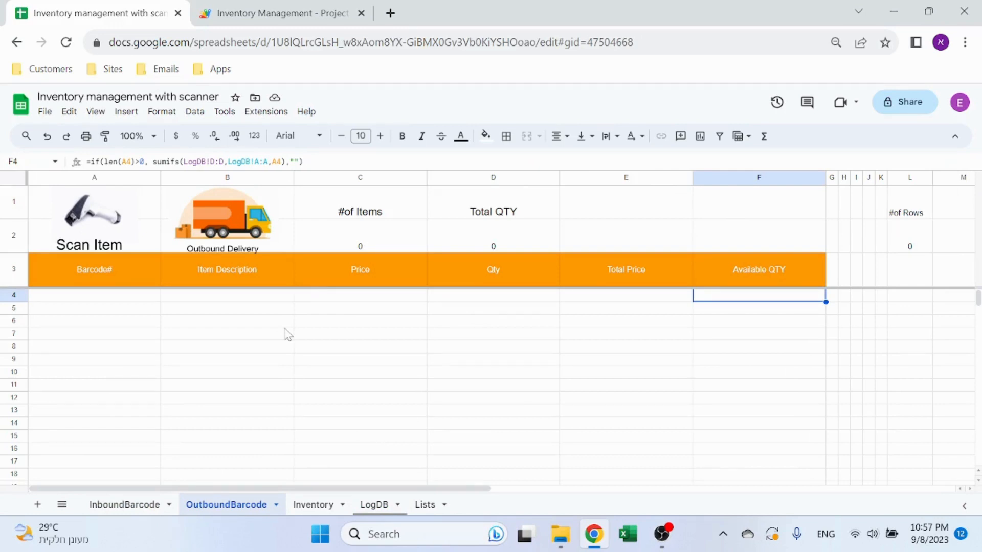
click(372, 504)
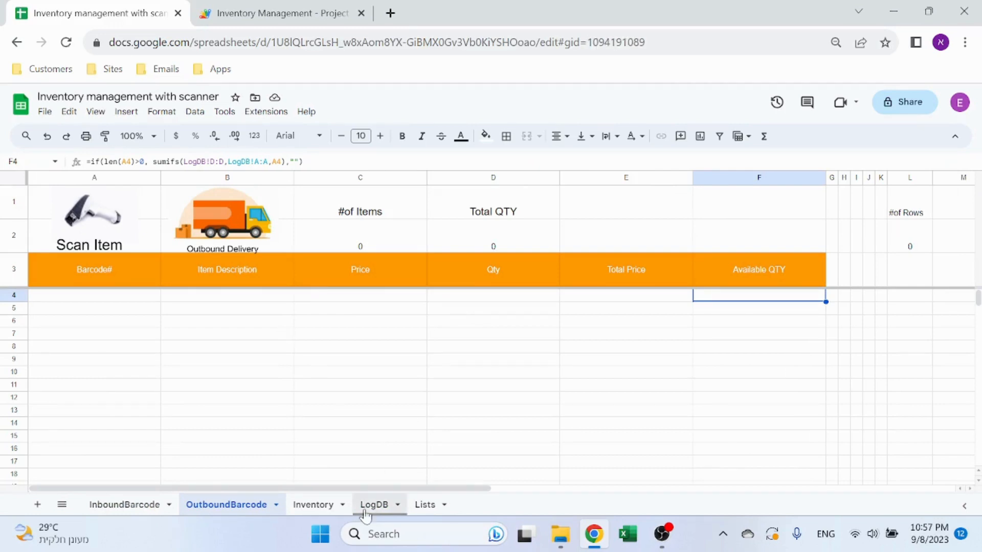
click(372, 504)
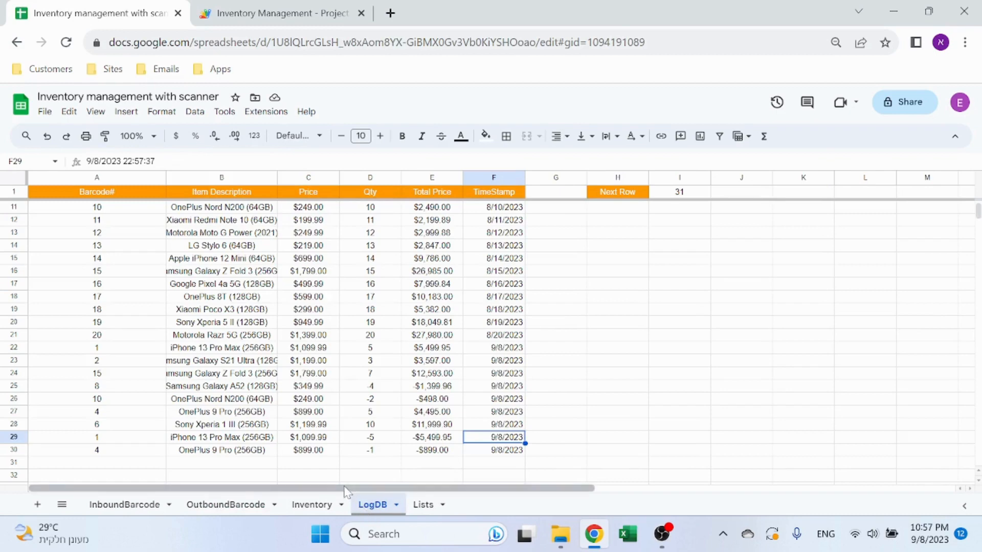
scroll(down, 3)
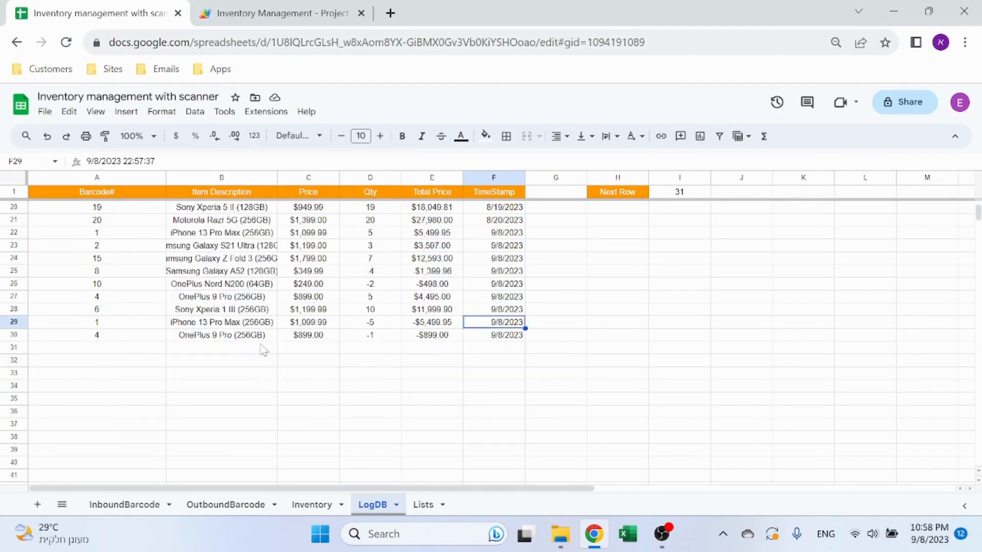
View the Next Row counting formula in I1, now showing 31.
click(679, 191)
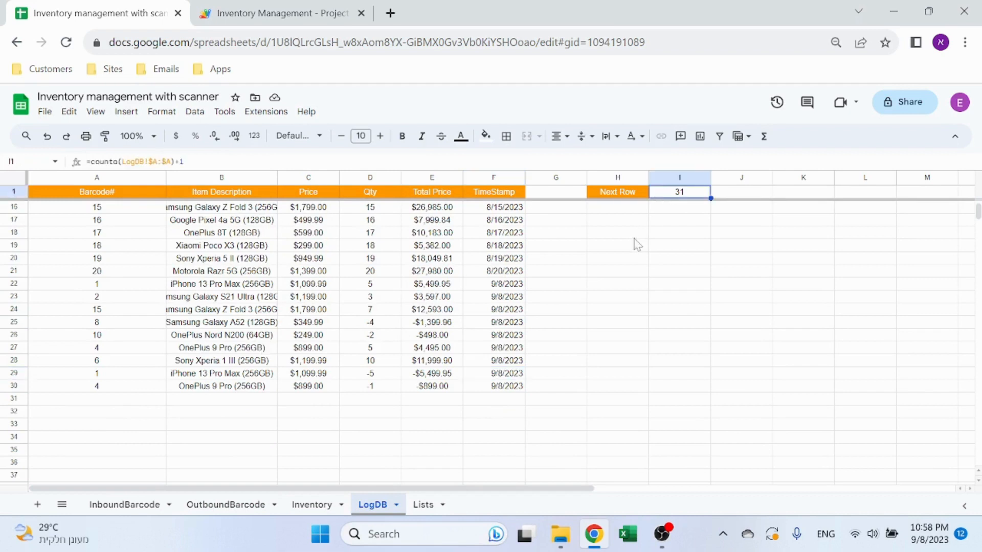
click(617, 232)
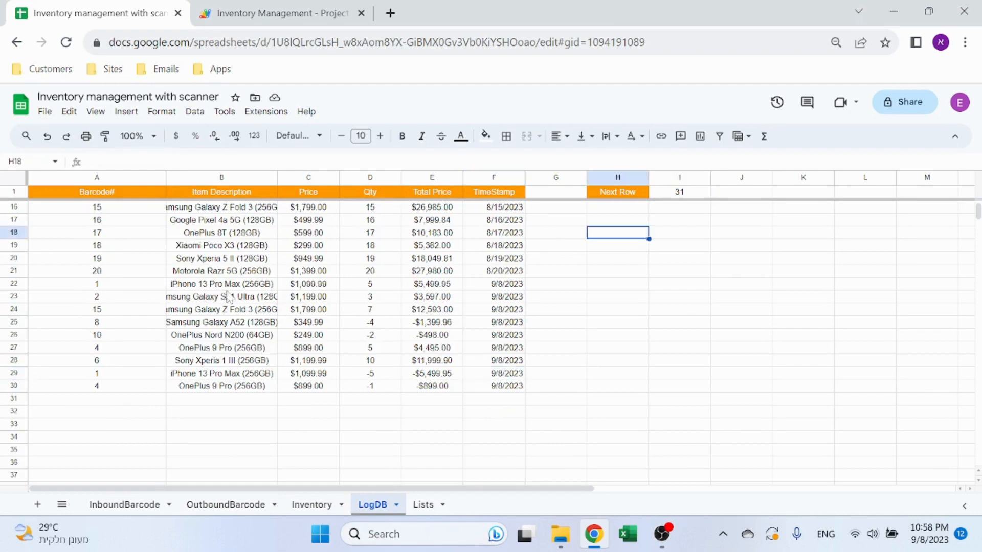
mouse_move(159, 198)
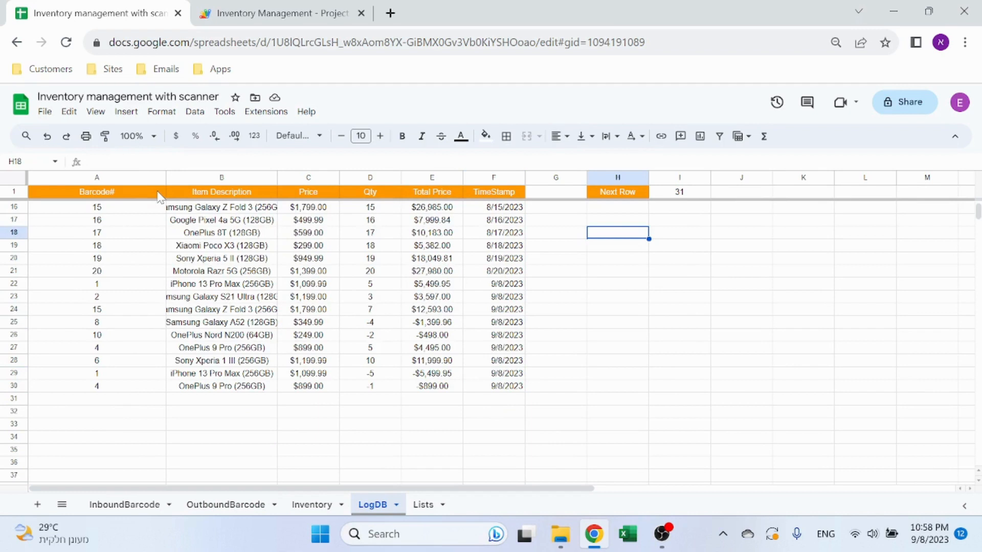
mouse_move(210, 269)
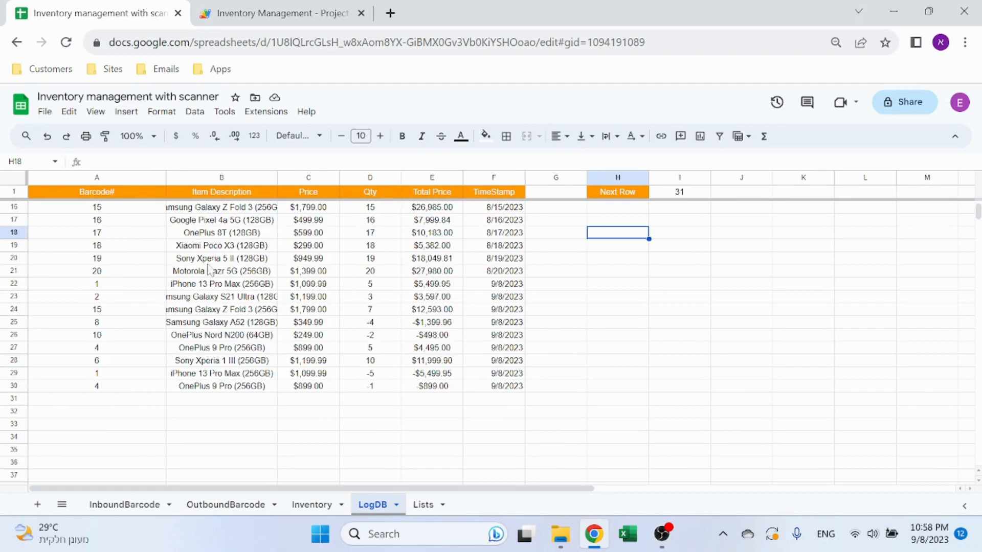
mouse_move(144, 202)
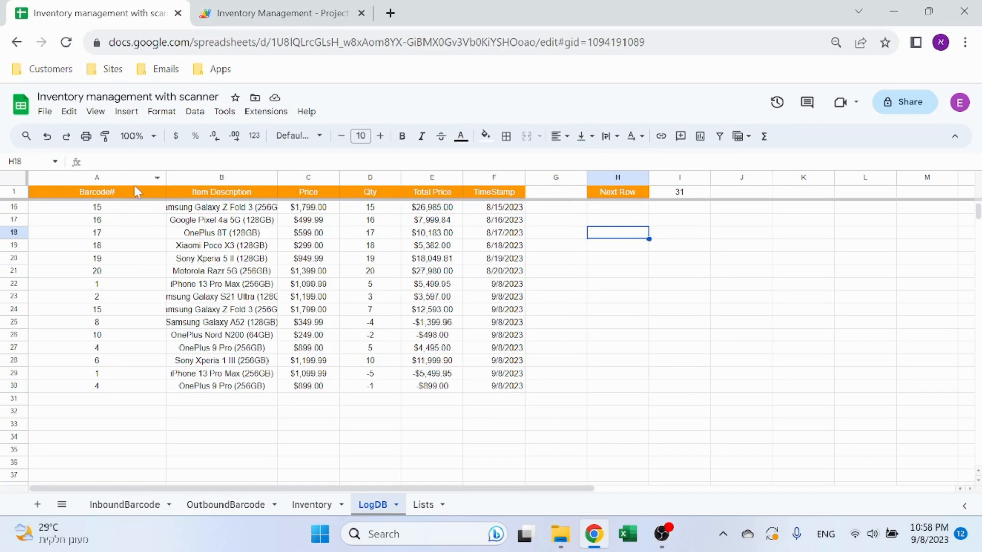
mouse_move(550, 314)
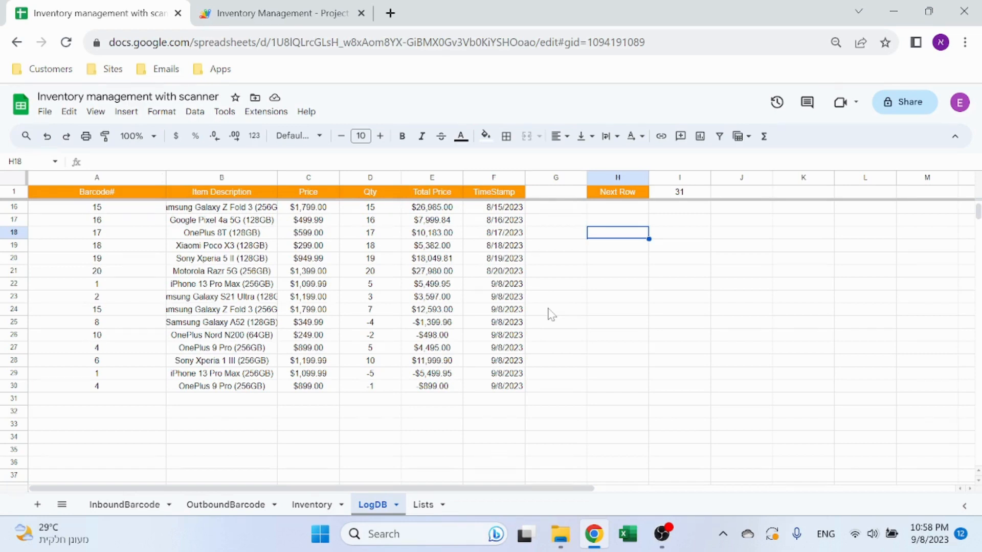
mouse_move(687, 414)
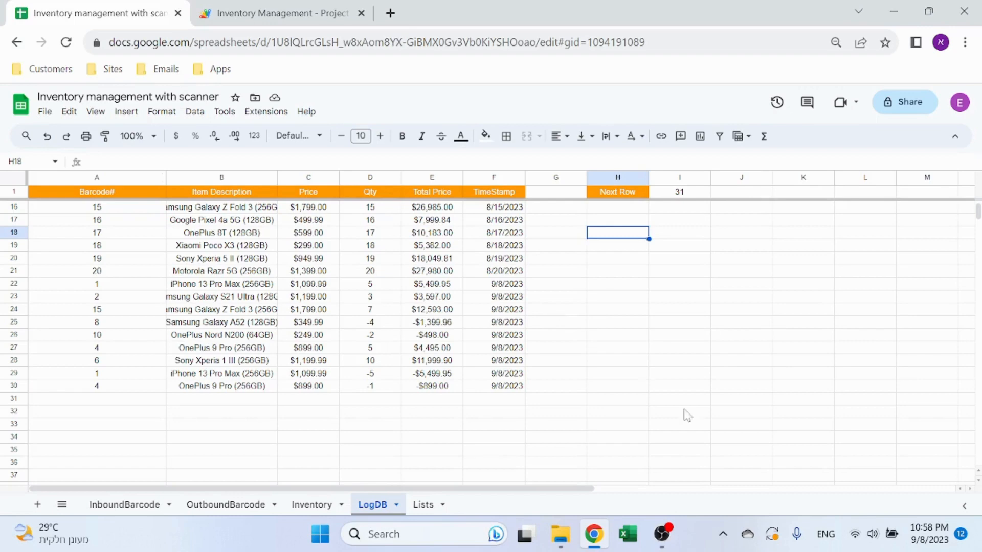
Glance at the Inventory sheet's updated counts (iPhone 13 Pro Max 1, OnePlus 9 Pro 8) and return to LogDB.
click(312, 504)
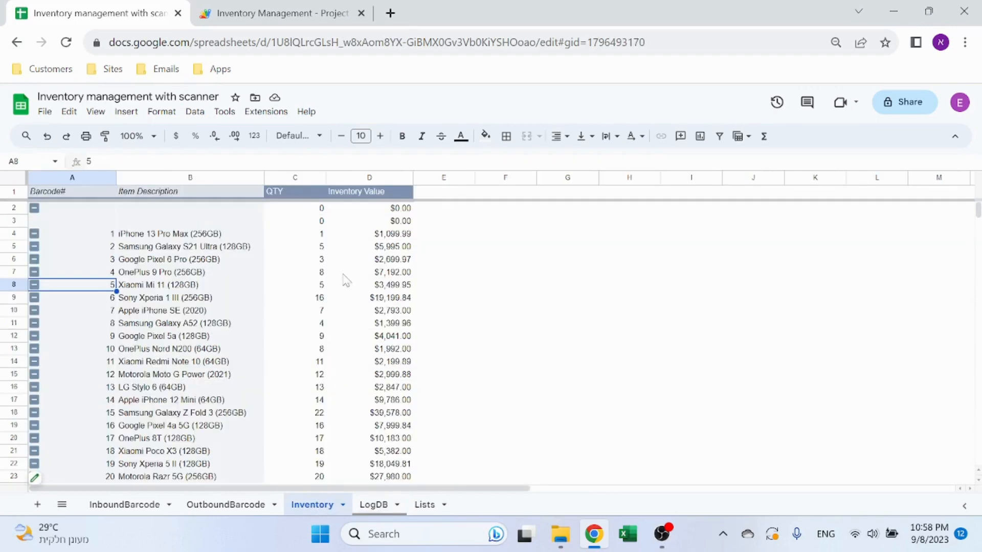
click(371, 504)
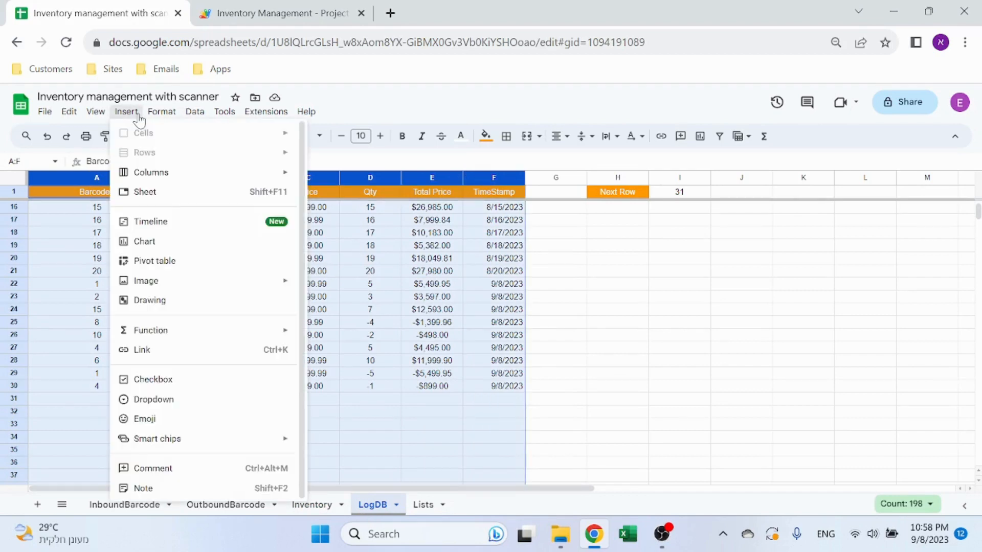
Insert a pivot table on a new sheet with Item Description rows, no subtotals, and summed Qty values.
click(154, 261)
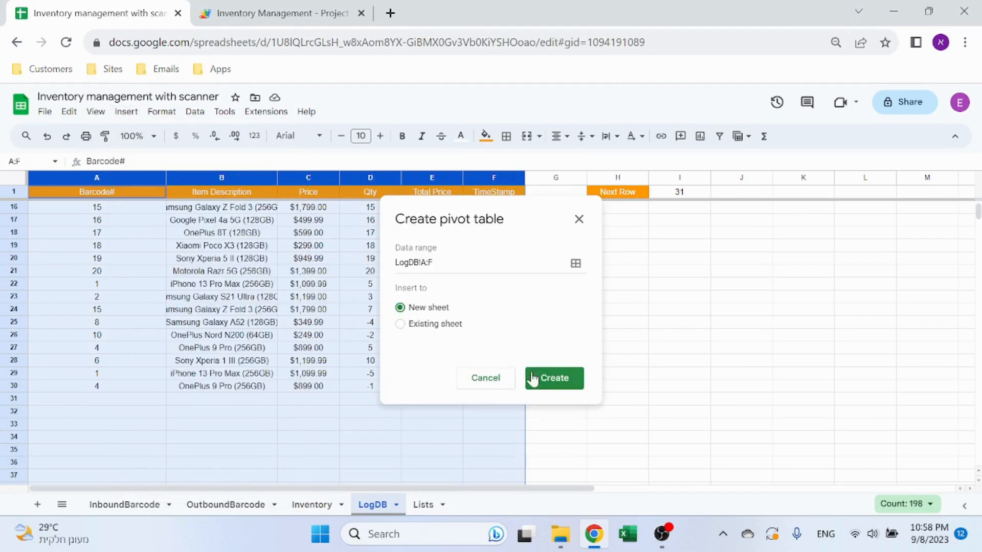
click(553, 378)
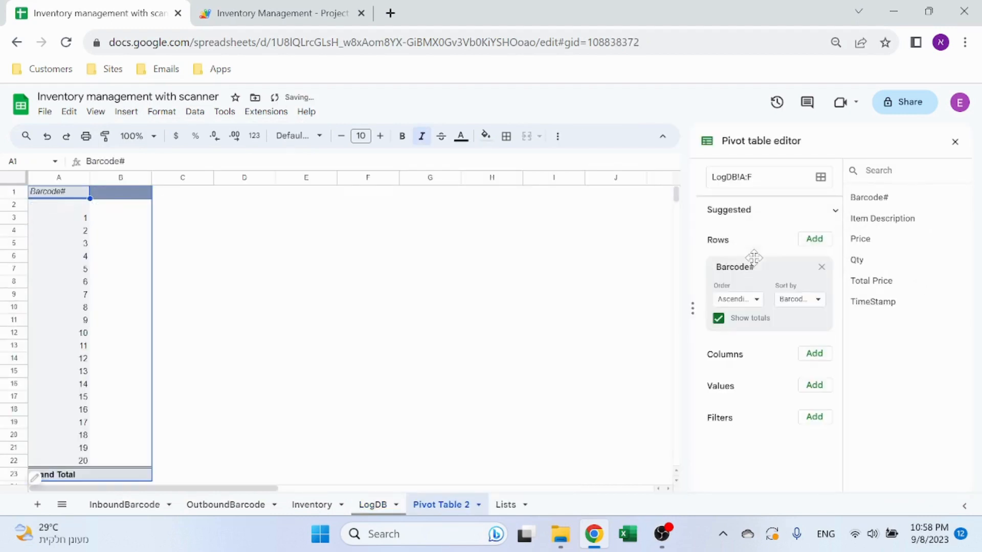
click(882, 218)
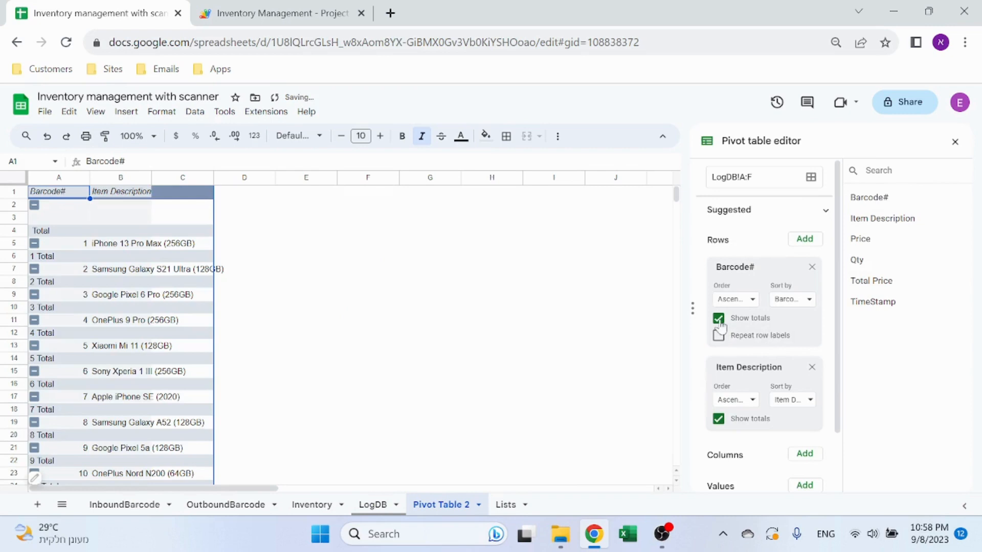
click(717, 318)
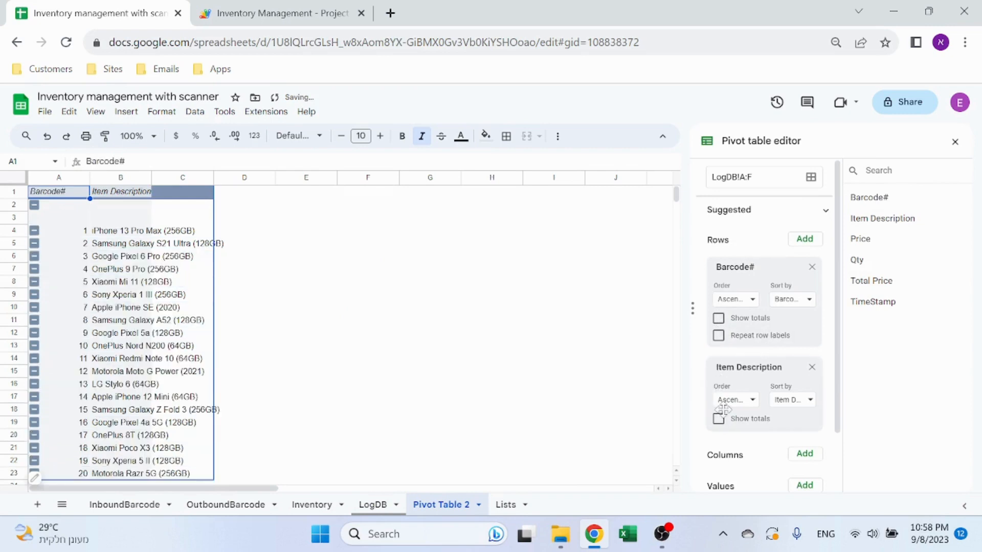
scroll(down, 3)
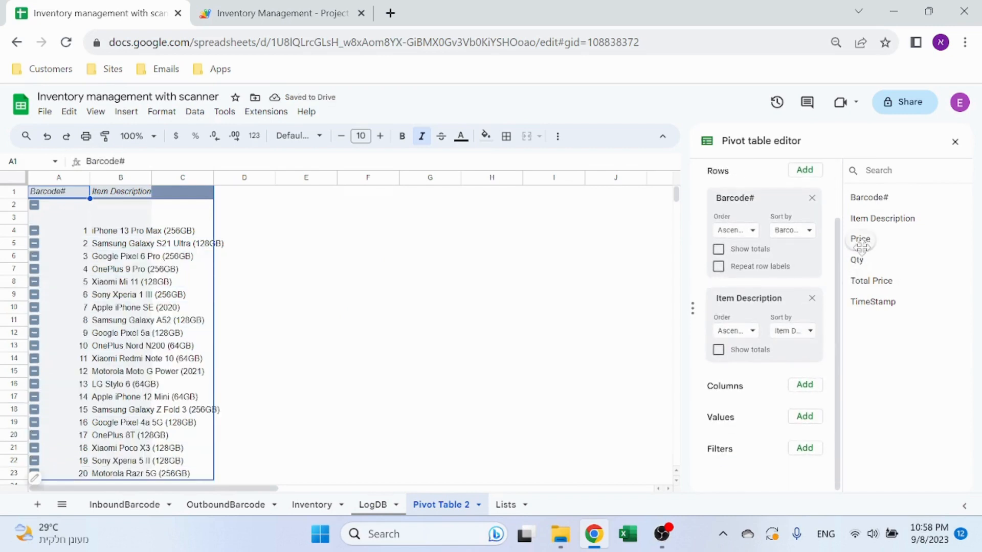
click(856, 259)
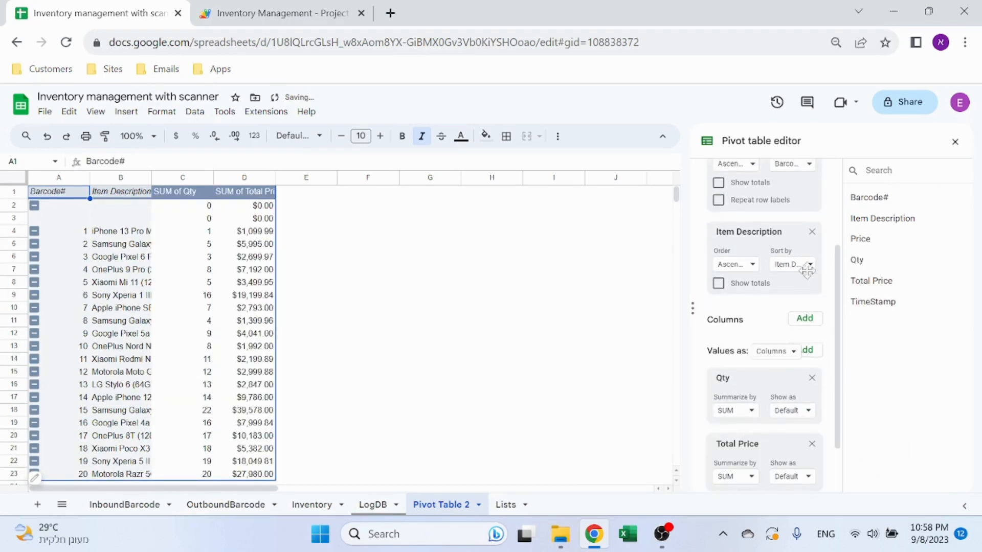
Sort the Barcode# rows descending by SUM of Total Price.
click(807, 241)
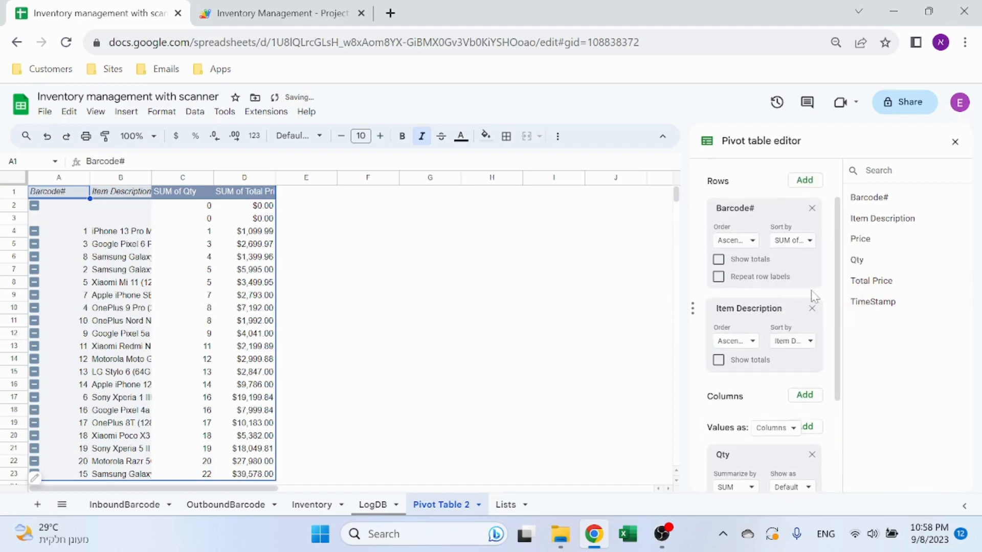
click(791, 240)
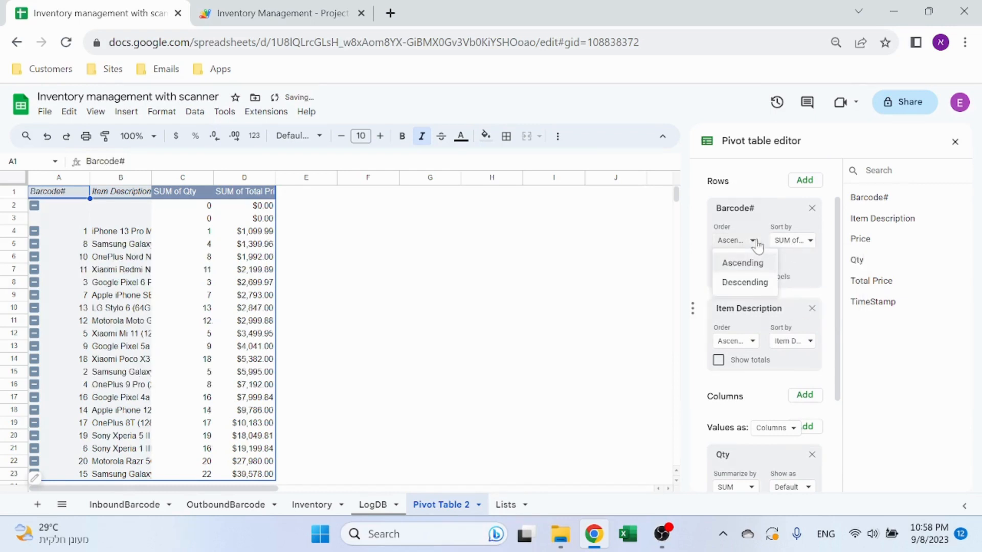
click(745, 283)
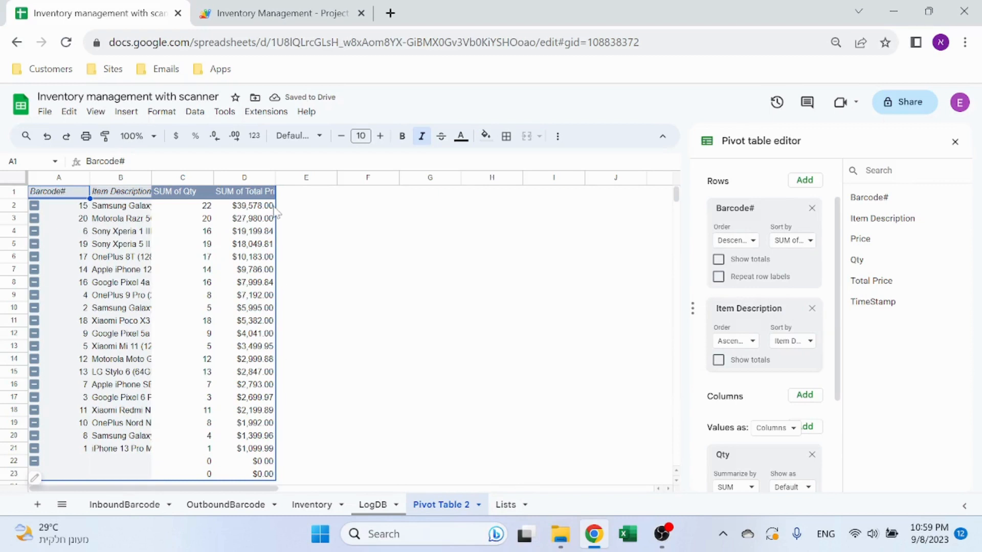
mouse_move(401, 335)
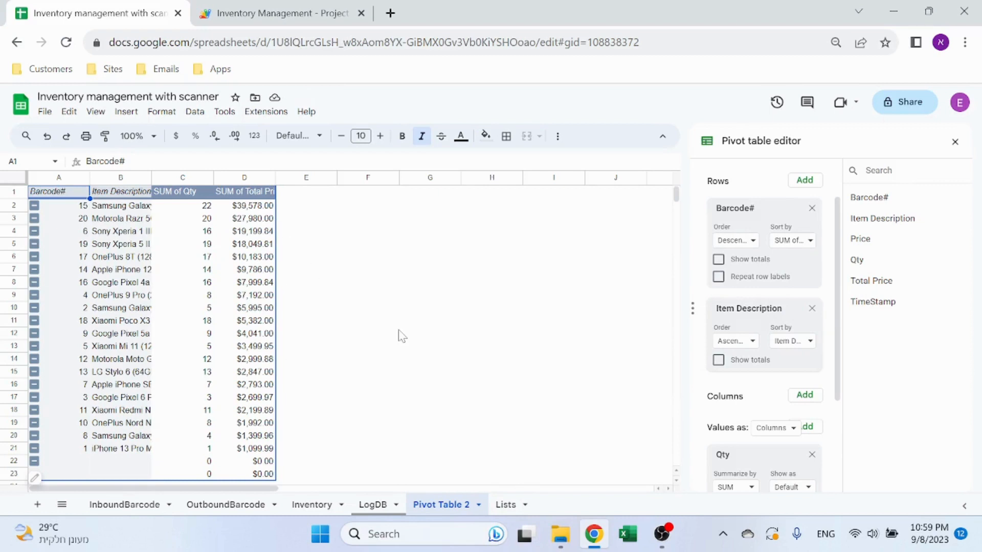
mouse_move(445, 244)
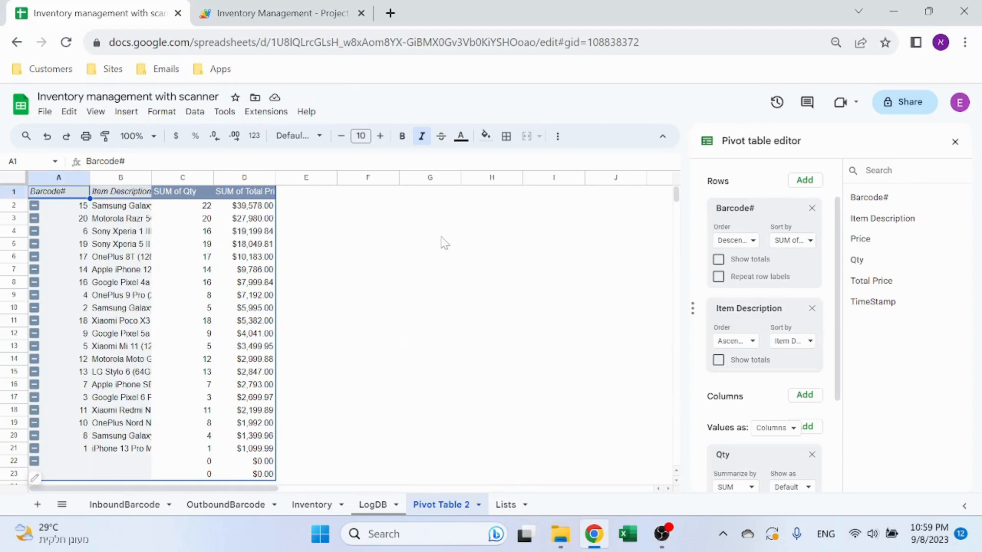
Delete the Pivot Table 2 sheet and switch to the Lists sheet of barcode prices.
right_click(440, 504)
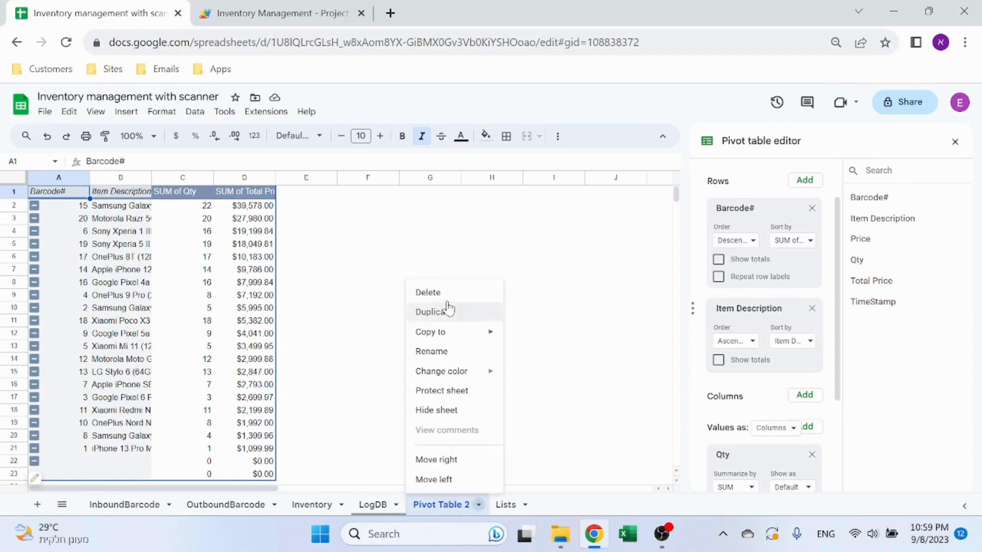
click(372, 504)
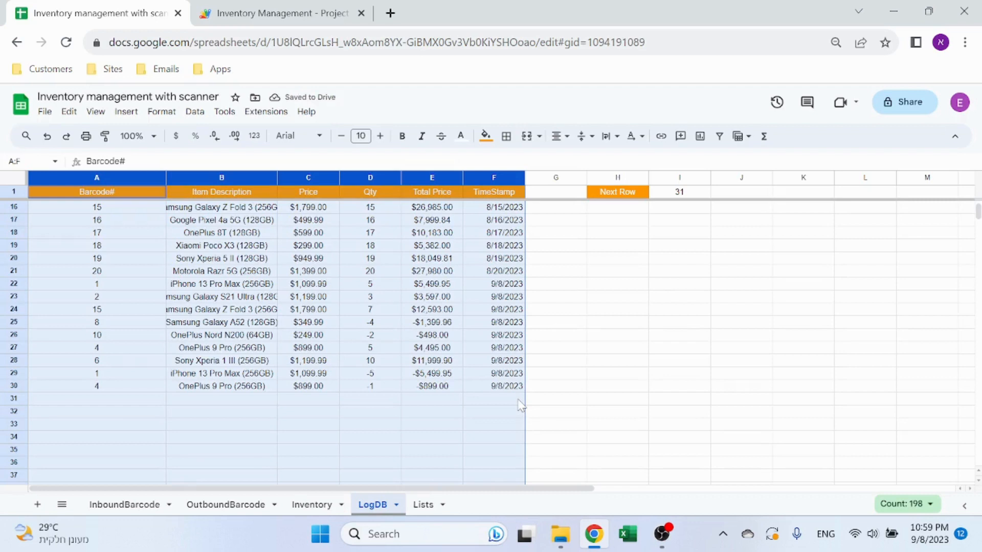
click(423, 504)
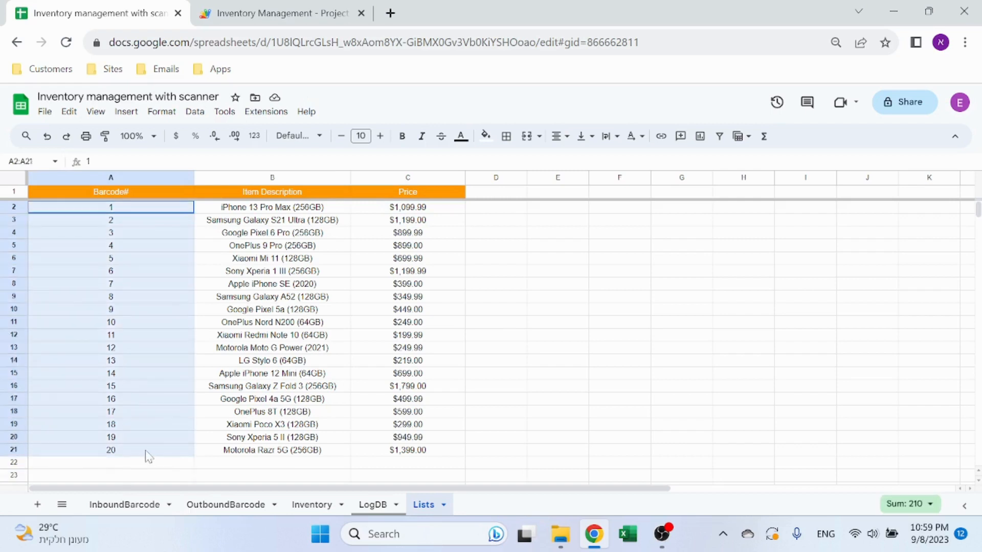
Review the first barcode and iPhone 13 Pro Max price on Lists, checking LogDB in between.
click(110, 207)
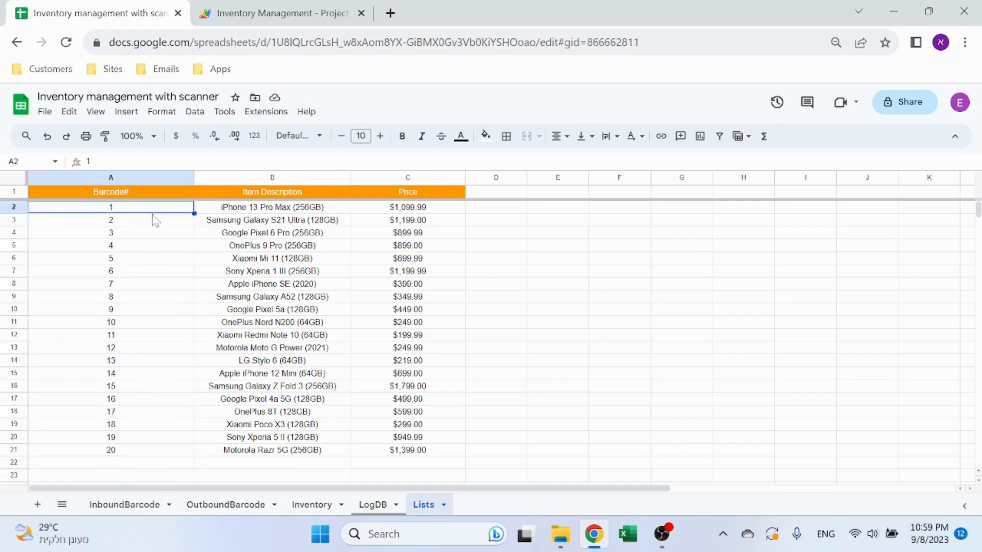
click(407, 206)
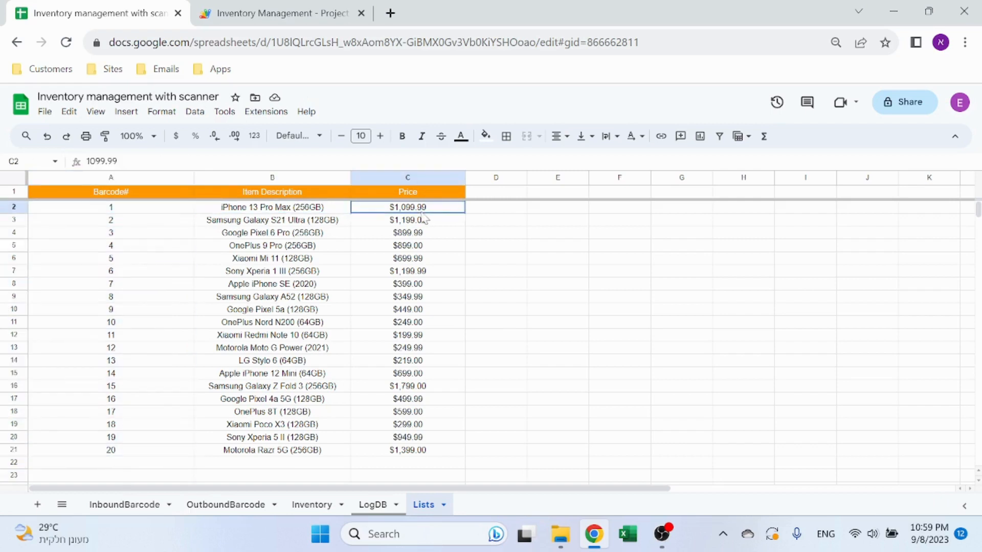
click(556, 232)
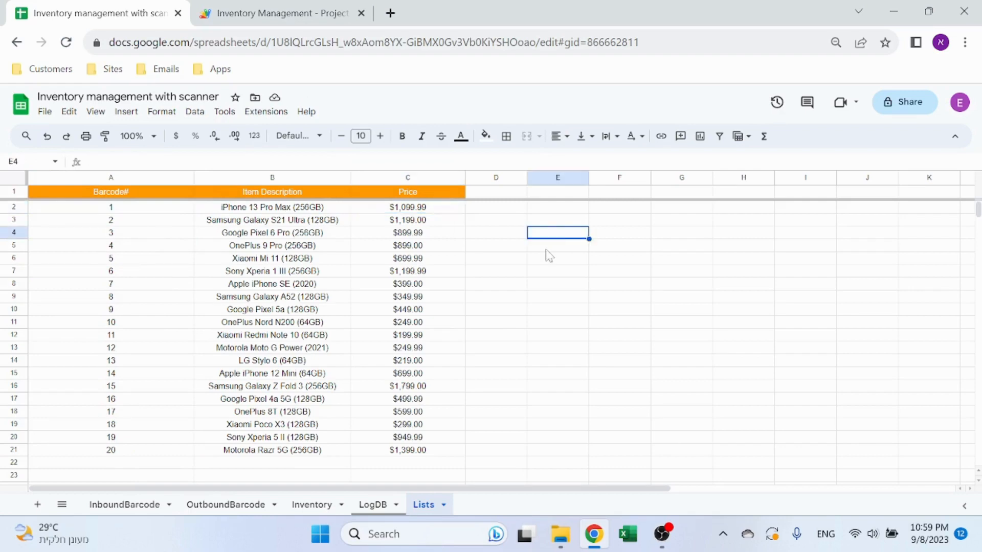
click(372, 505)
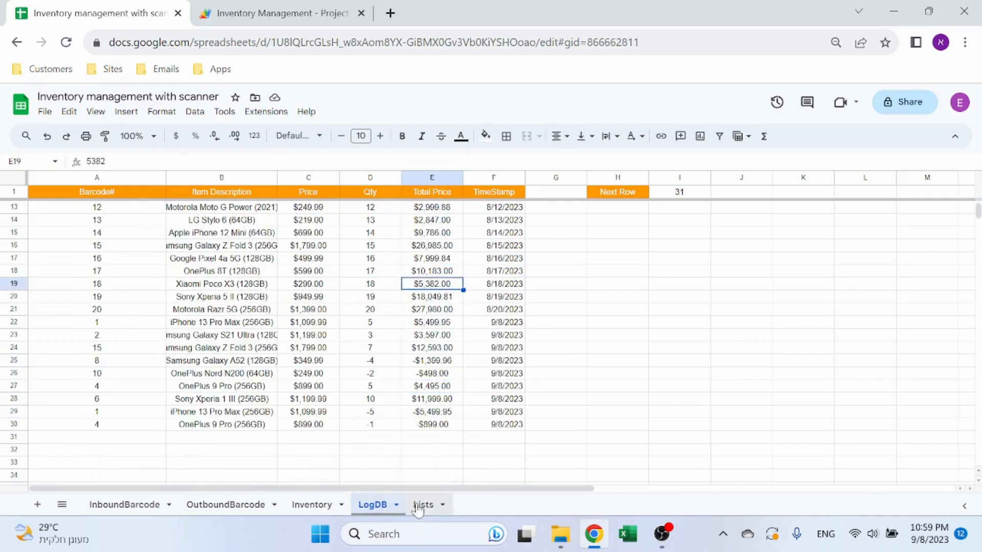
click(423, 504)
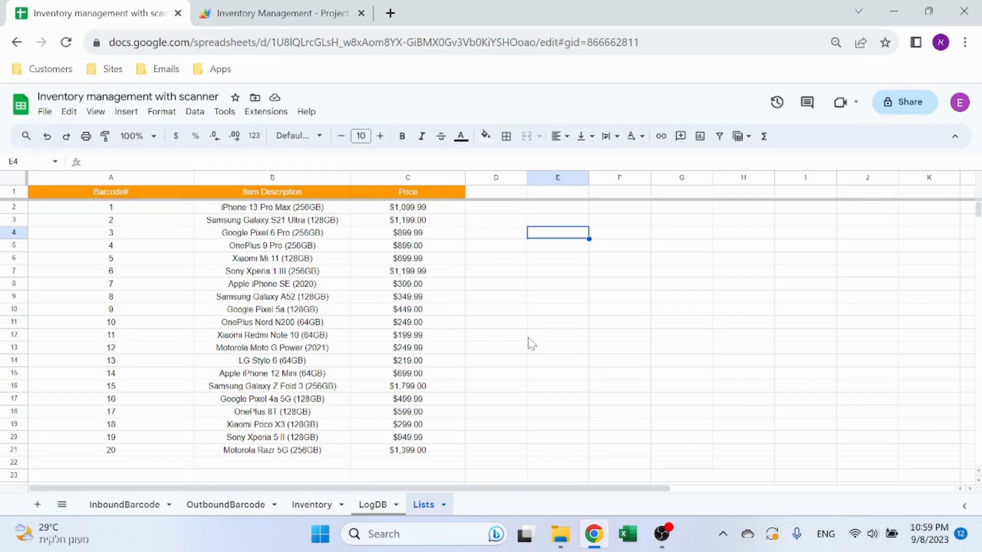
mouse_move(371, 348)
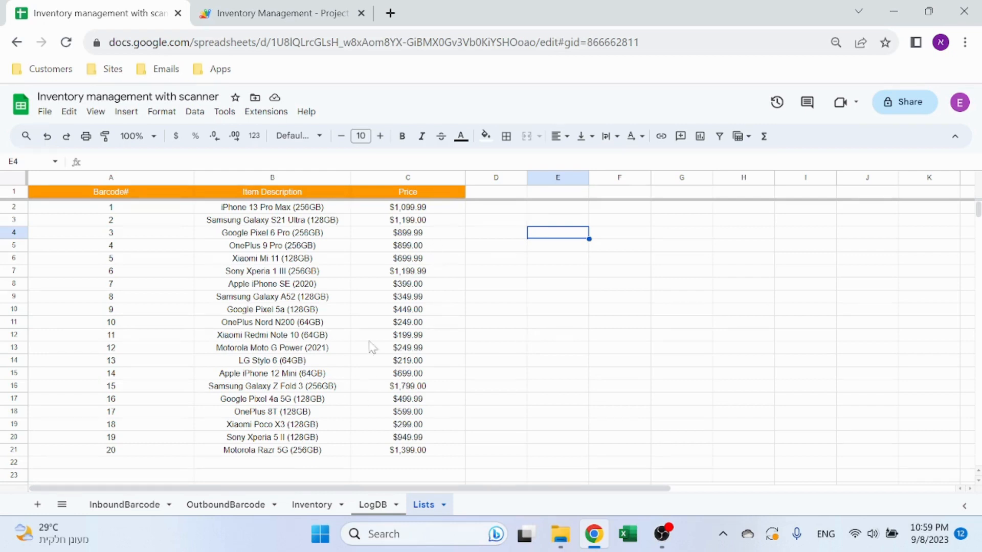
mouse_move(428, 439)
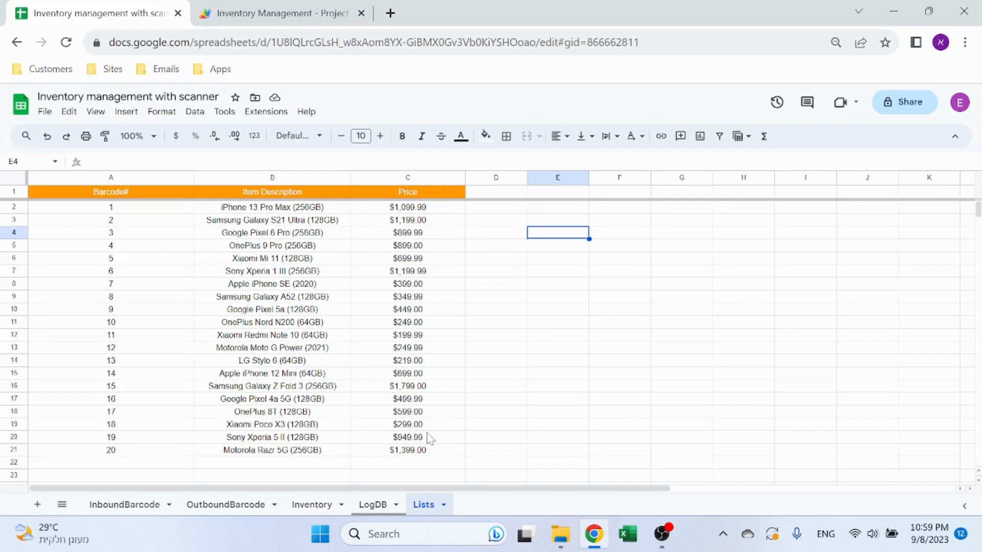
Leave the iPhone 13 Pro Max price at $1,099.99 and return to the InboundBarcode sheet.
click(407, 207)
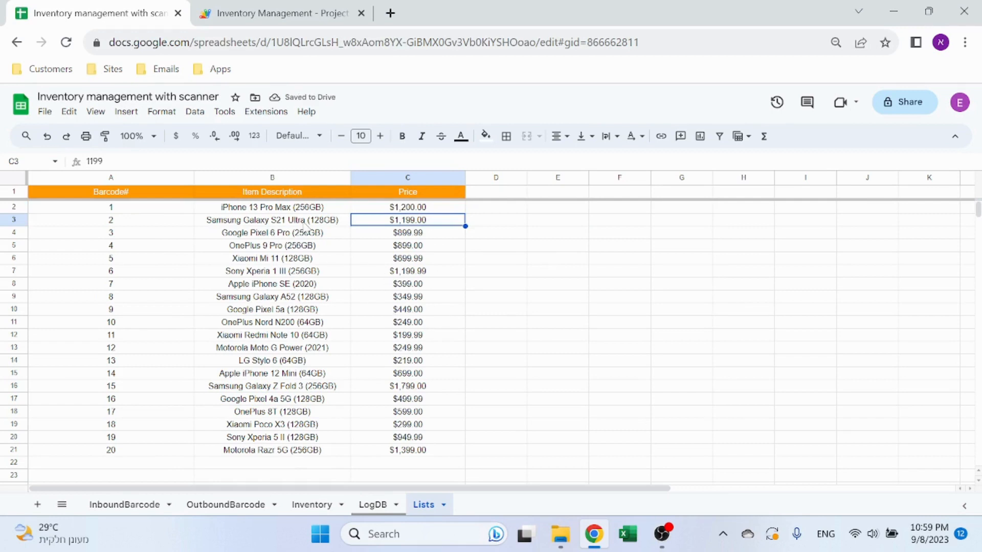
click(372, 504)
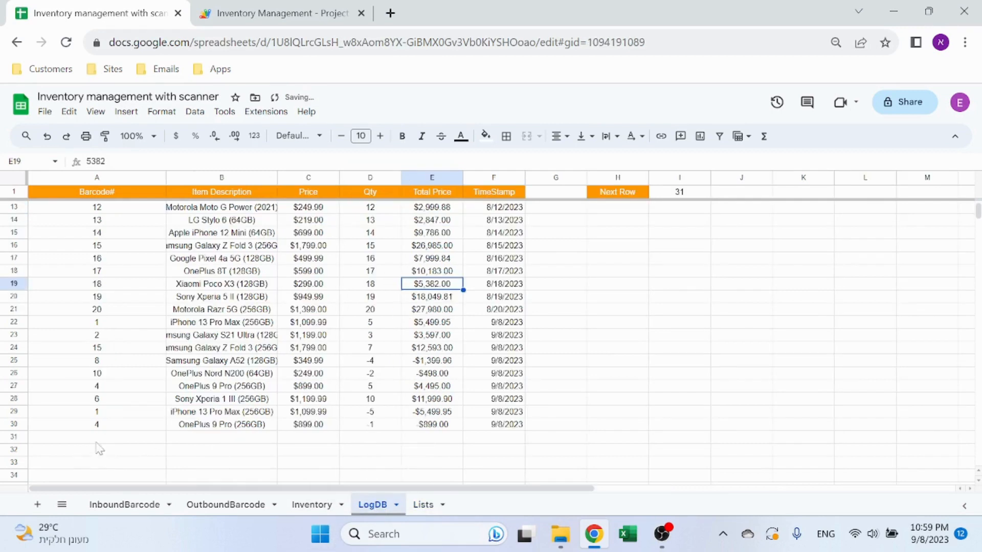
click(432, 436)
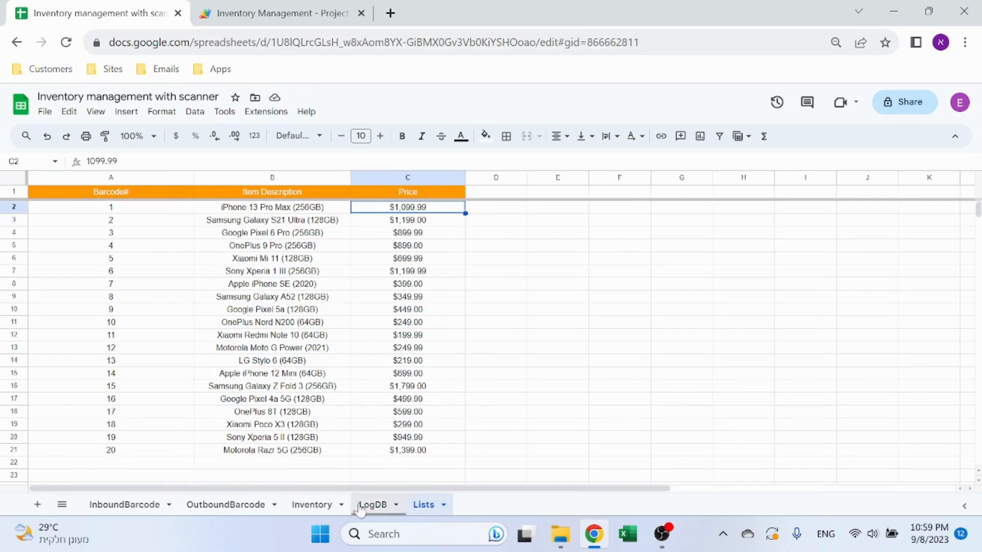
click(125, 504)
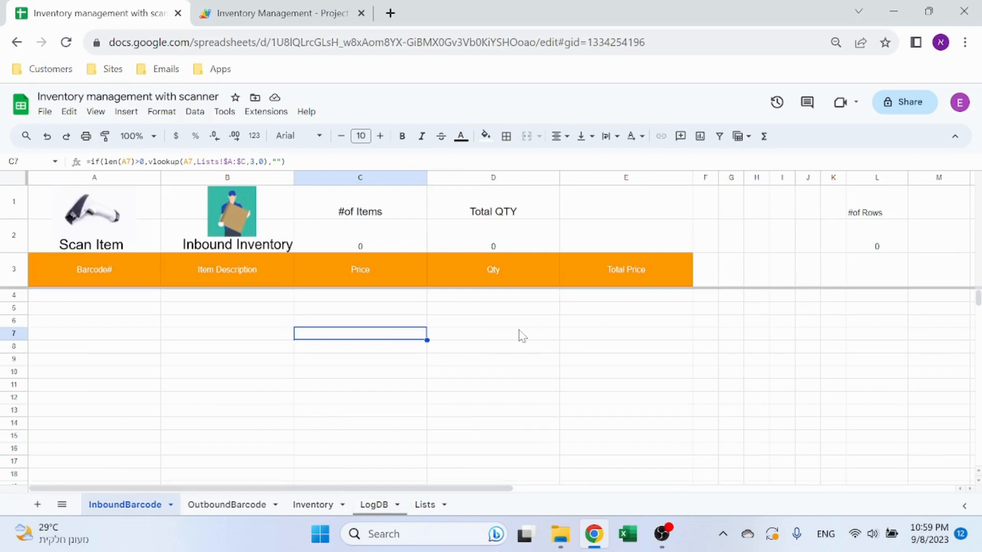
mouse_move(376, 359)
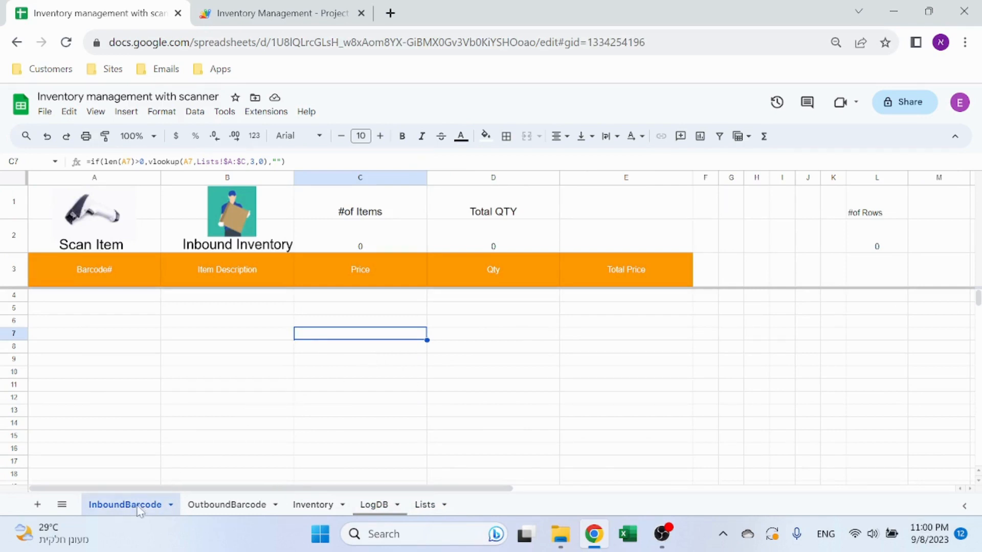
Visit InboundBarcode, OutboundBarcode, Inventory and LogDB in turn, ending on Lists.
click(91, 210)
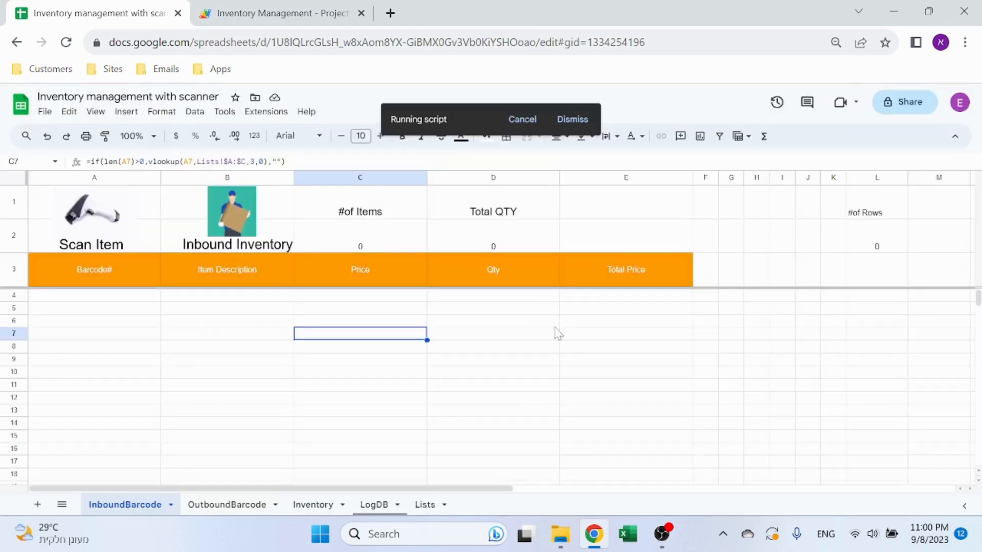
mouse_move(262, 333)
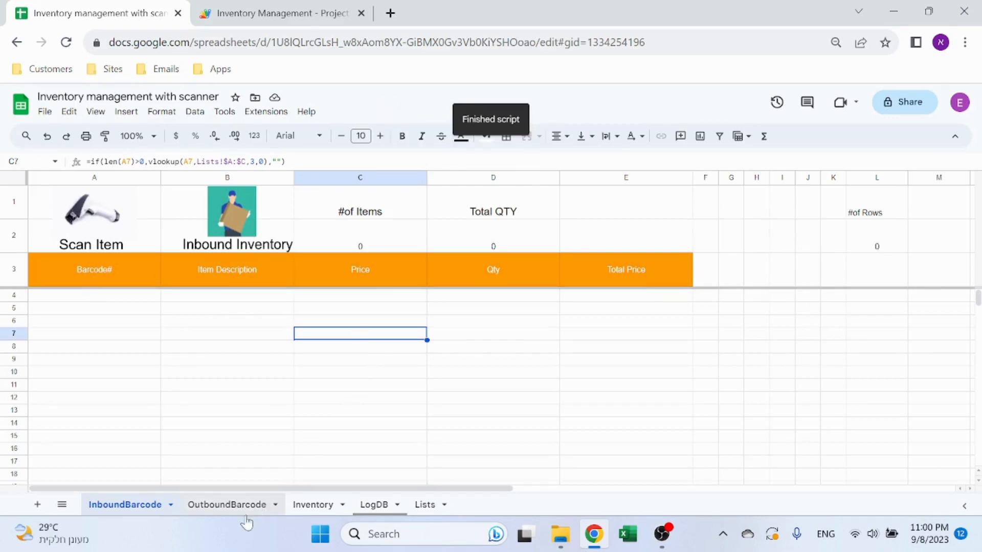
click(226, 505)
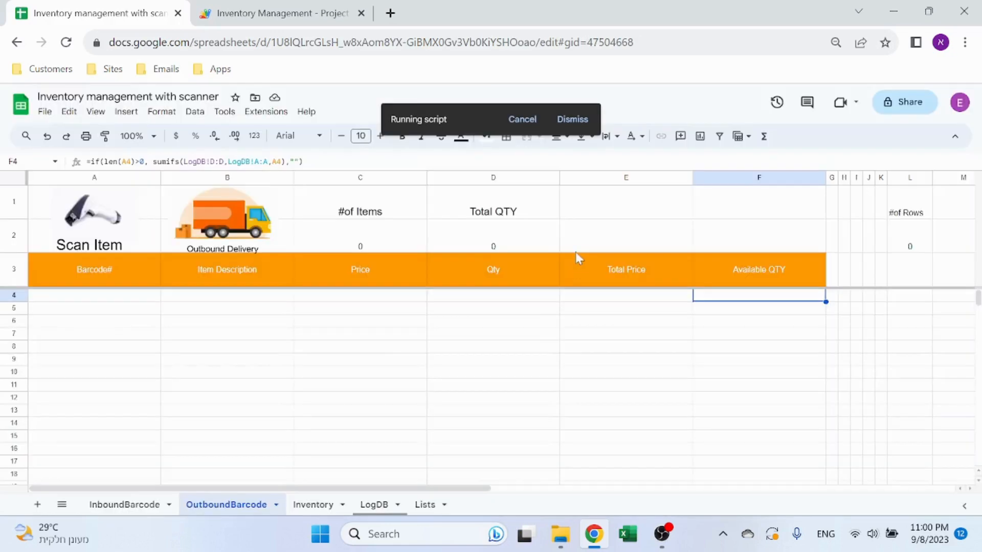
mouse_move(514, 210)
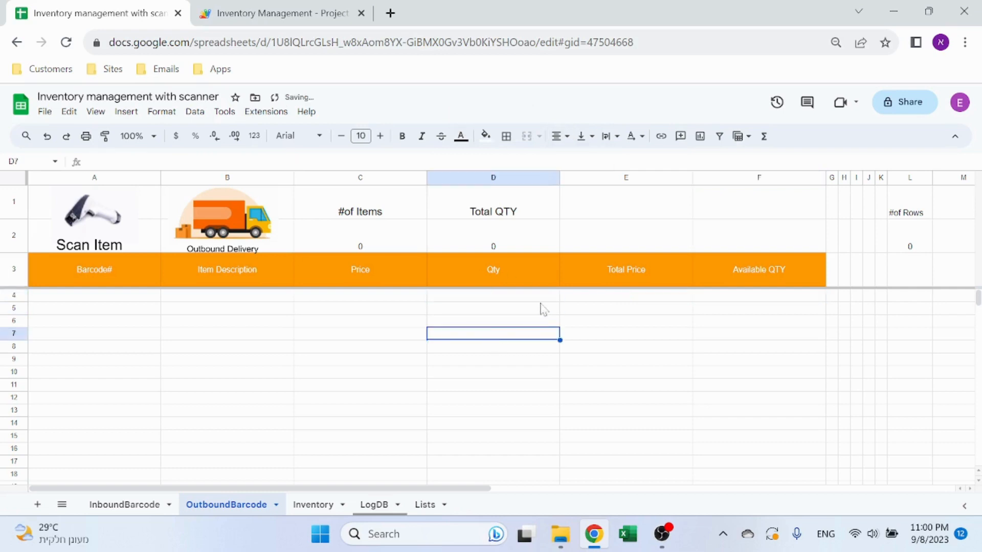
click(313, 504)
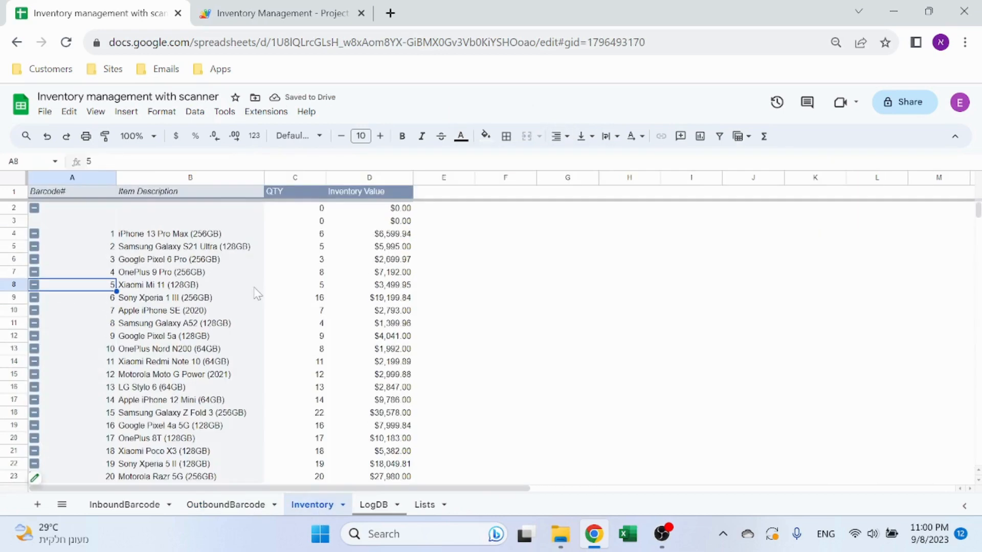
click(372, 504)
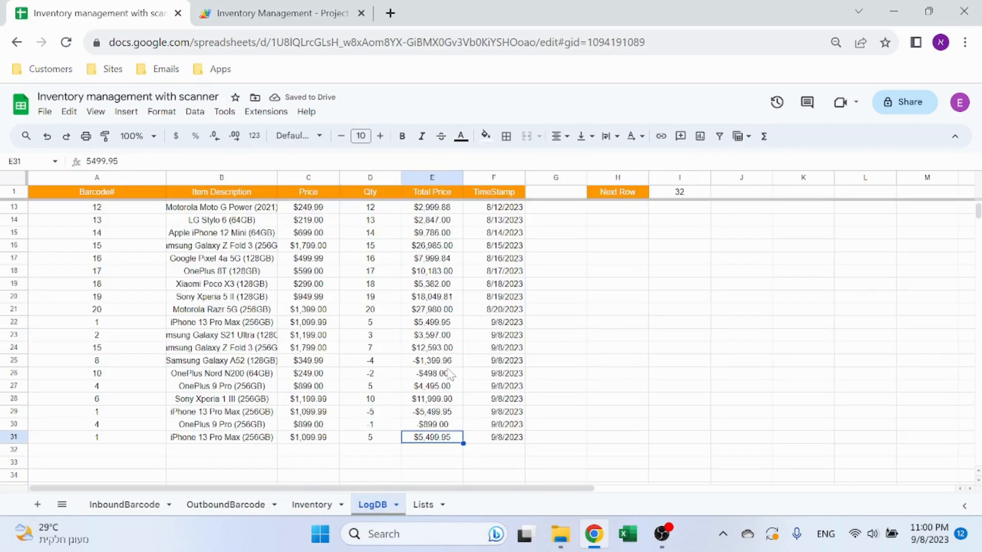
click(424, 504)
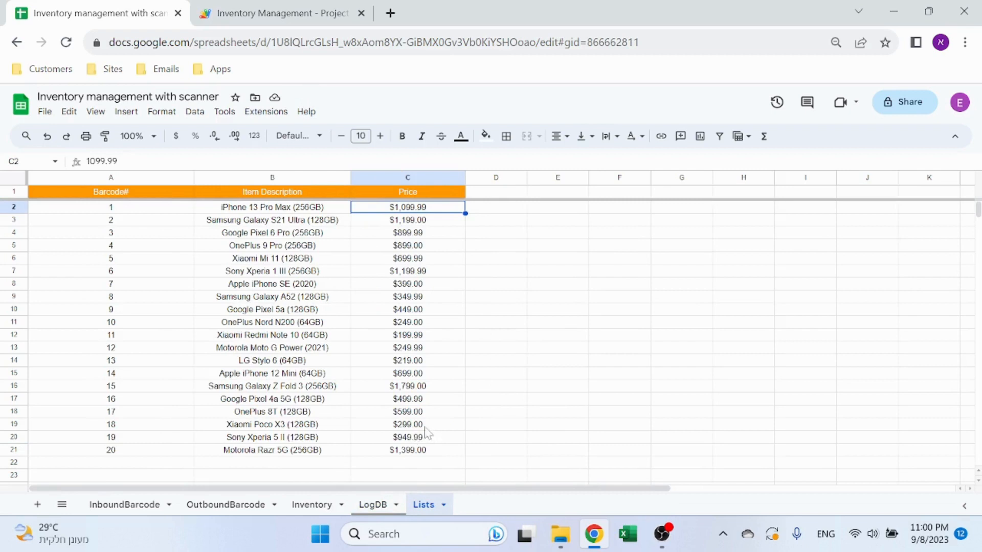
Switch to InboundBarcode and select cell C11 with the price lookup formula.
click(124, 504)
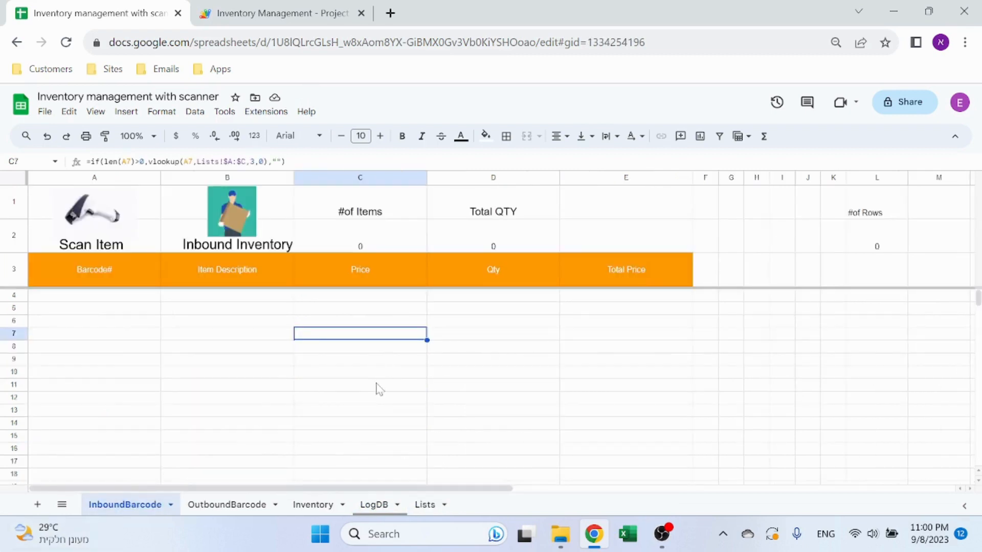
click(360, 384)
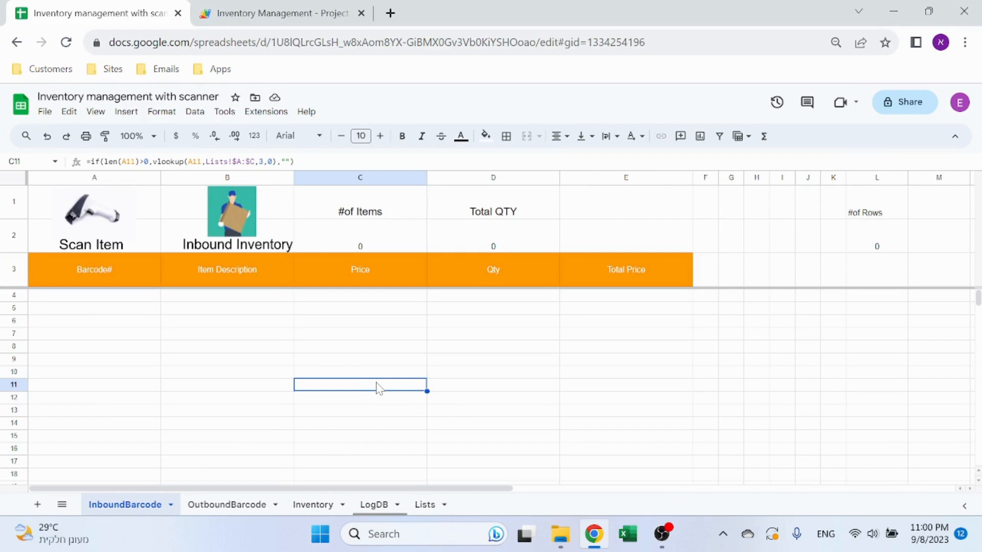
mouse_move(379, 393)
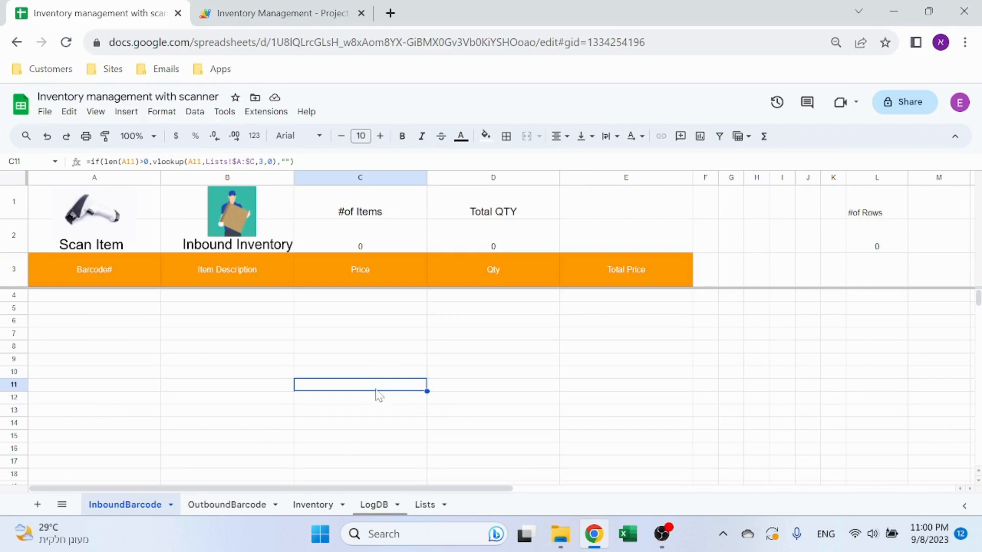